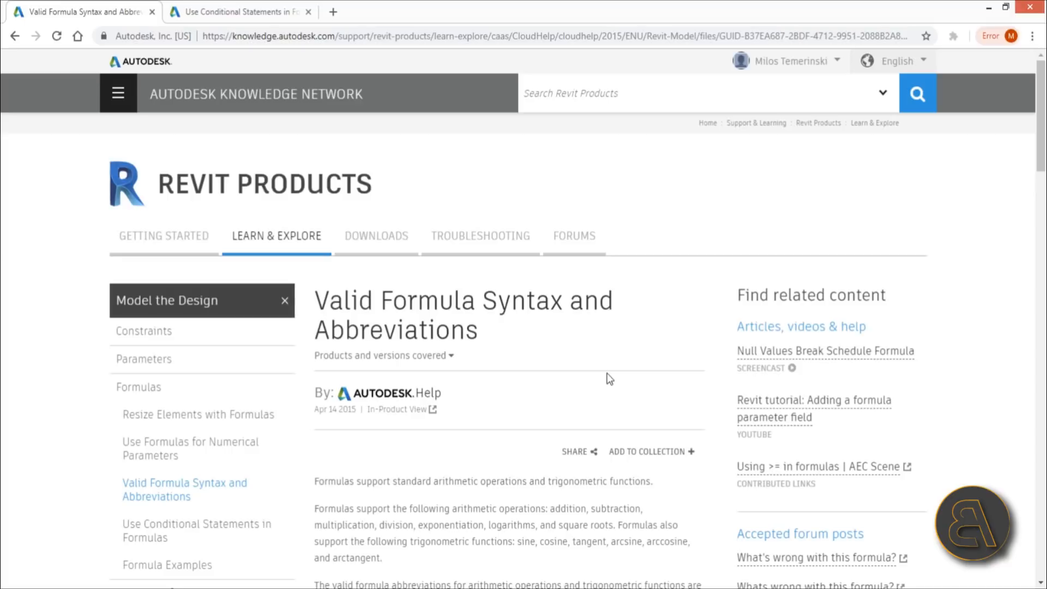
pyautogui.moveTo(645, 351)
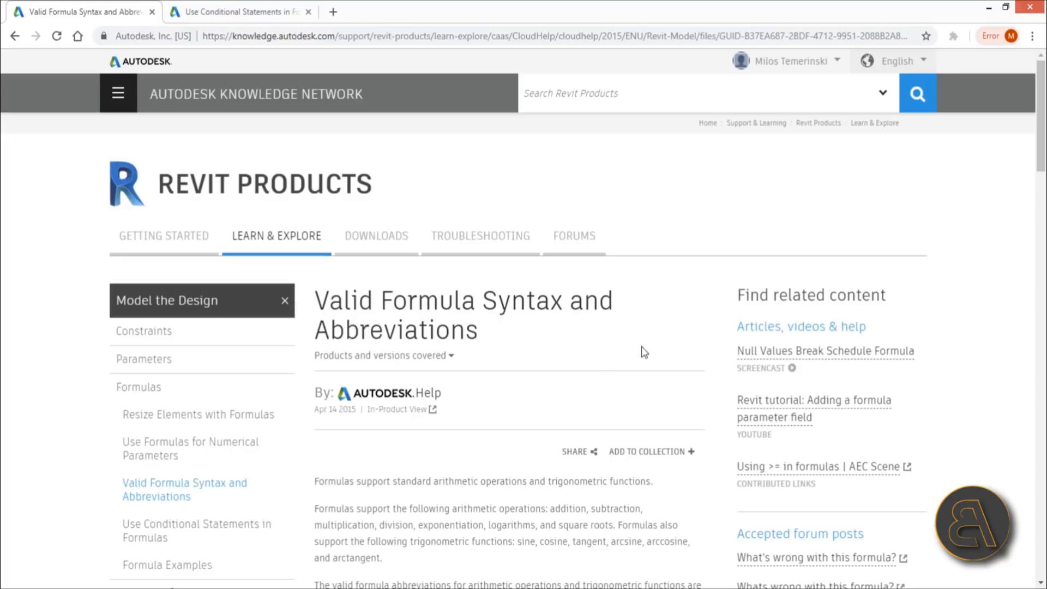
pyautogui.moveTo(599, 354)
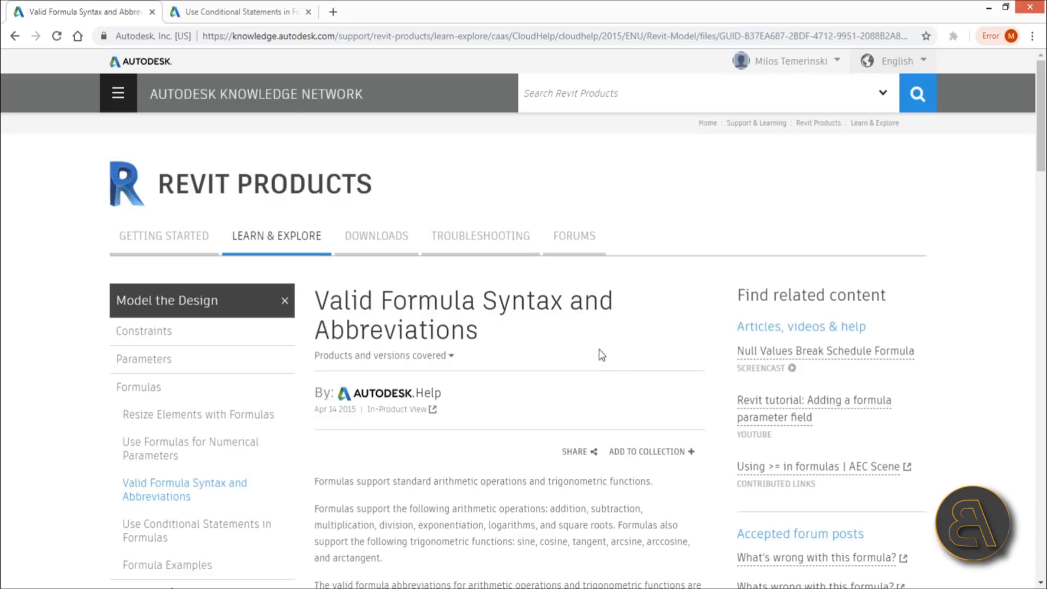
pyautogui.moveTo(548, 318)
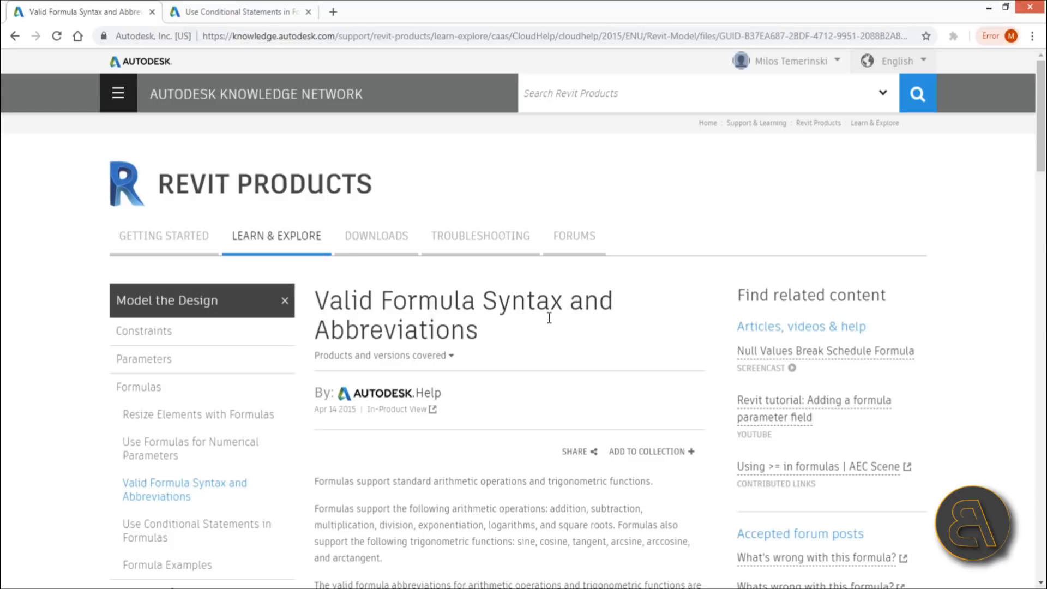
pyautogui.moveTo(273, 203)
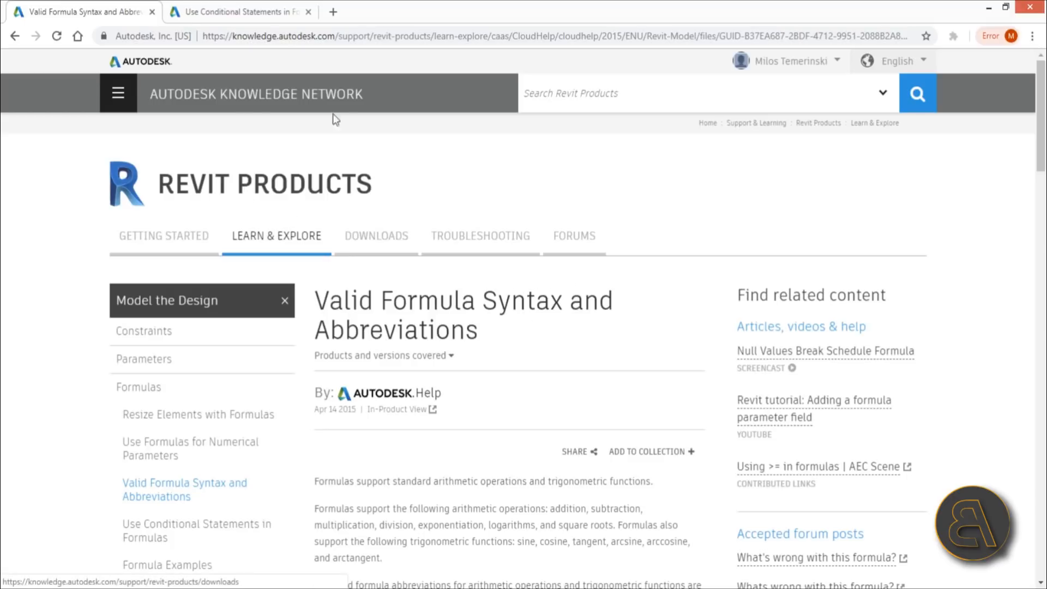
pyautogui.moveTo(474, 172)
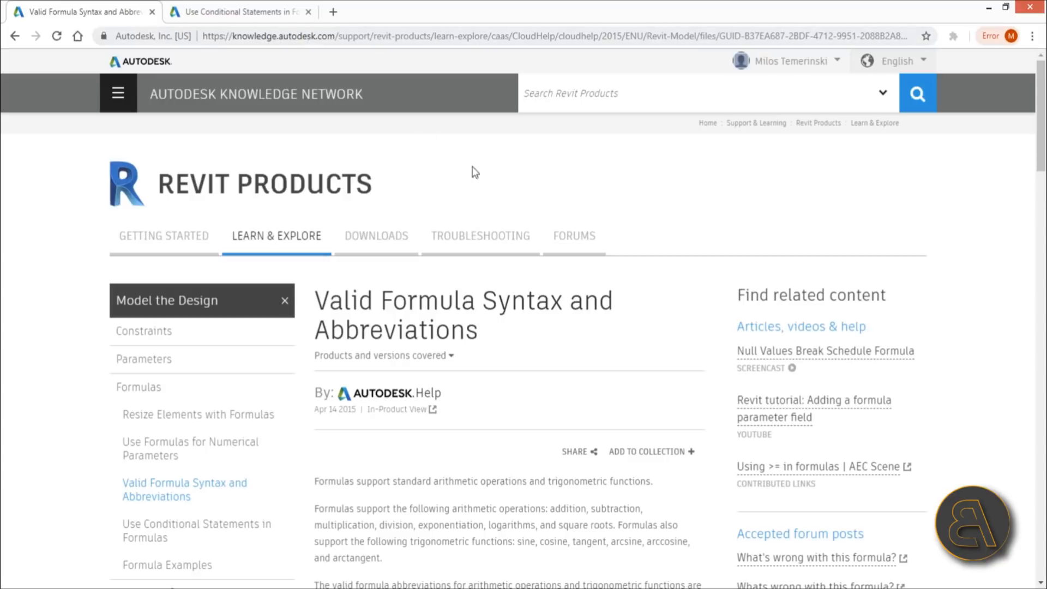
pyautogui.moveTo(454, 319)
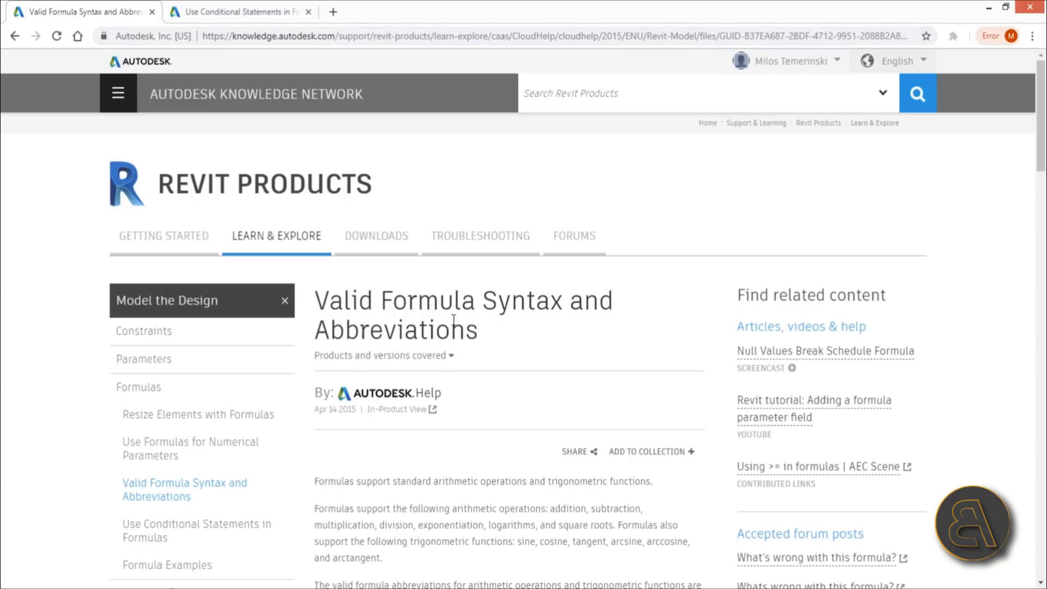
# Browse the help page and highlight the exponent in the x^y operator example.
pyautogui.scroll(-3)
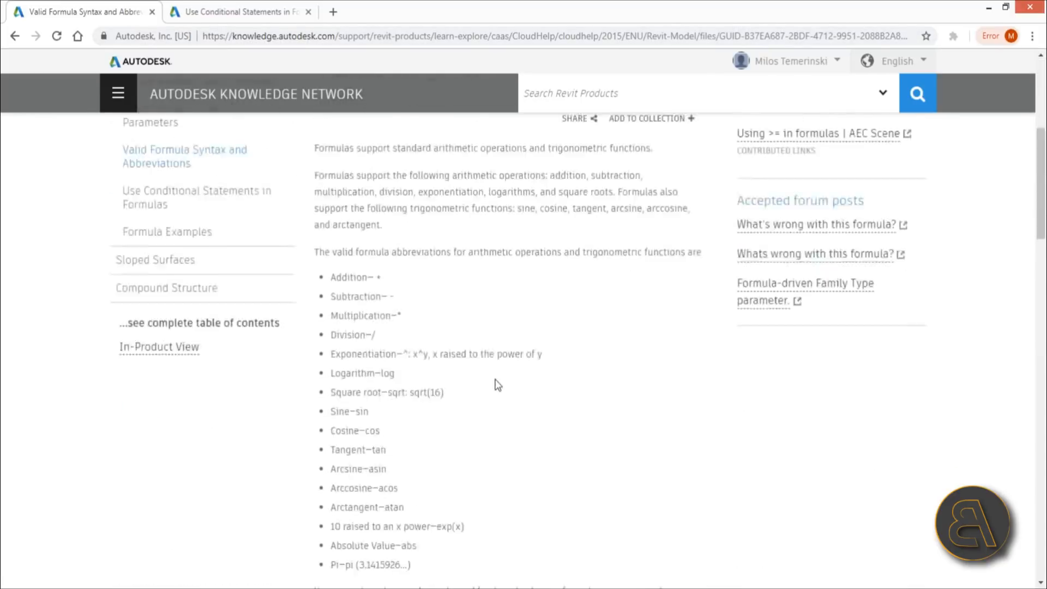
pyautogui.scroll(3)
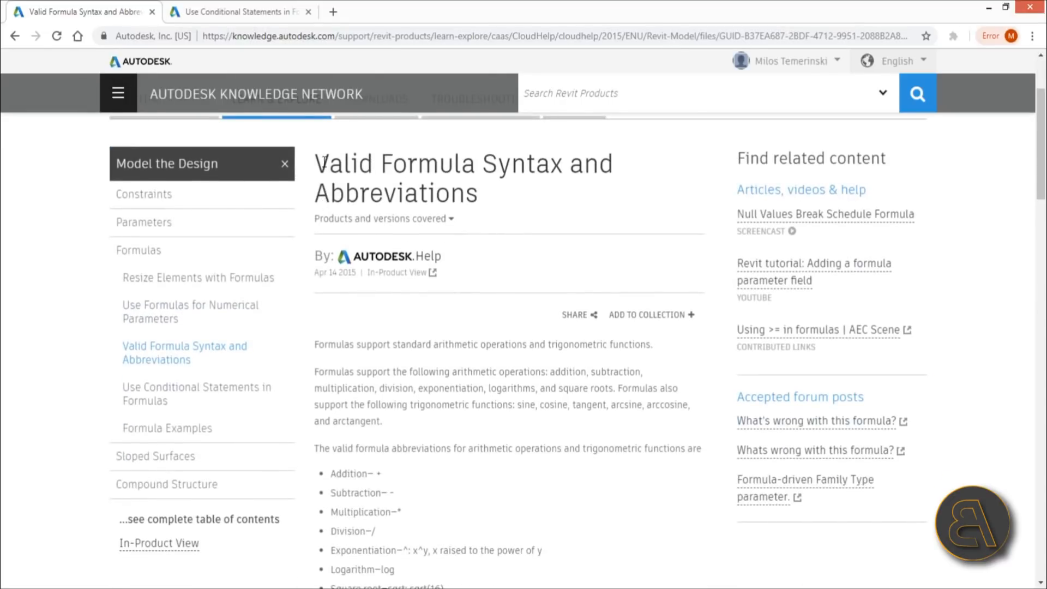
pyautogui.moveTo(527, 267)
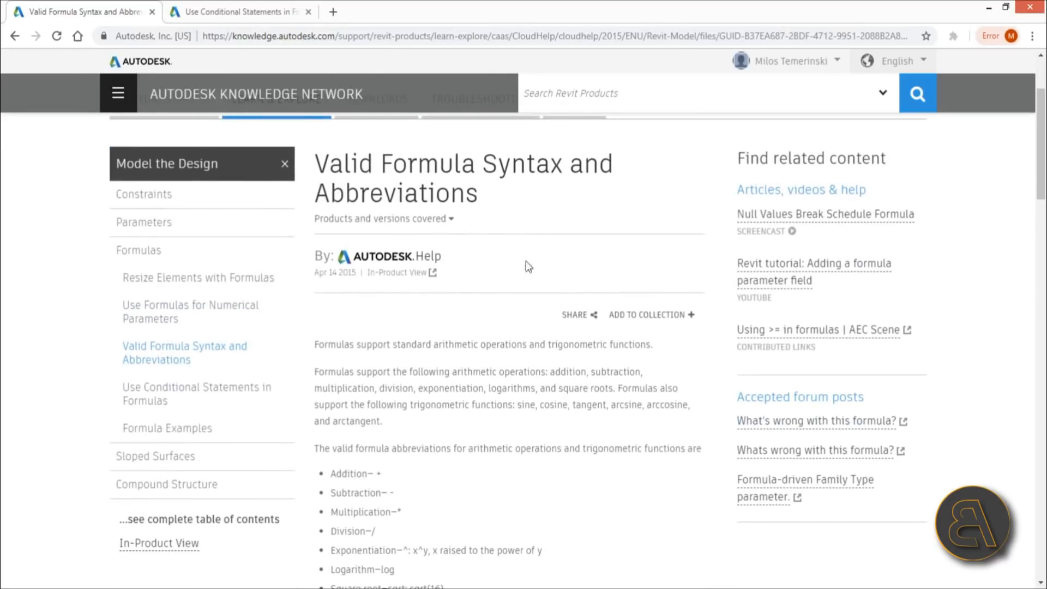
pyautogui.scroll(-3)
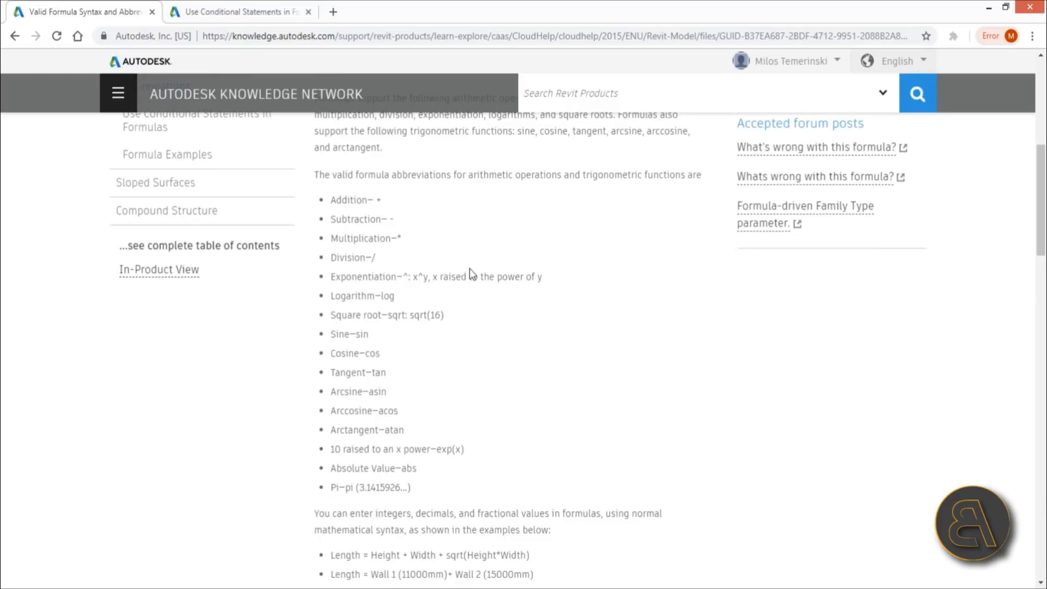
pyautogui.scroll(-3)
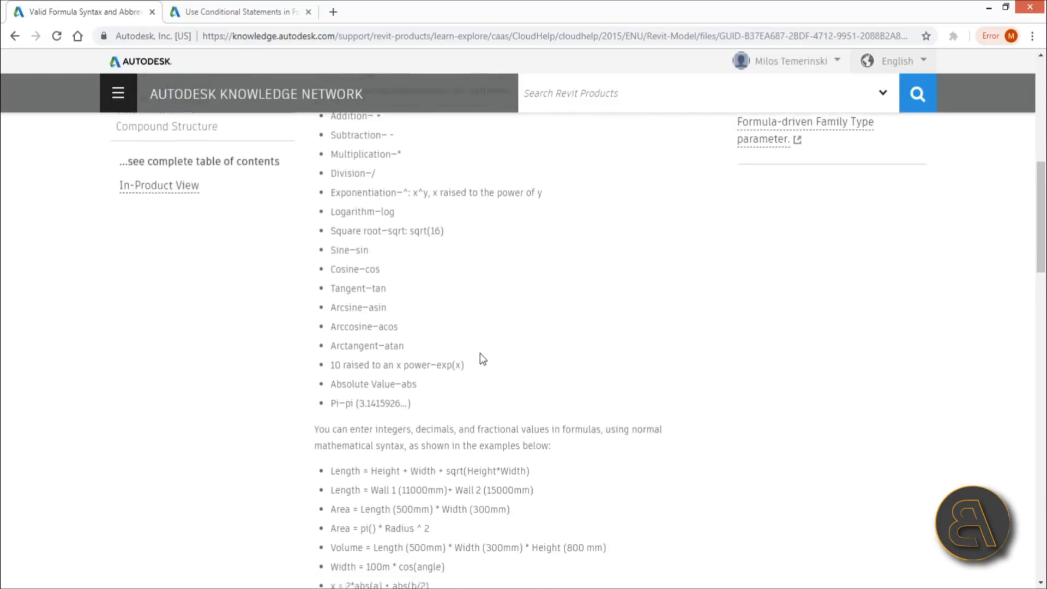
pyautogui.scroll(3)
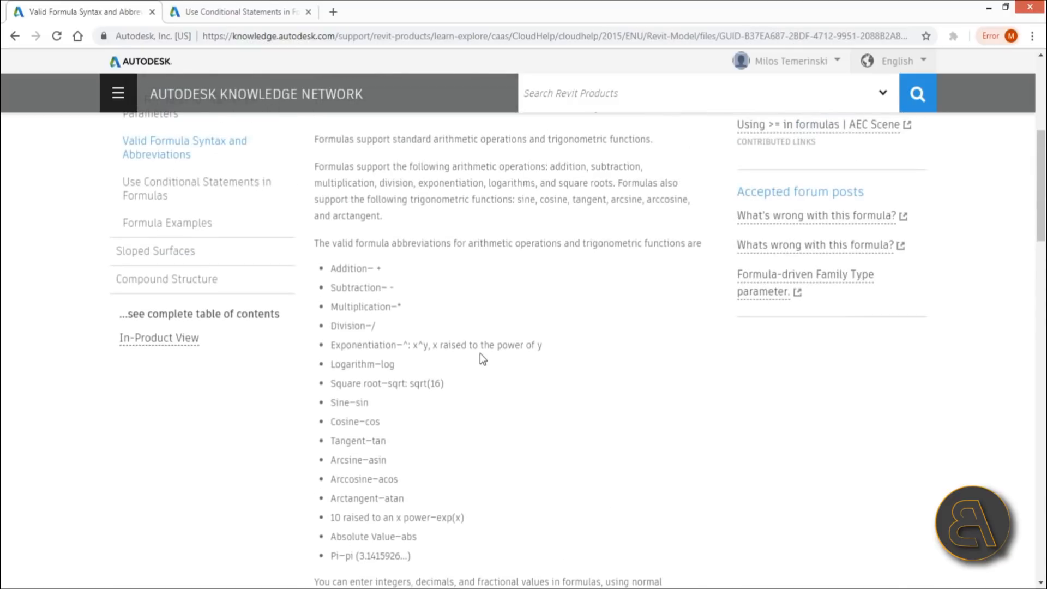
pyautogui.scroll(3)
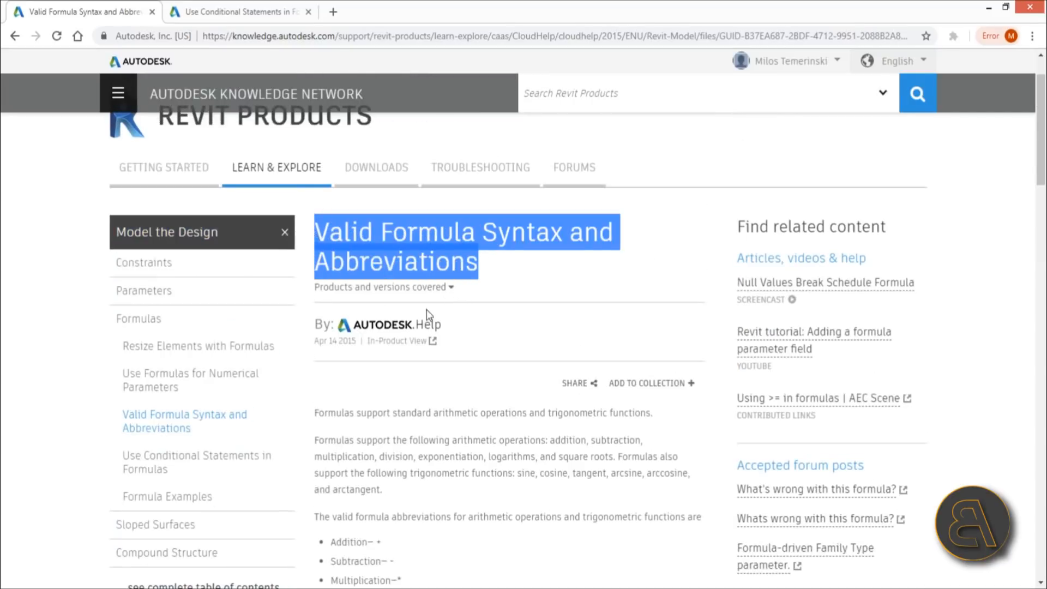
pyautogui.scroll(-3)
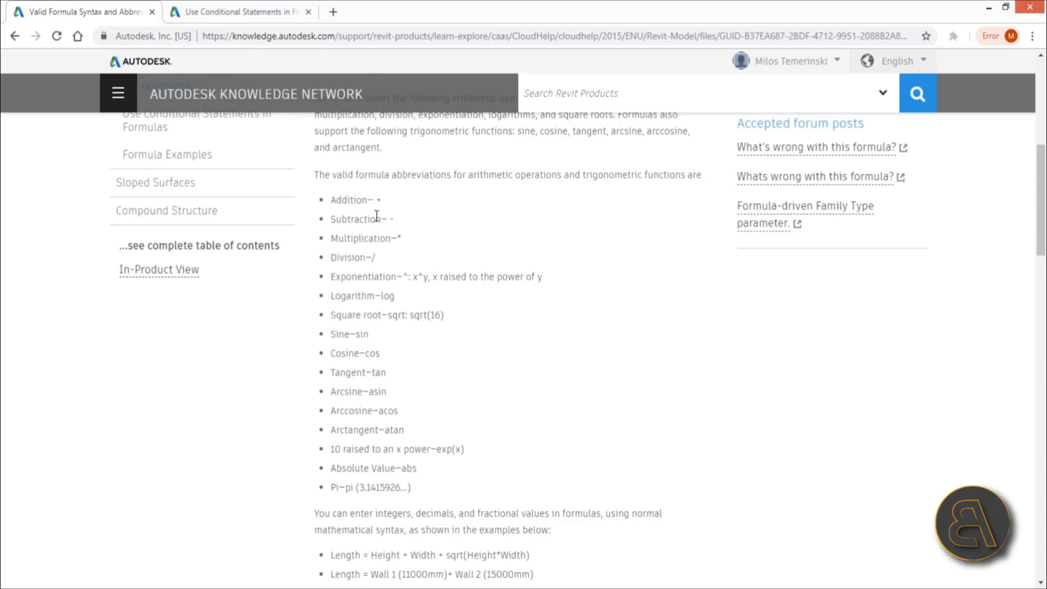
pyautogui.moveTo(381, 200)
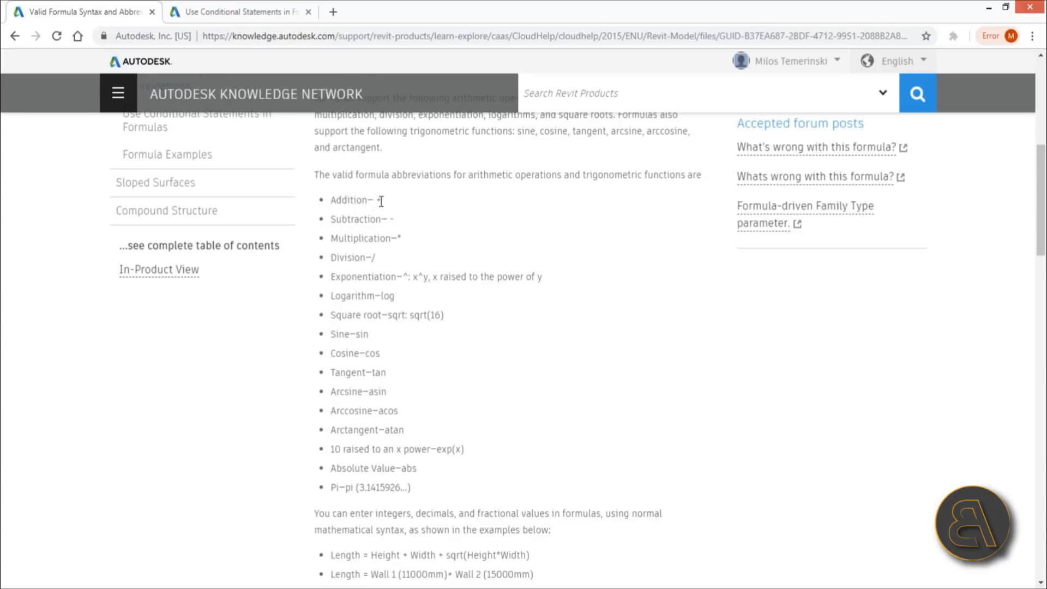
pyautogui.doubleClick(378, 200)
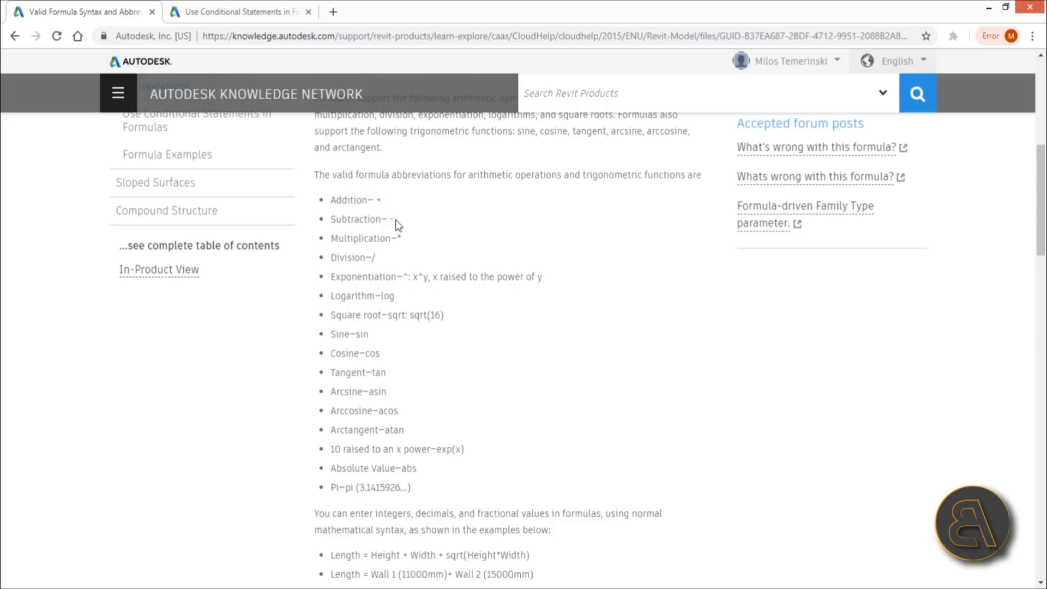
pyautogui.moveTo(372, 243)
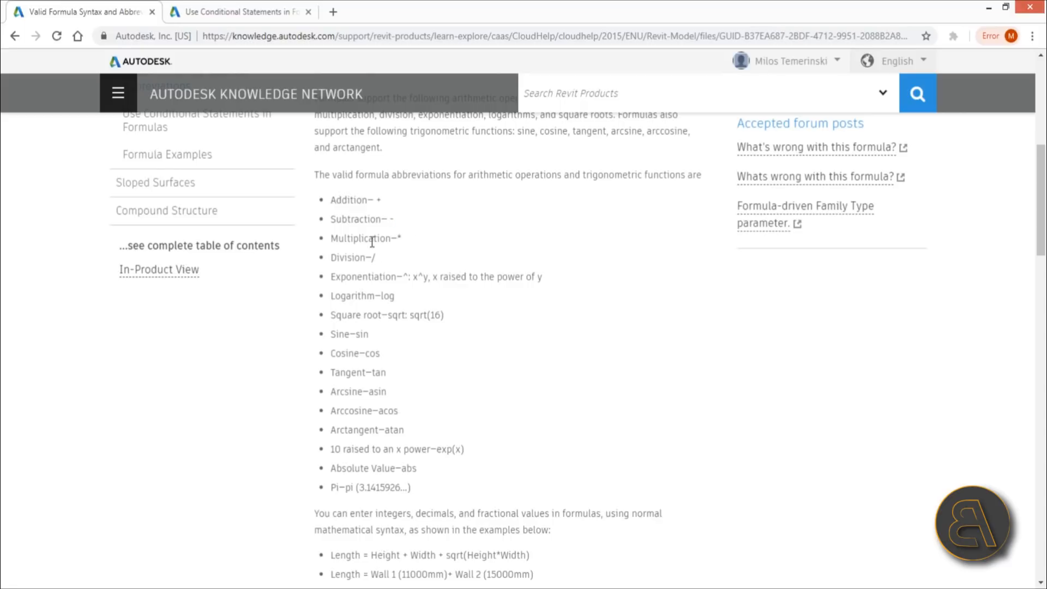
pyautogui.moveTo(414, 242)
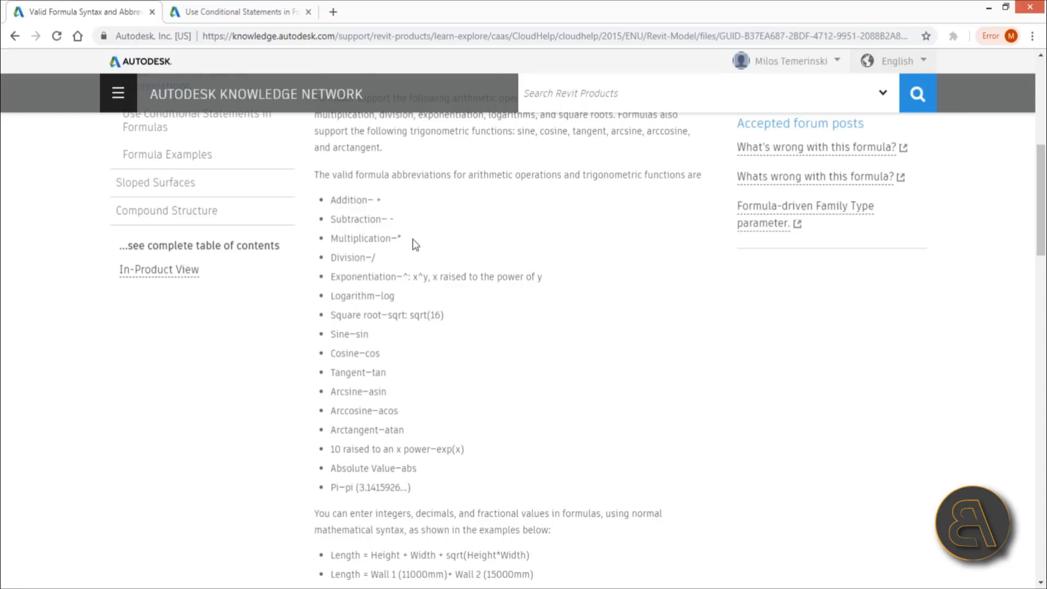
pyautogui.moveTo(400, 239)
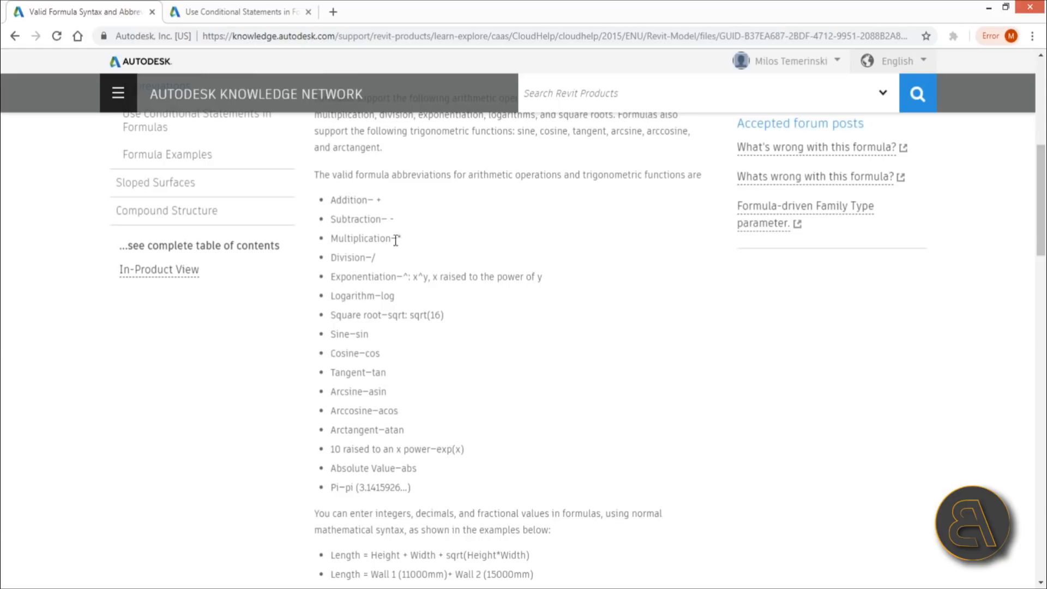
pyautogui.moveTo(342, 290)
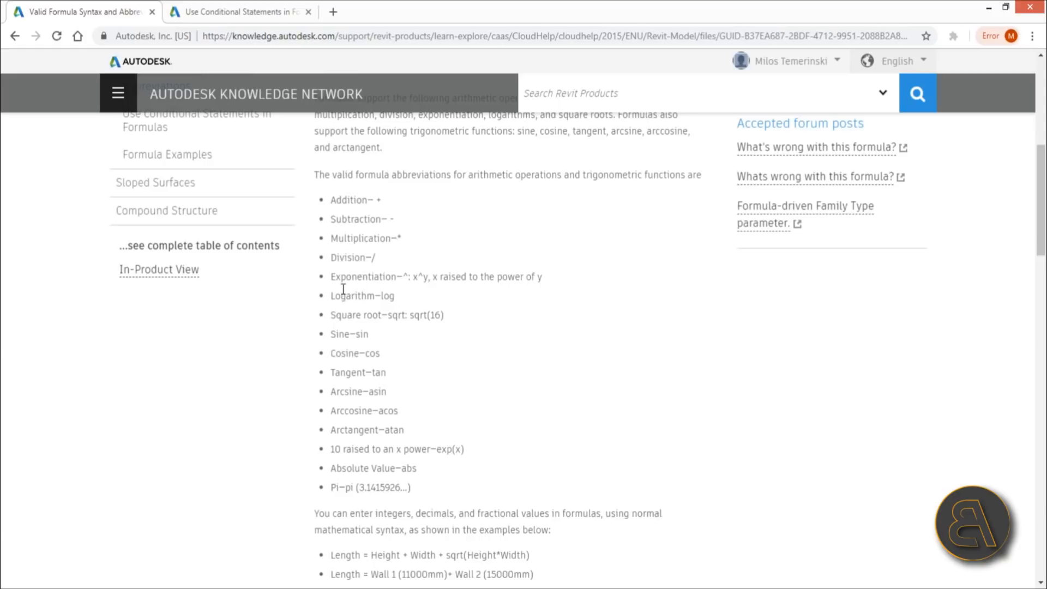
pyautogui.moveTo(416, 279)
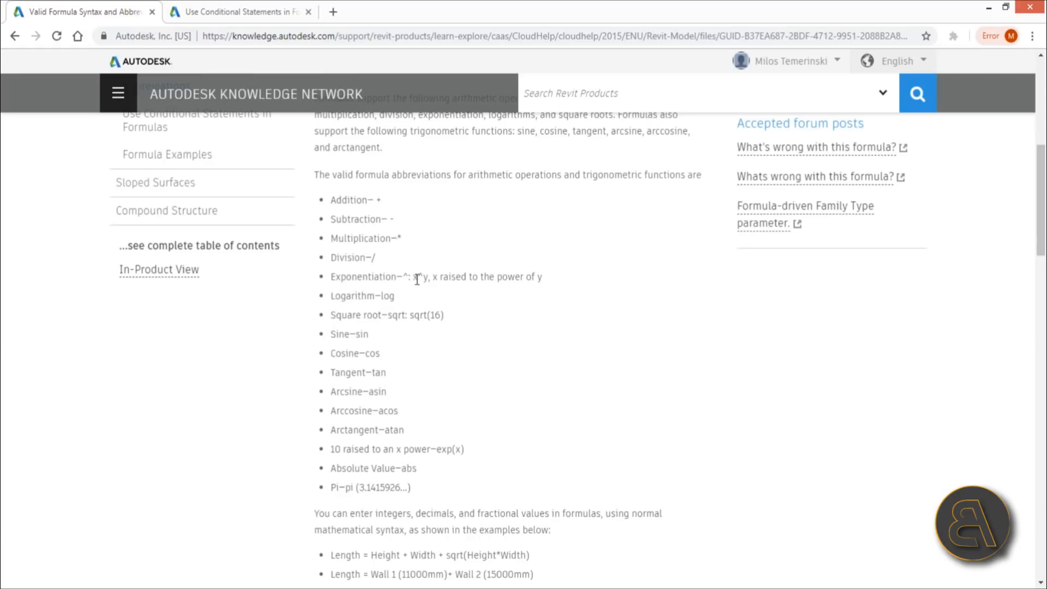
pyautogui.doubleClick(420, 276)
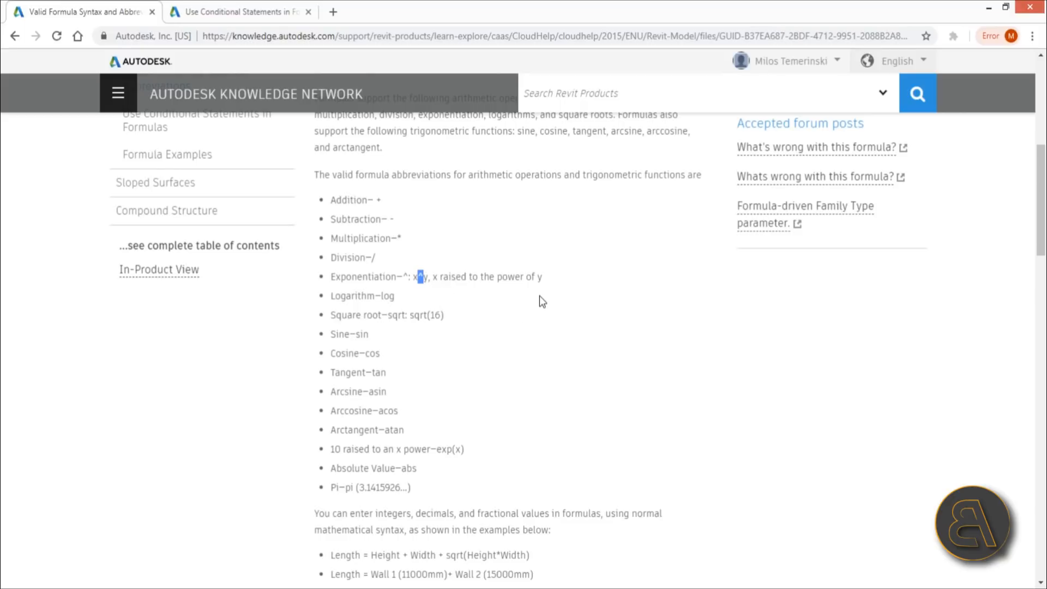
pyautogui.scroll(-3)
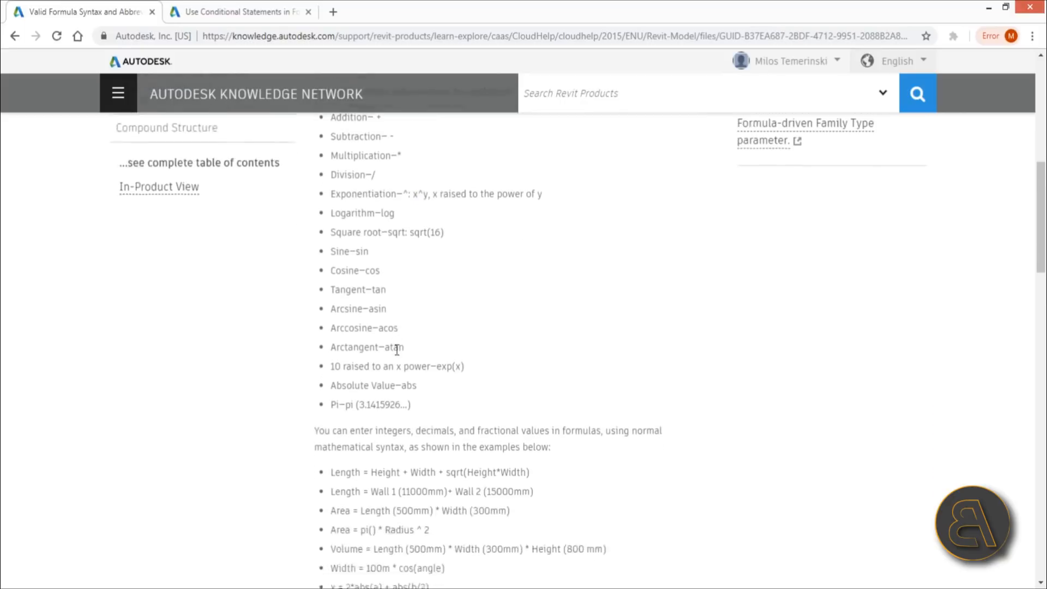
pyautogui.scroll(3)
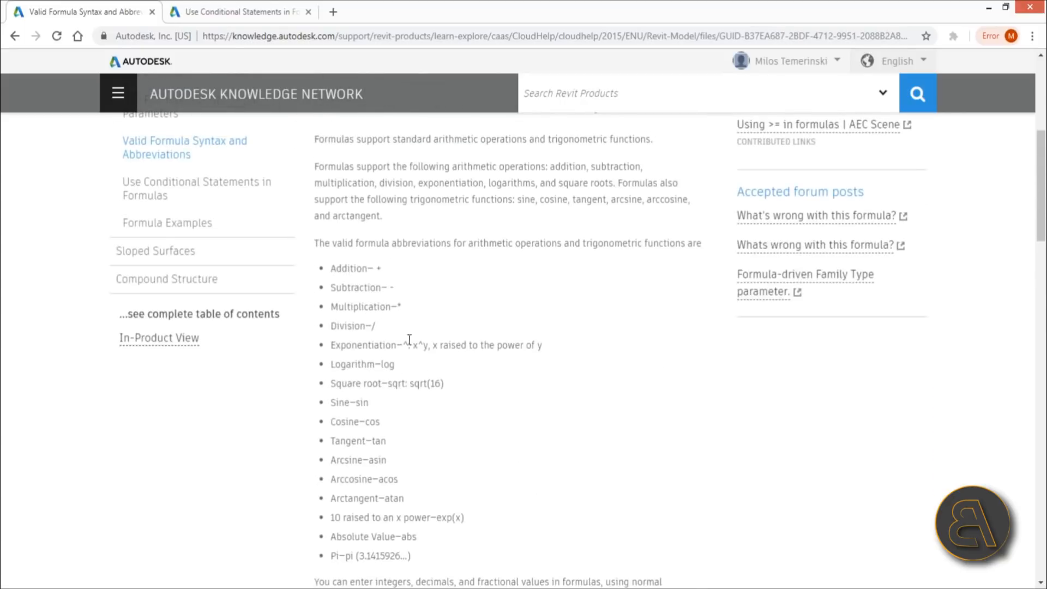
pyautogui.scroll(3)
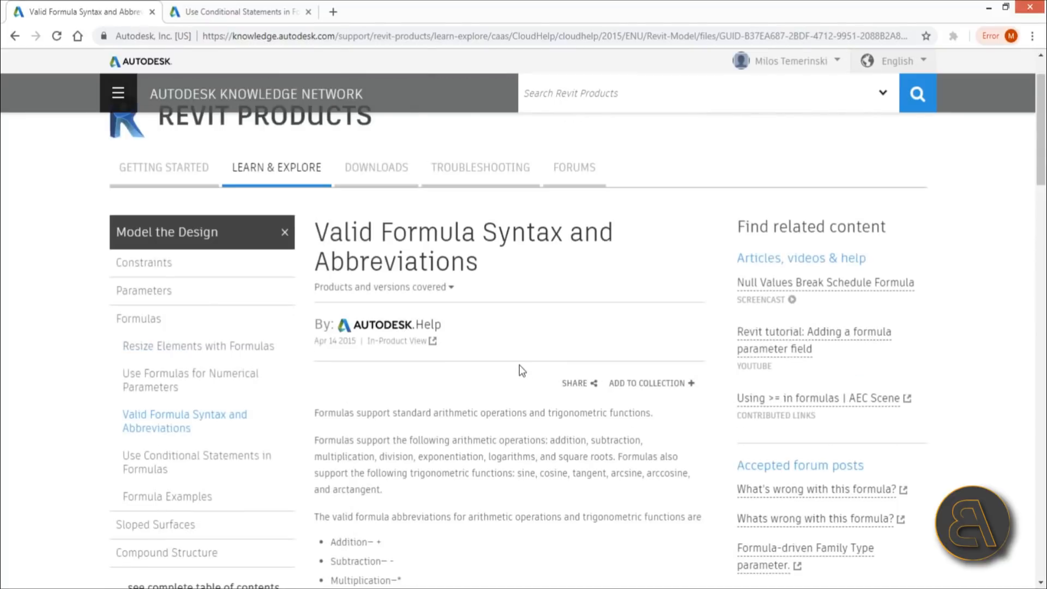
pyautogui.moveTo(505, 375)
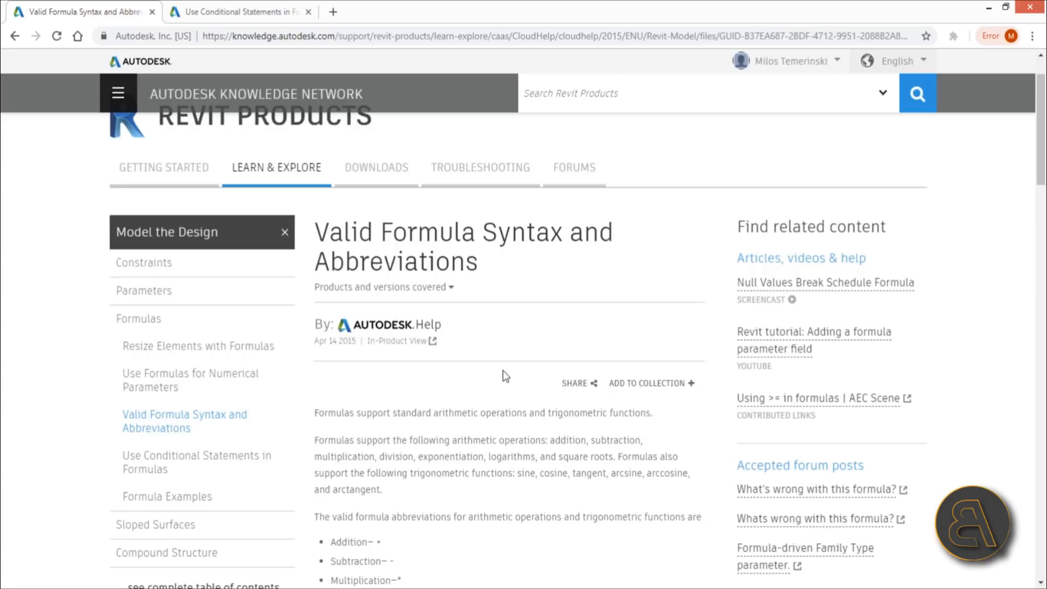
# Scroll down to Syntax for Conditional Statements and the sample IF formulas.
pyautogui.scroll(-3)
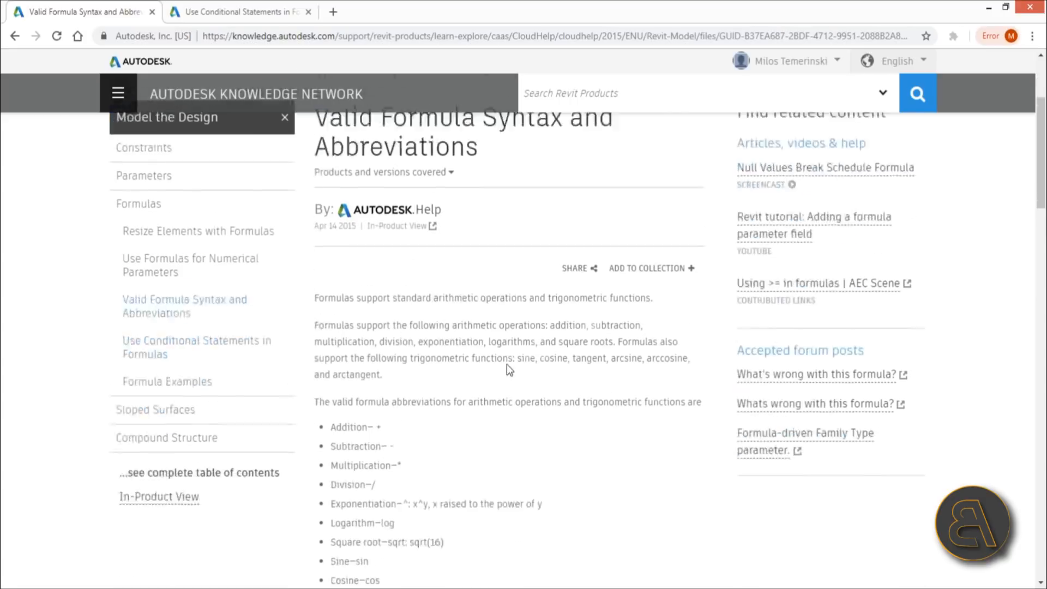
pyautogui.scroll(-3)
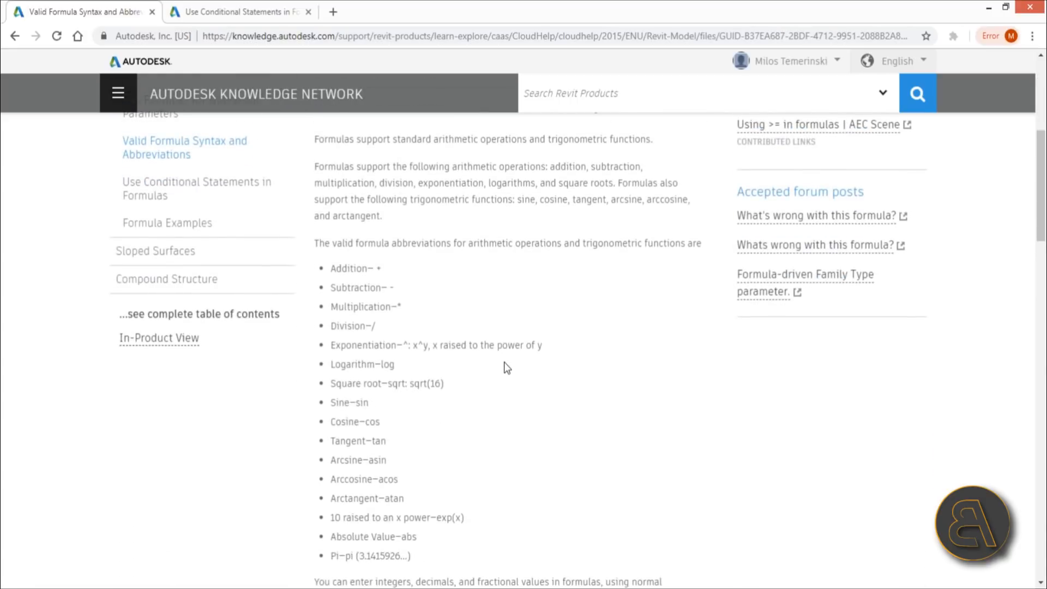
pyautogui.moveTo(374, 309)
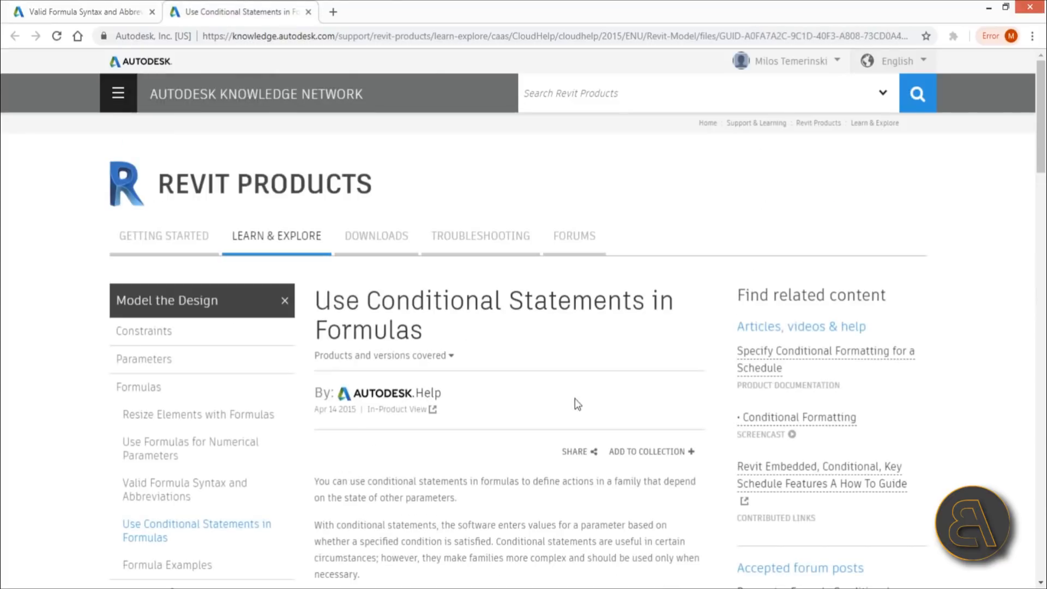
pyautogui.moveTo(548, 351)
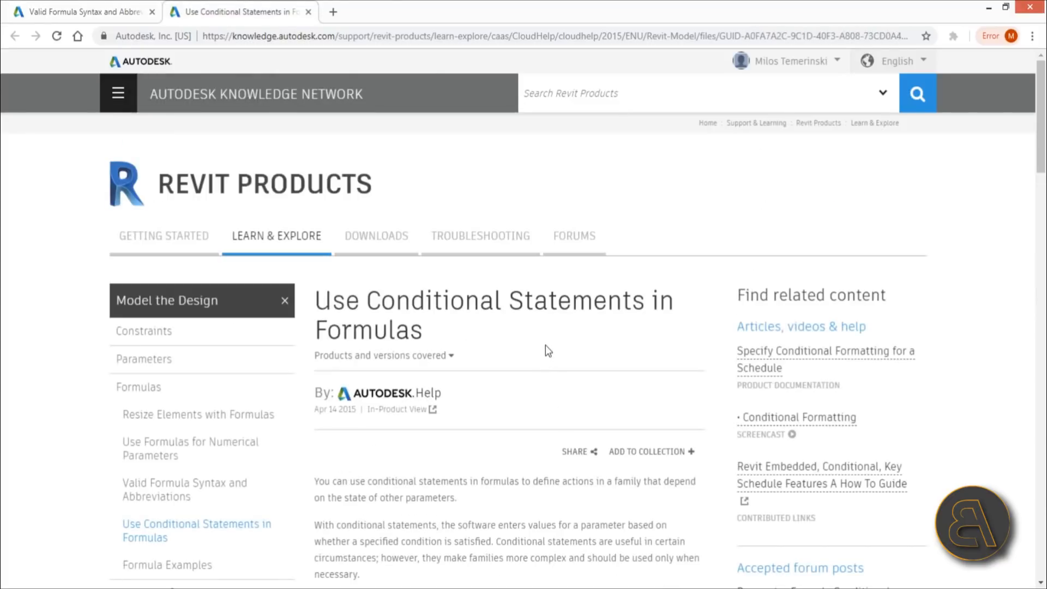
pyautogui.scroll(-3)
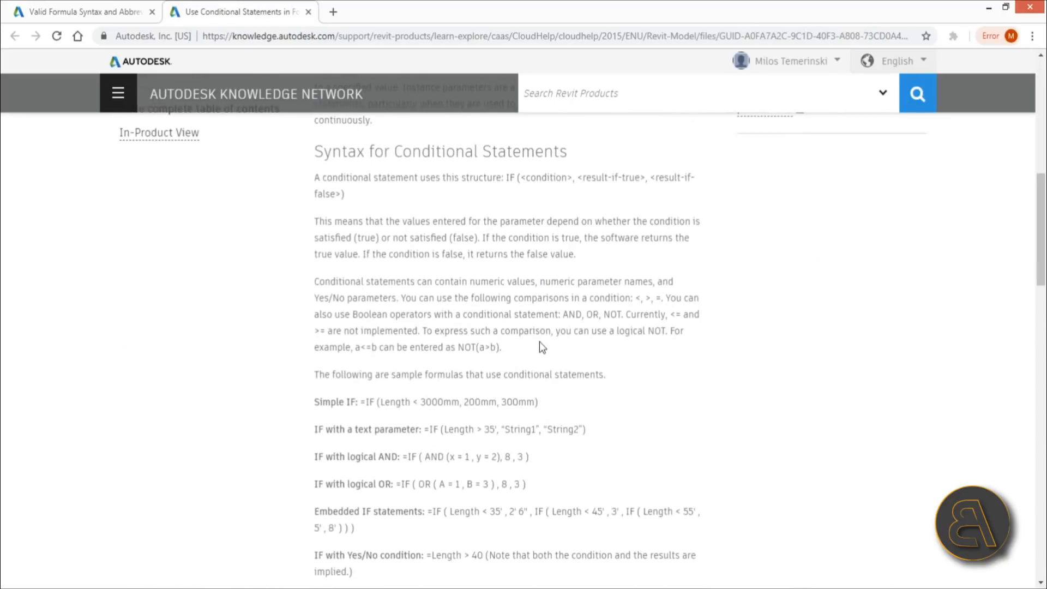
pyautogui.scroll(3)
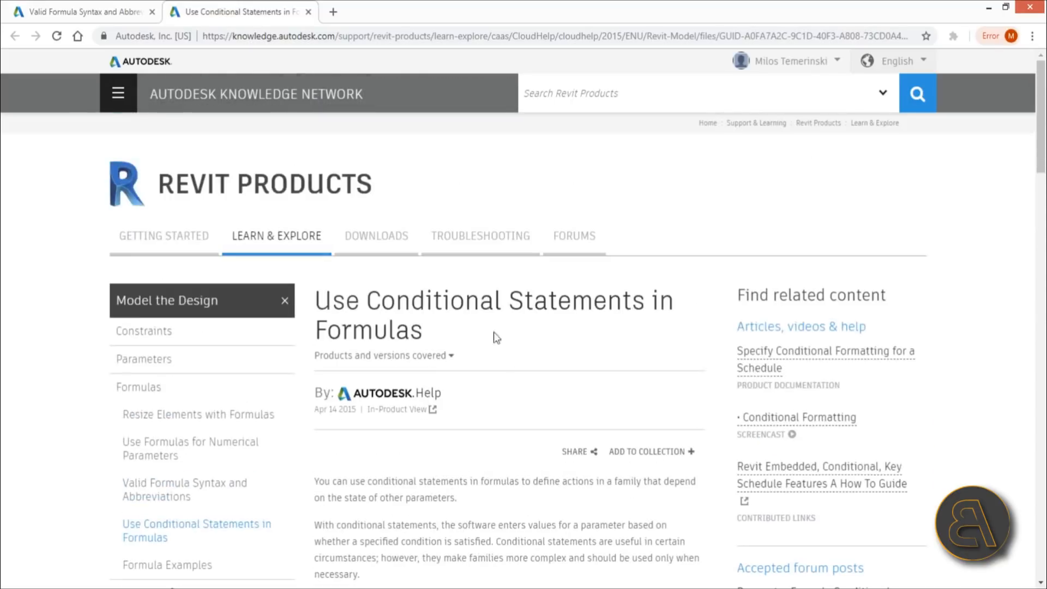
pyautogui.moveTo(588, 319)
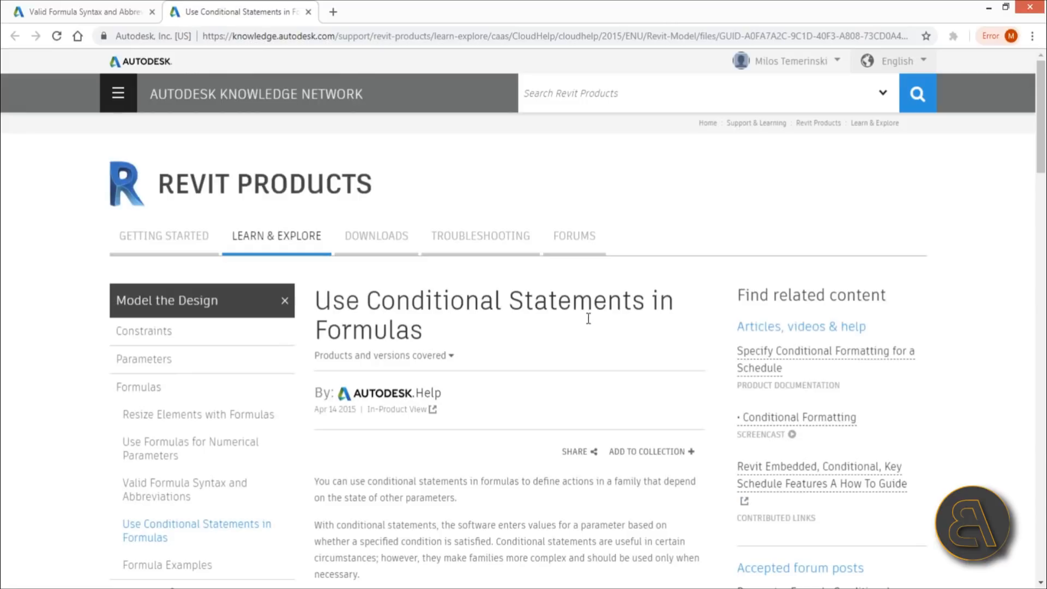
pyautogui.scroll(-3)
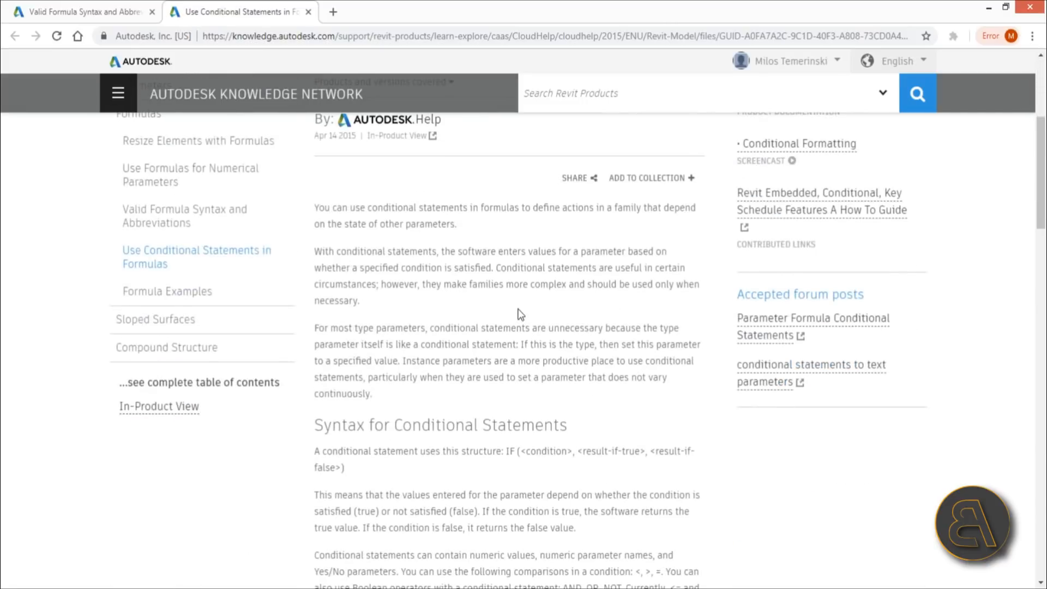
pyautogui.scroll(-3)
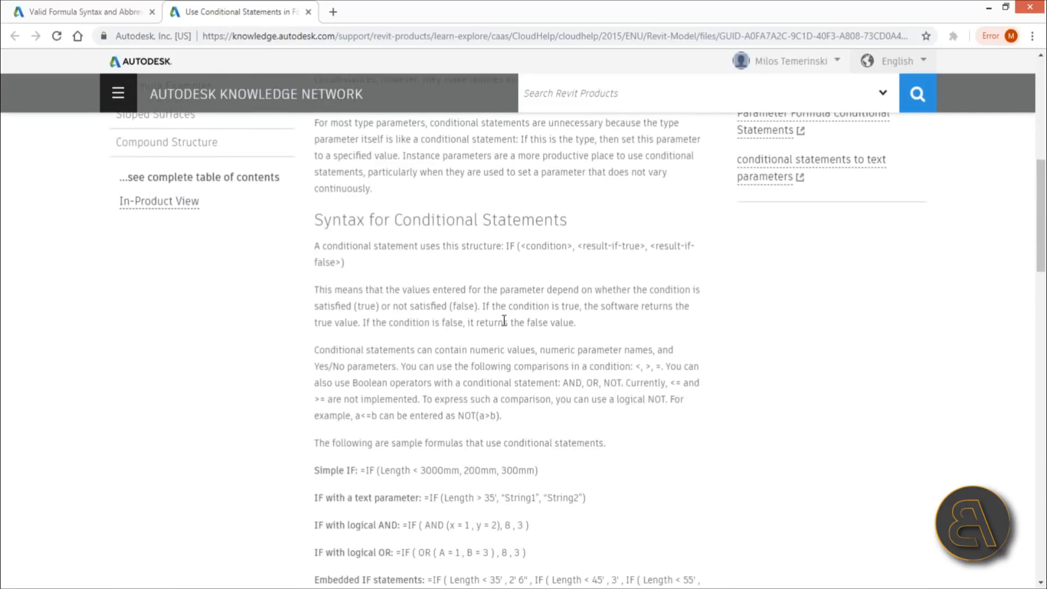
pyautogui.scroll(-3)
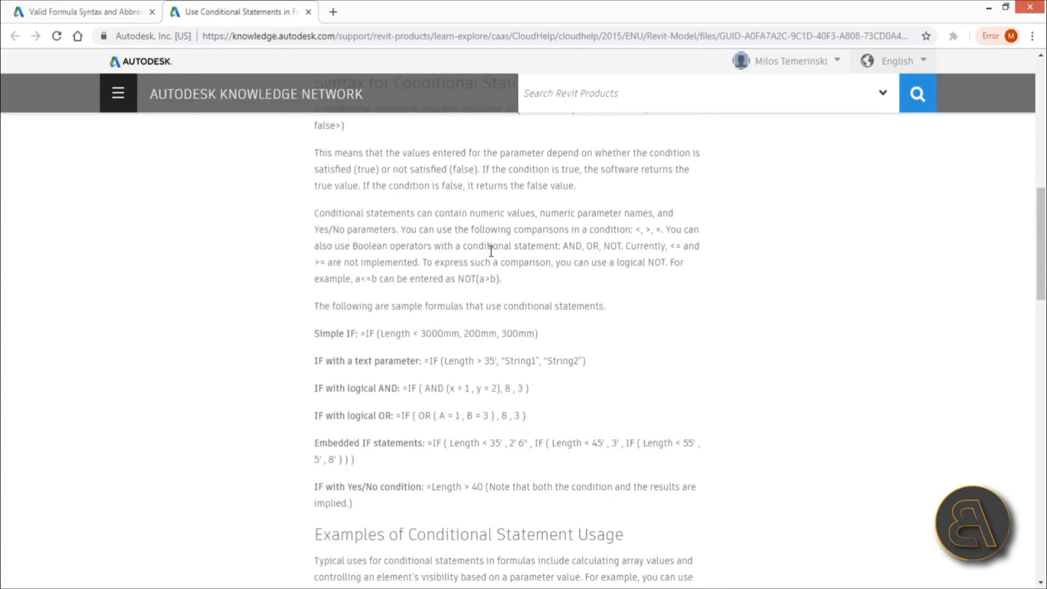
pyautogui.scroll(-3)
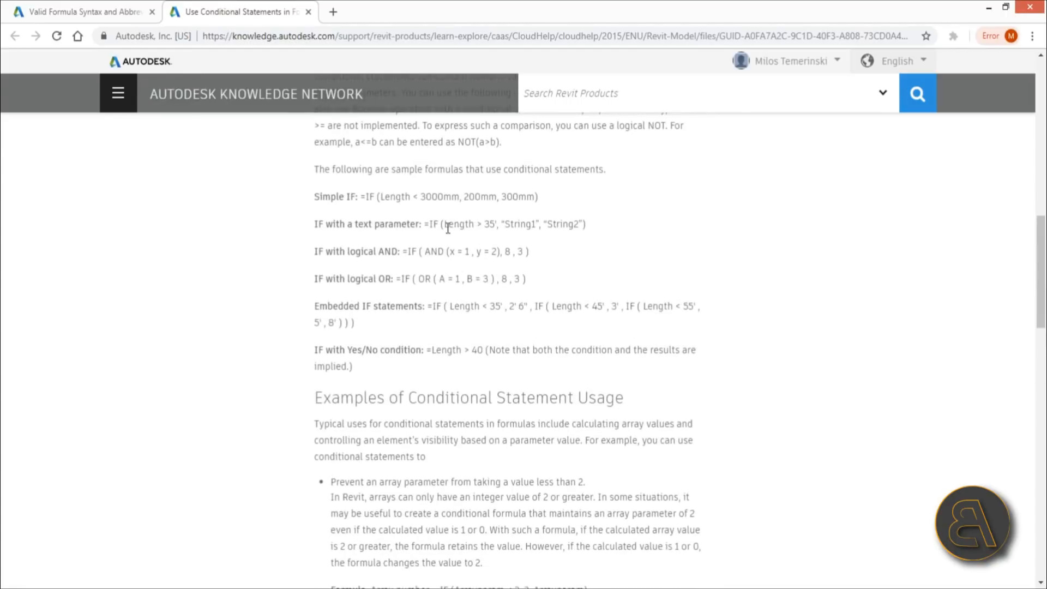
pyautogui.scroll(3)
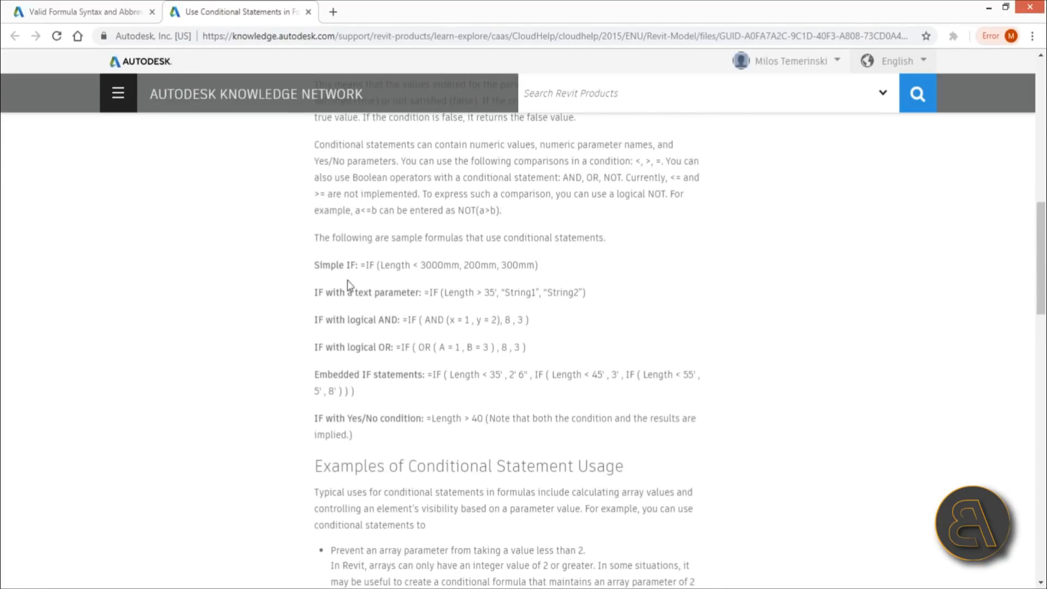
pyautogui.moveTo(397, 272)
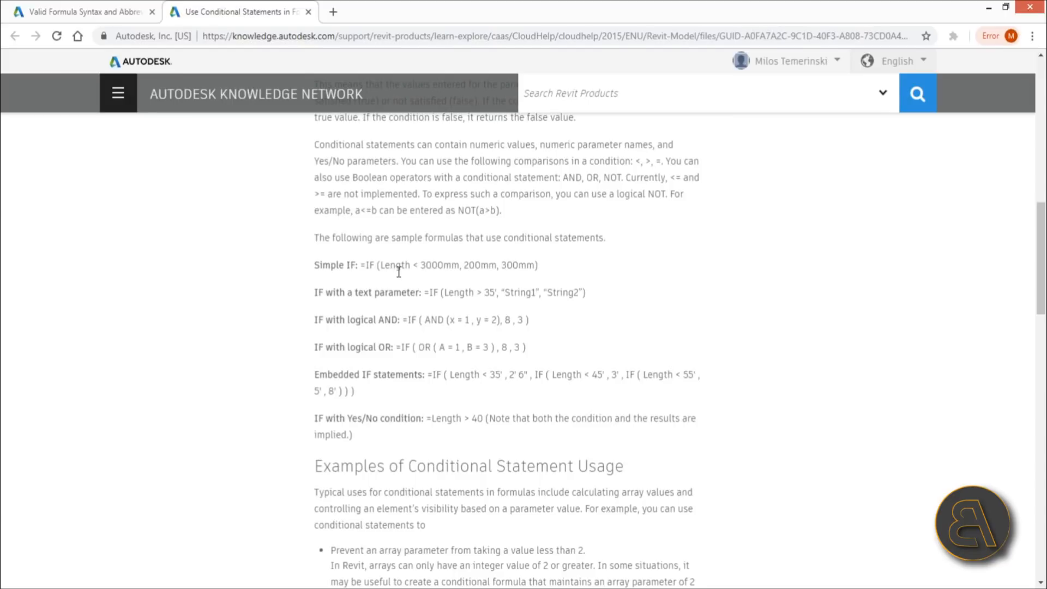
pyautogui.moveTo(422, 273)
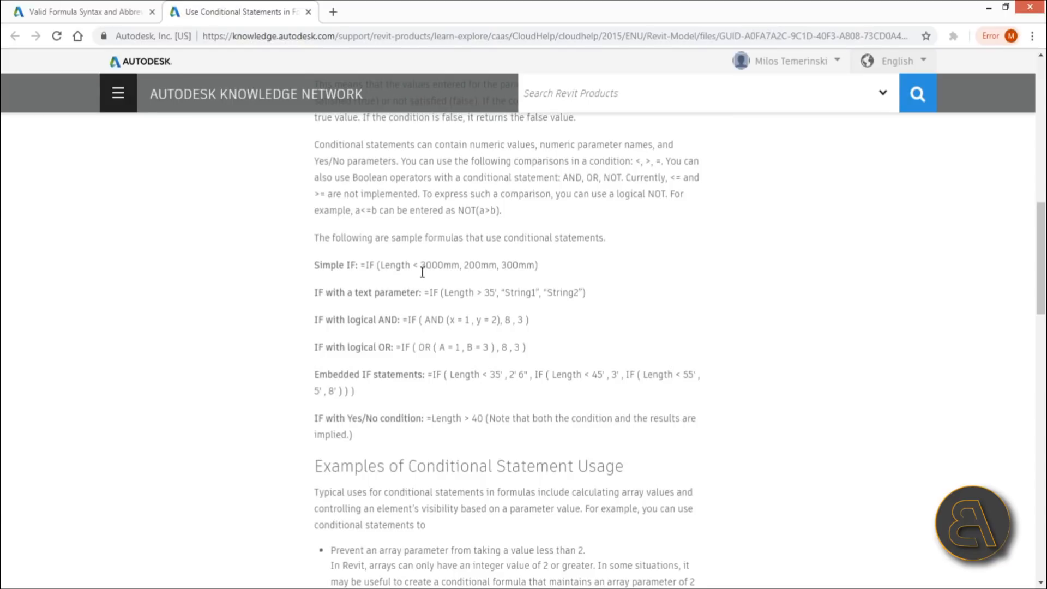
pyautogui.moveTo(463, 268)
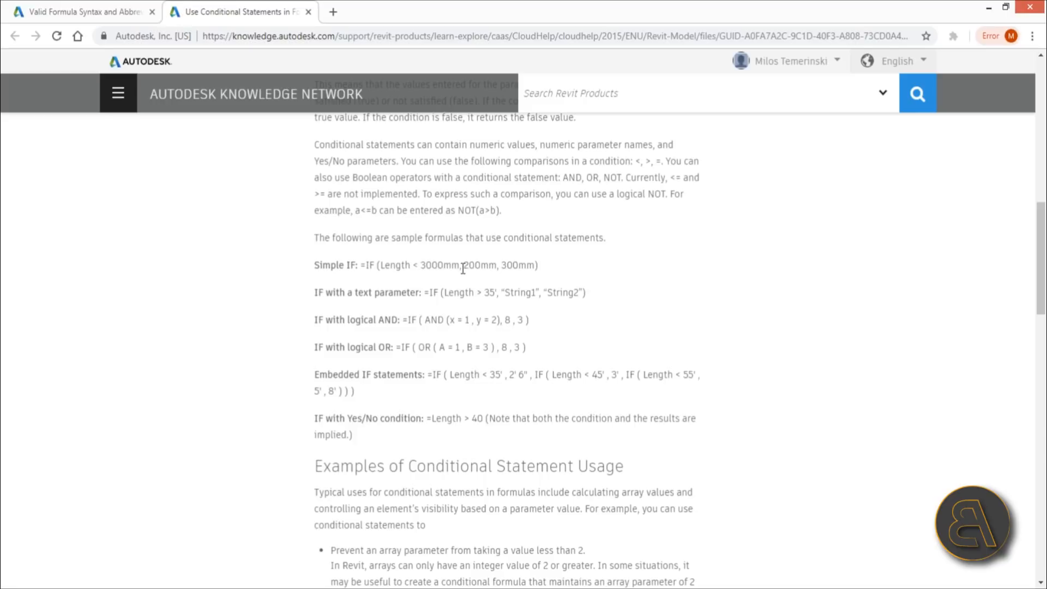
pyautogui.moveTo(368, 268)
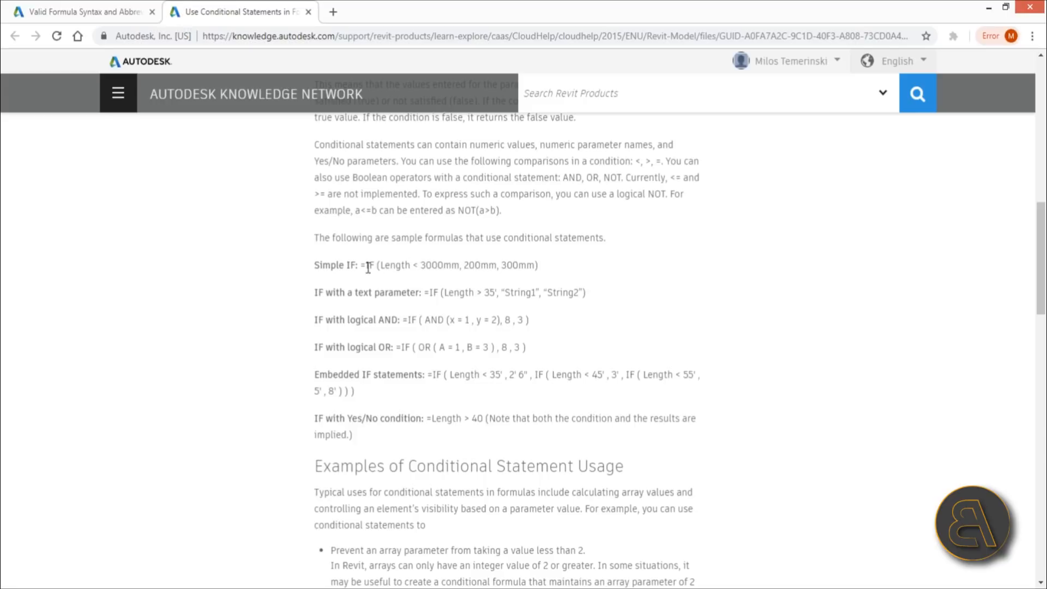
pyautogui.moveTo(409, 267)
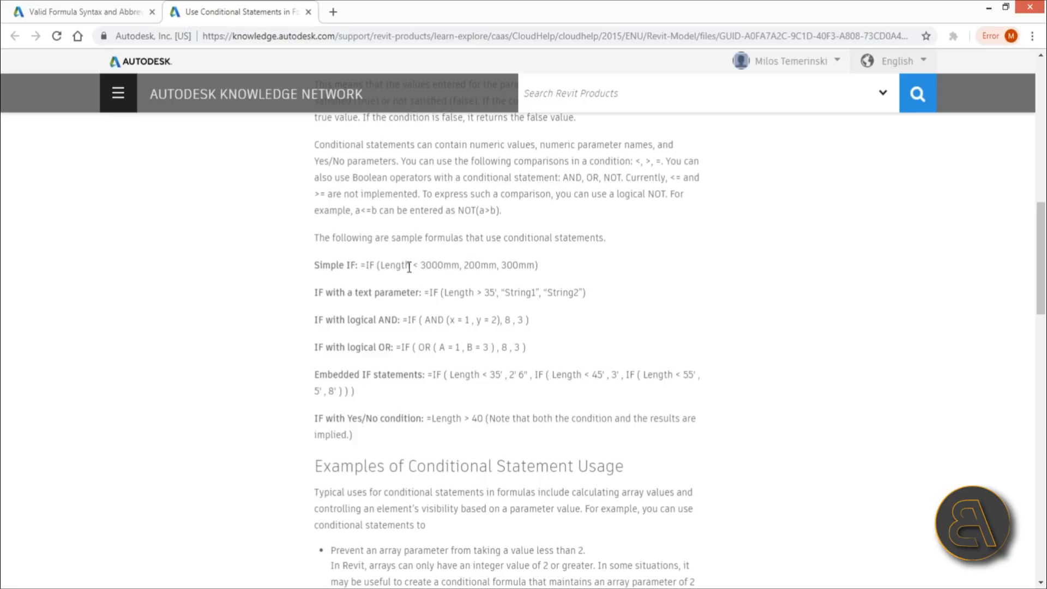
pyautogui.moveTo(503, 267)
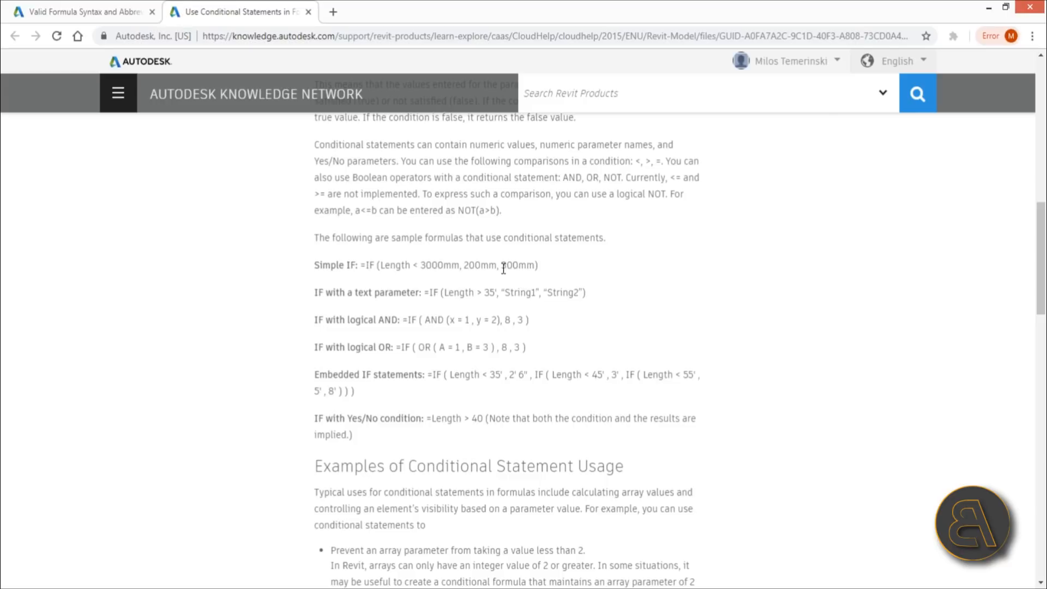
pyautogui.moveTo(398, 326)
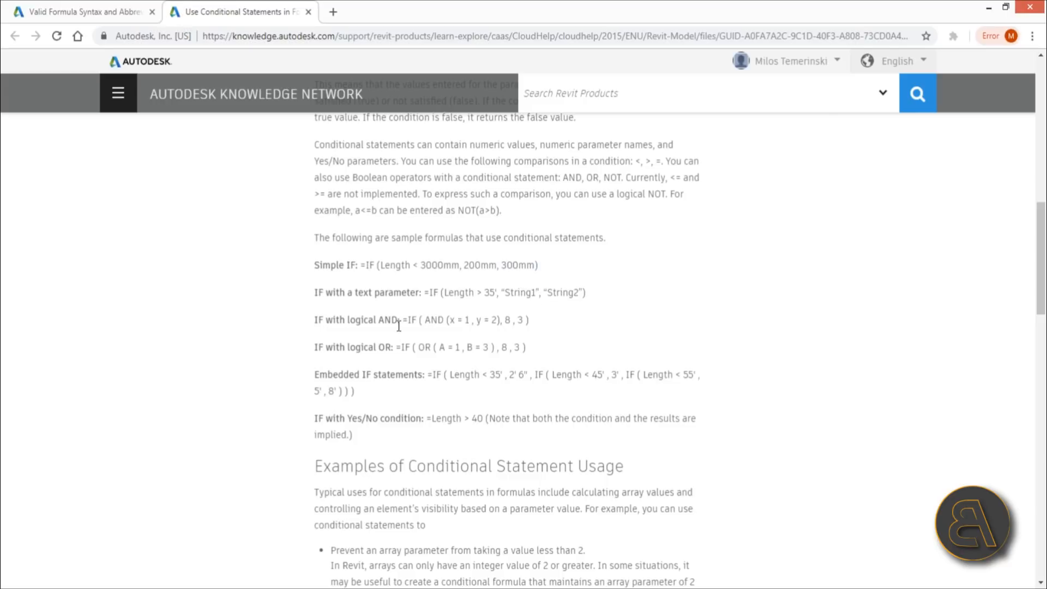
pyautogui.moveTo(622, 324)
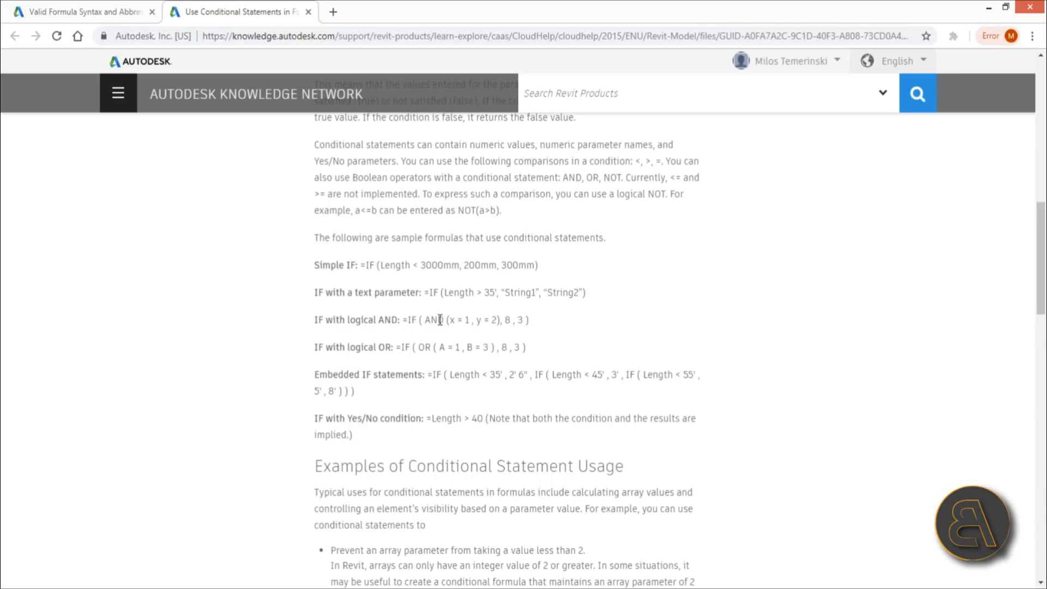
pyautogui.scroll(-3)
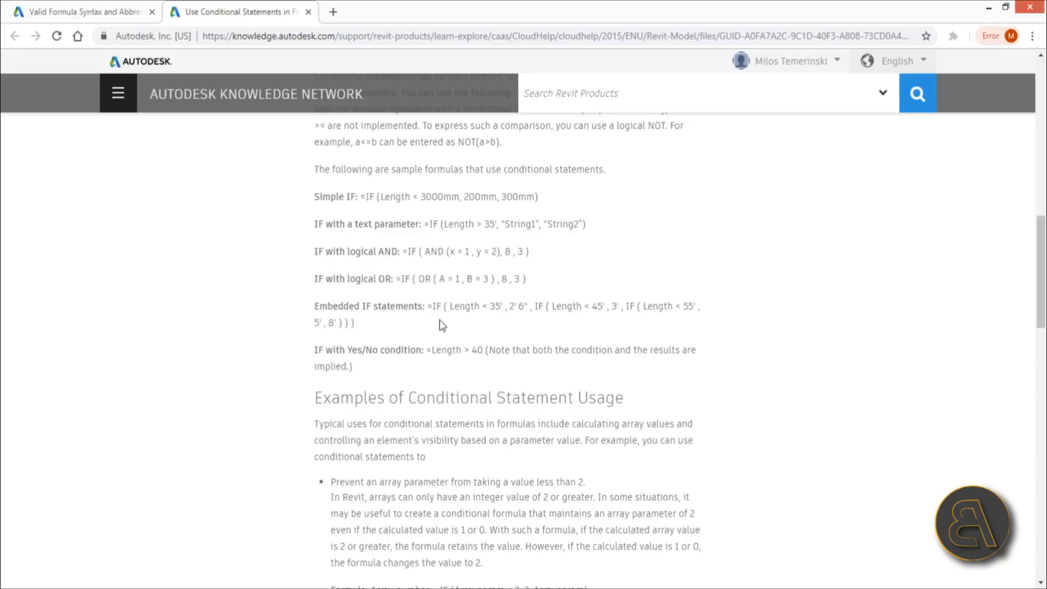
pyautogui.moveTo(110, 548)
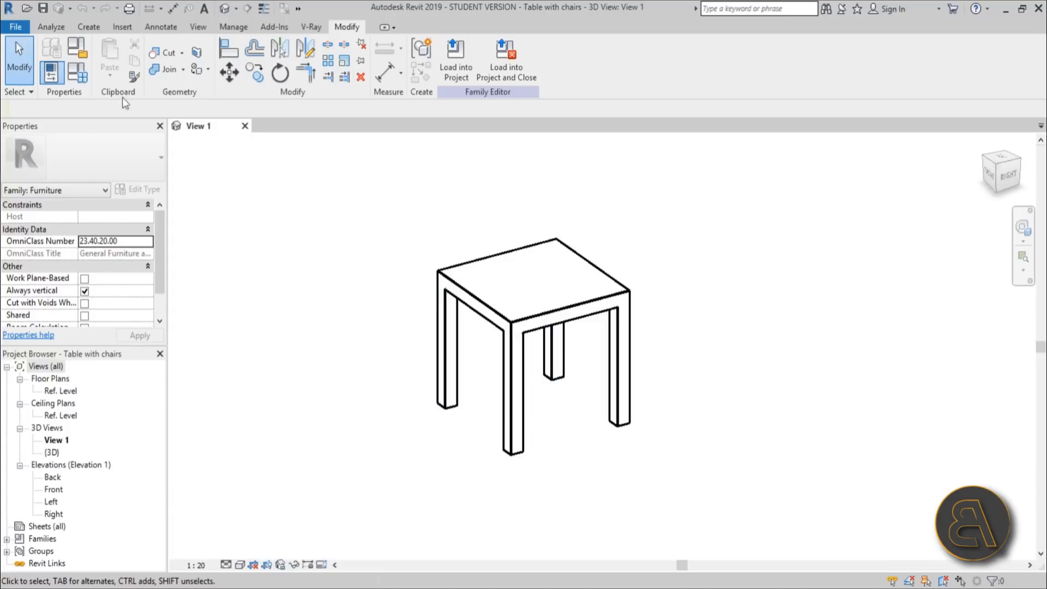
pyautogui.moveTo(378, 311)
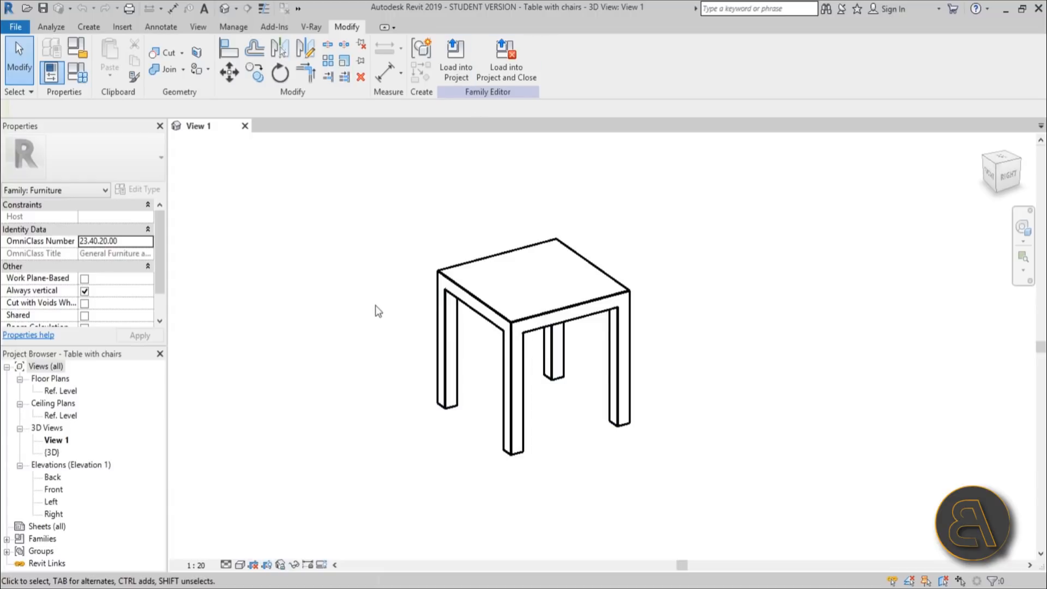
pyautogui.moveTo(368, 320)
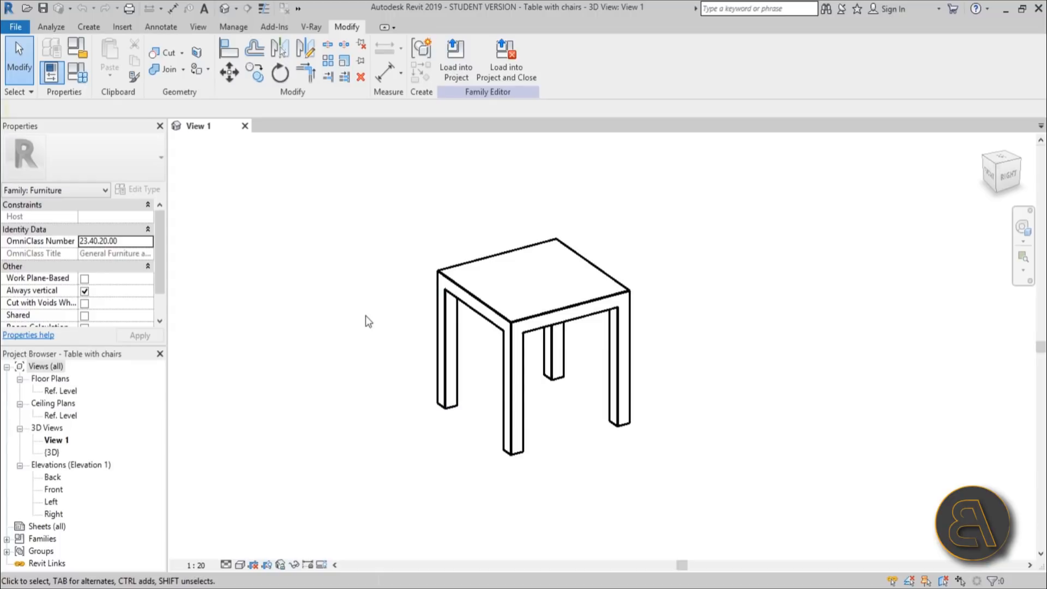
pyautogui.moveTo(534, 296)
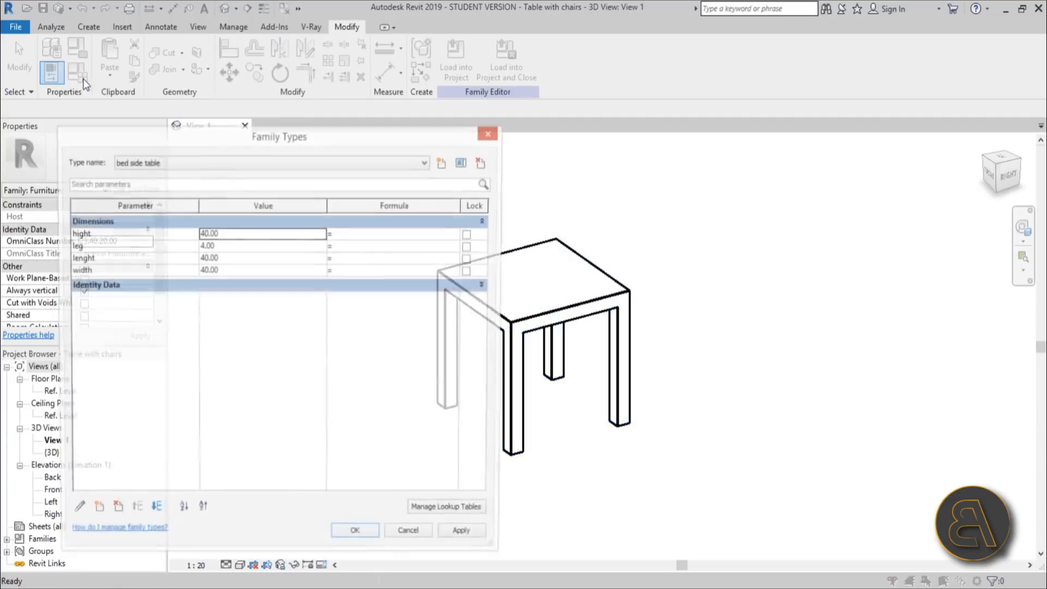
# Browse the table types in the type list and switch to club table.
pyautogui.moveTo(279, 137); pyautogui.dragTo(246, 59)
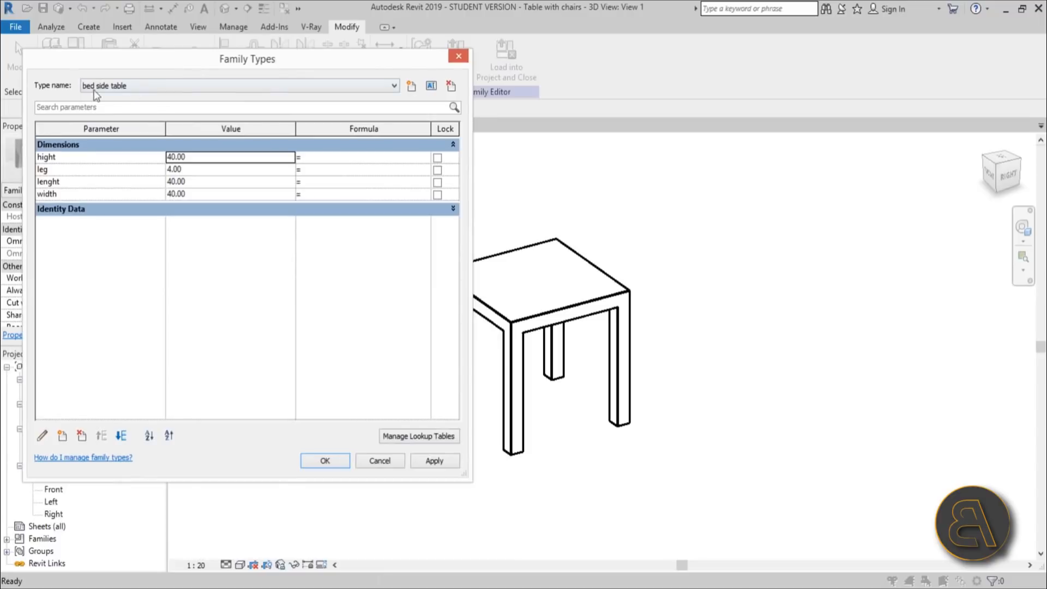
pyautogui.click(393, 86)
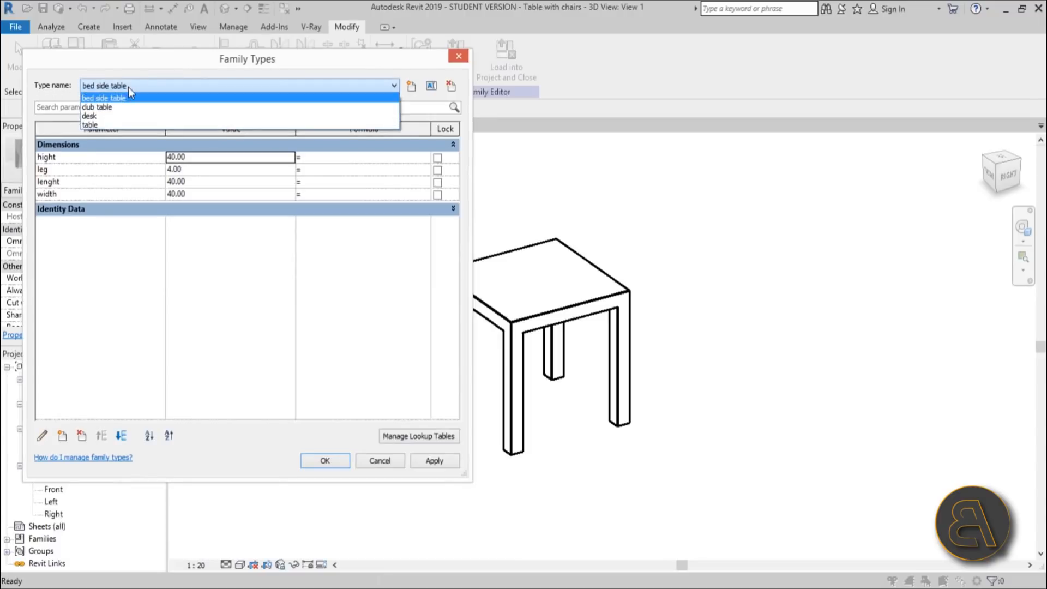
pyautogui.moveTo(98, 106)
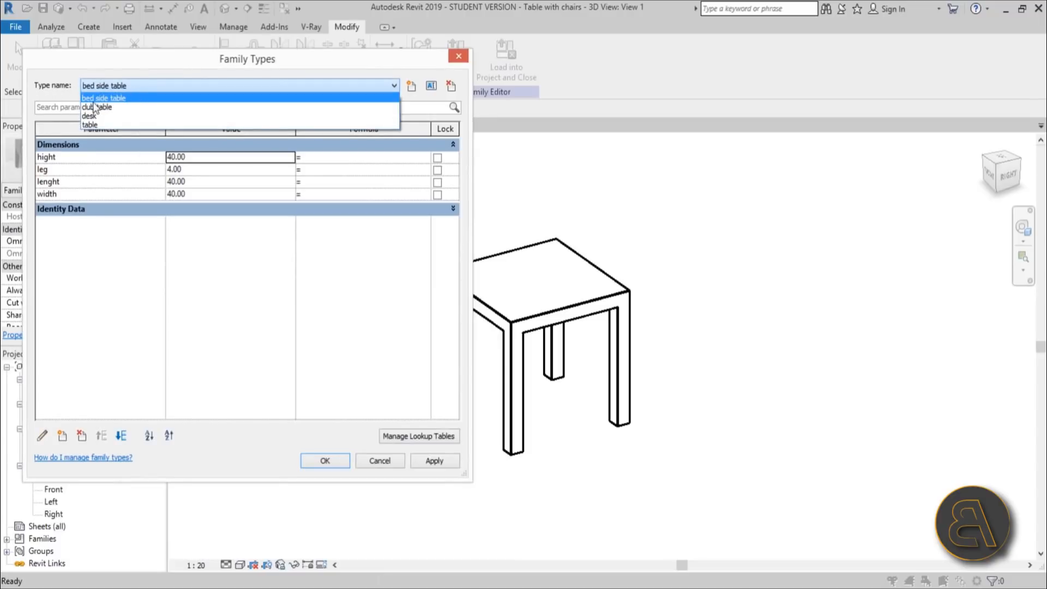
pyautogui.click(103, 98)
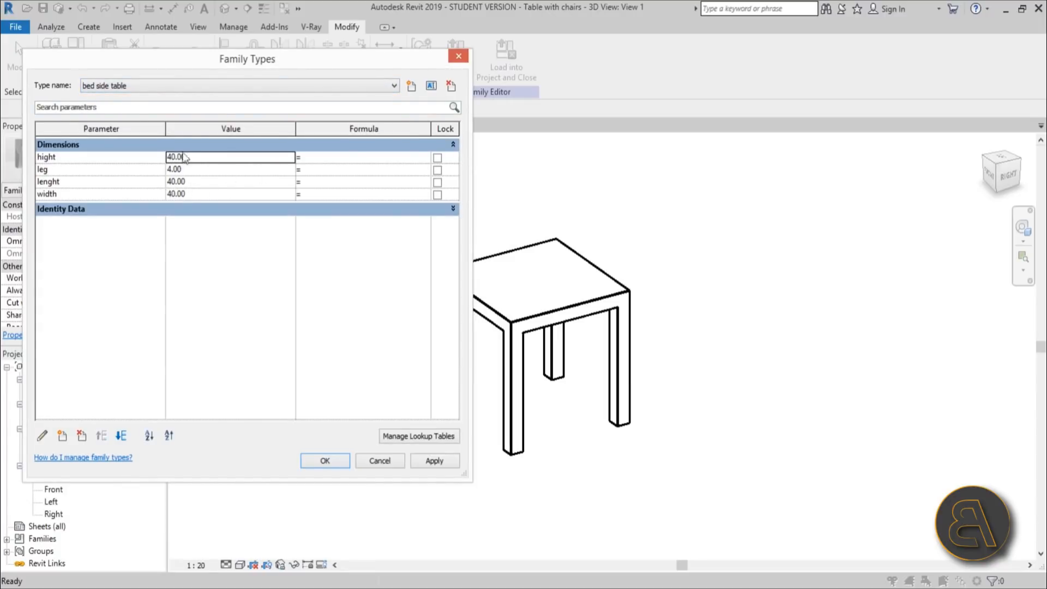
pyautogui.click(394, 85)
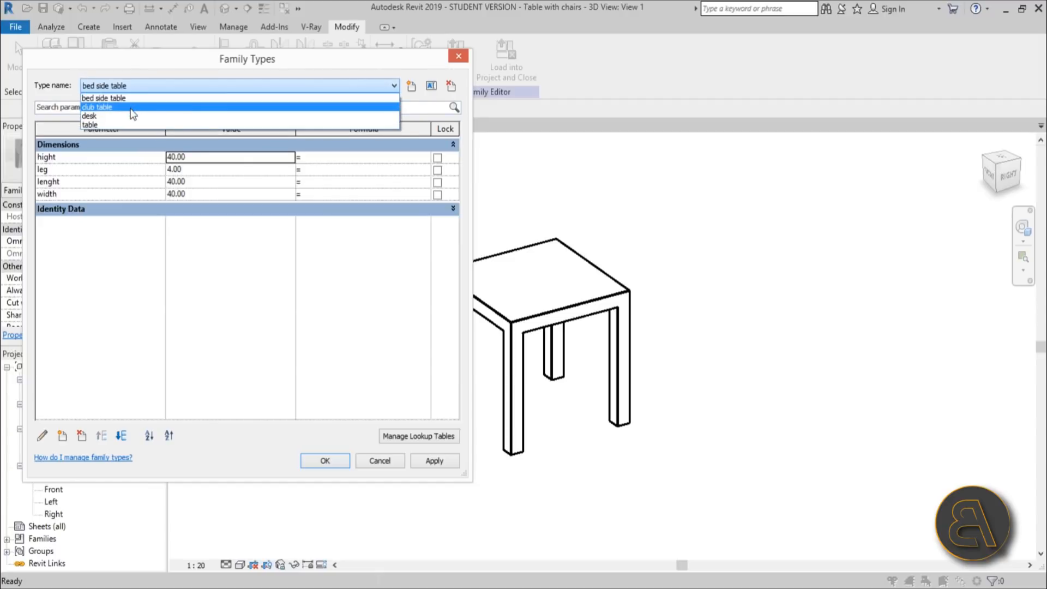
pyautogui.click(97, 107)
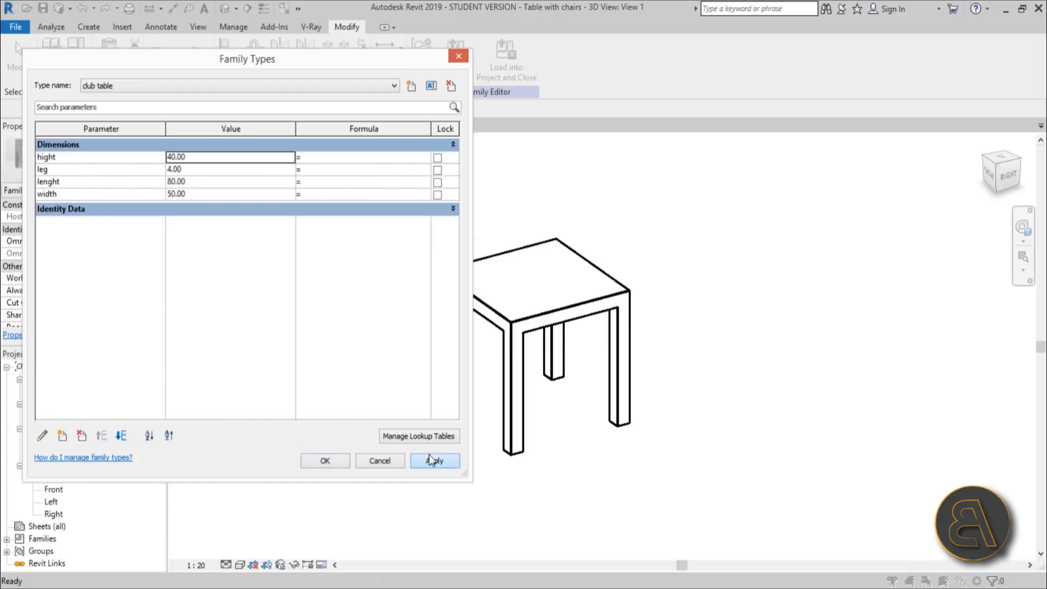
# In Family Types, switch to the table type (160 x 90 x 78) and confirm.
pyautogui.click(434, 460)
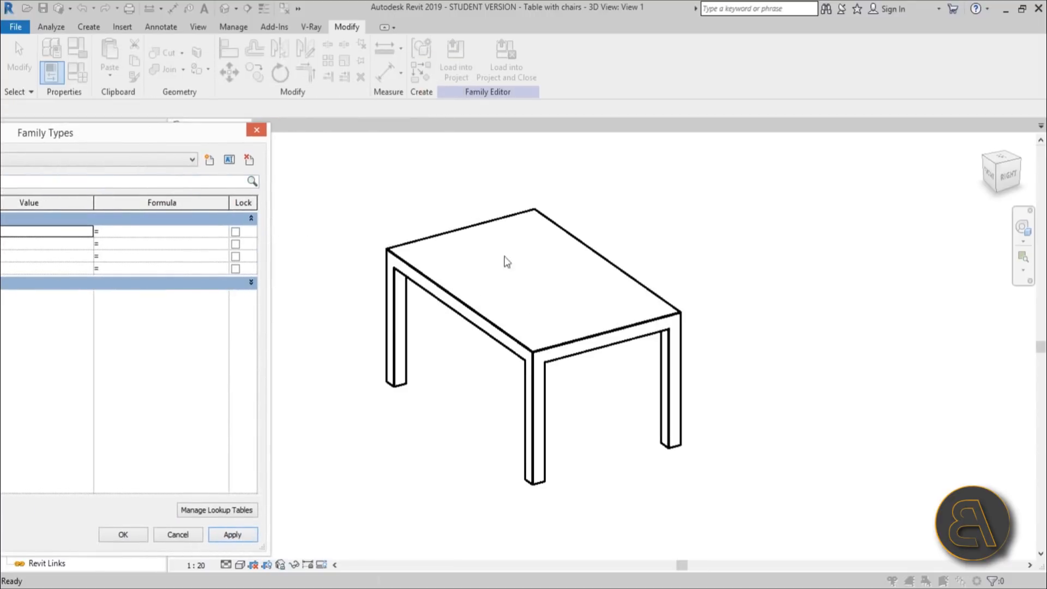
pyautogui.moveTo(263, 150)
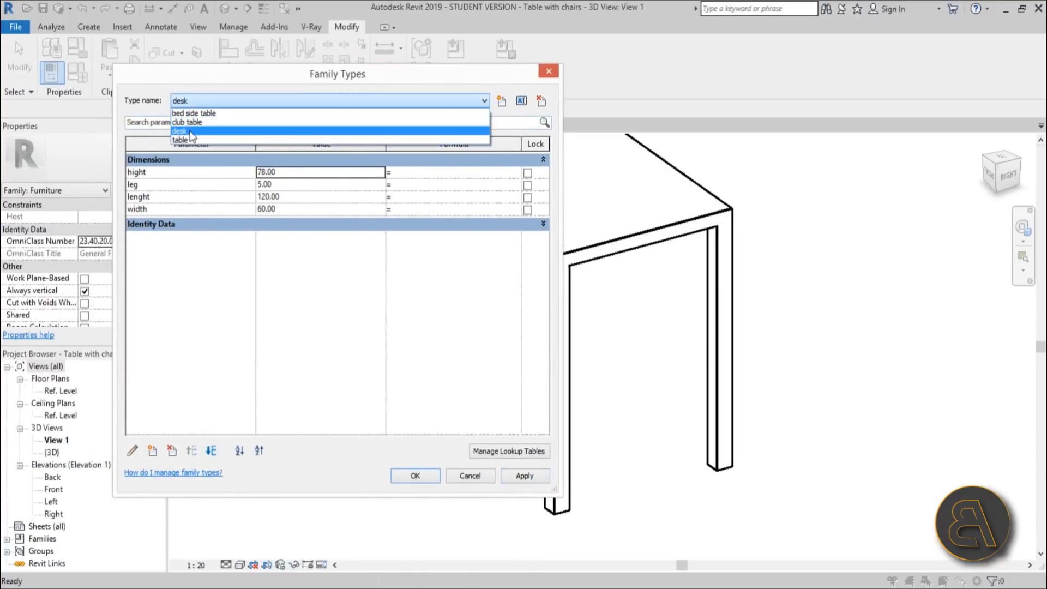
pyautogui.click(190, 122)
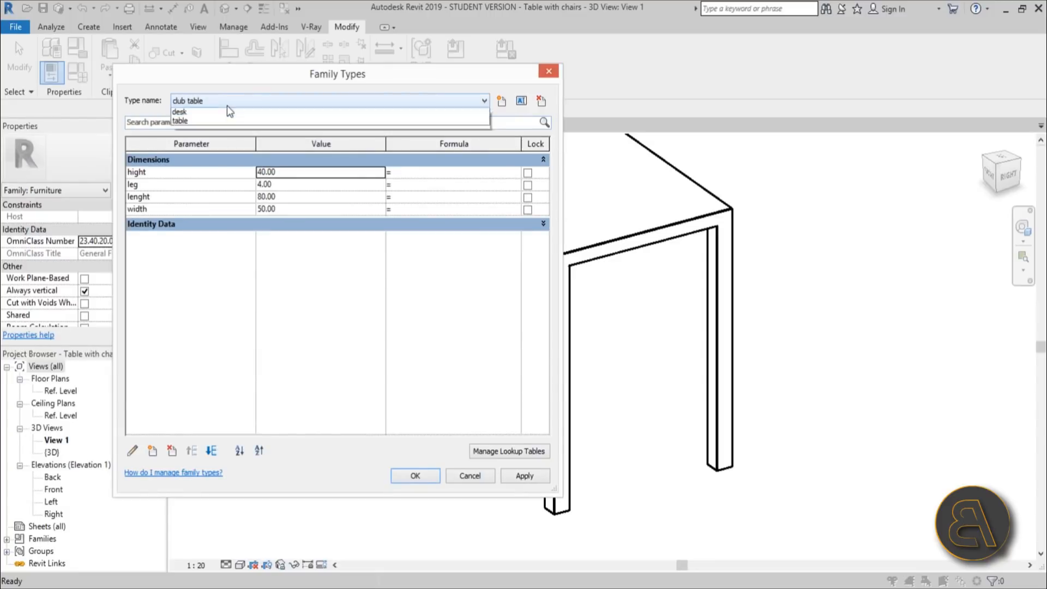
pyautogui.click(179, 112)
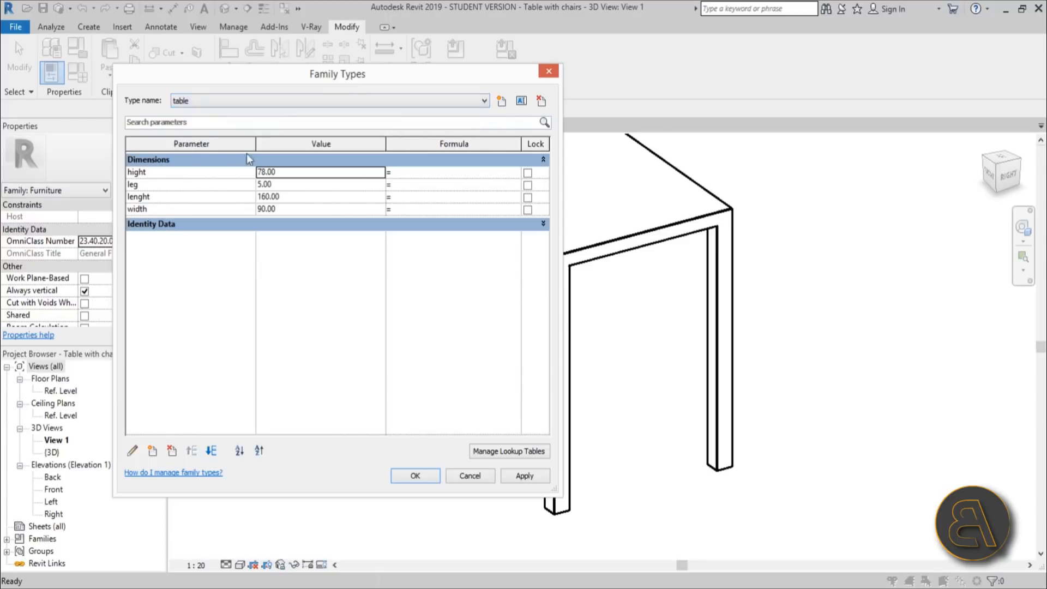
pyautogui.click(524, 475)
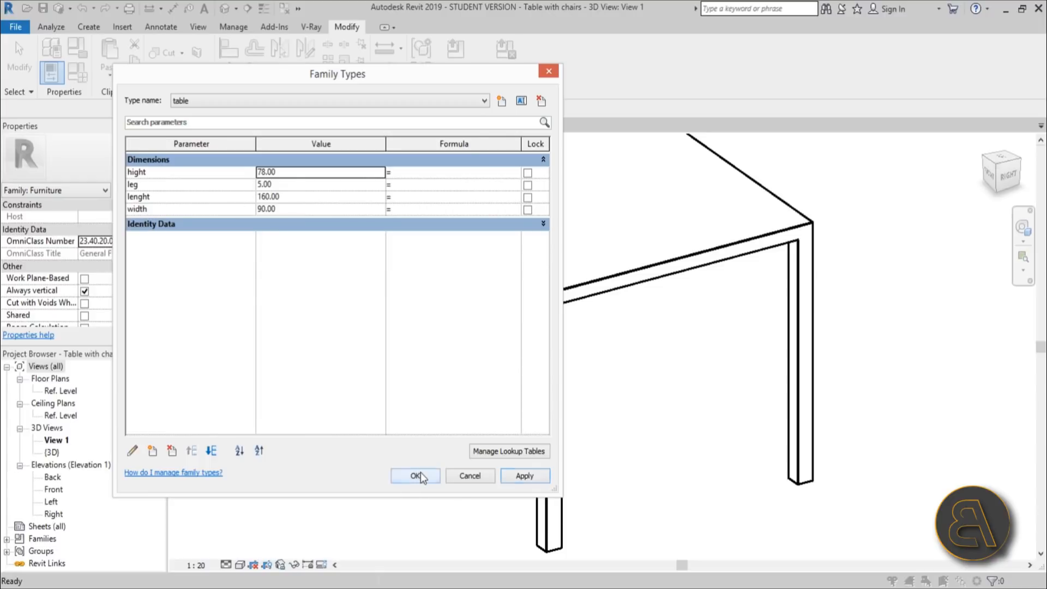
pyautogui.click(414, 476)
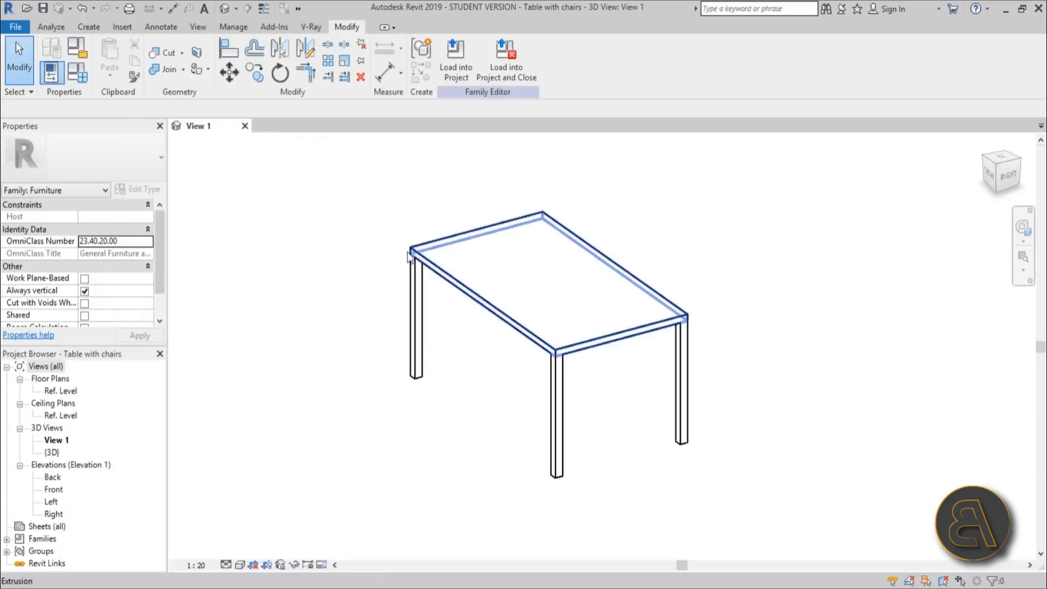
pyautogui.moveTo(410, 259)
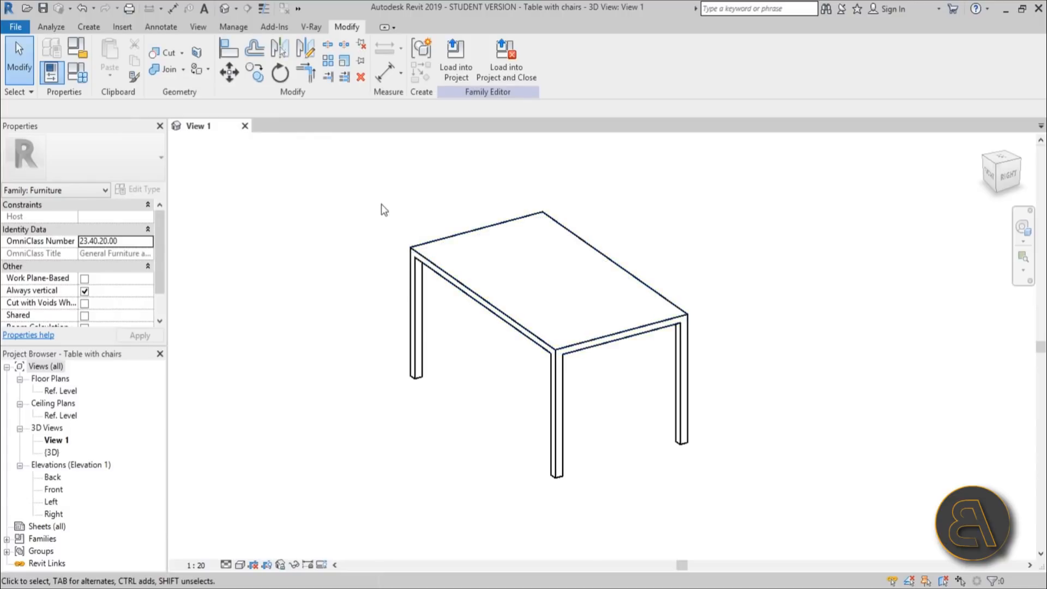
pyautogui.click(422, 59)
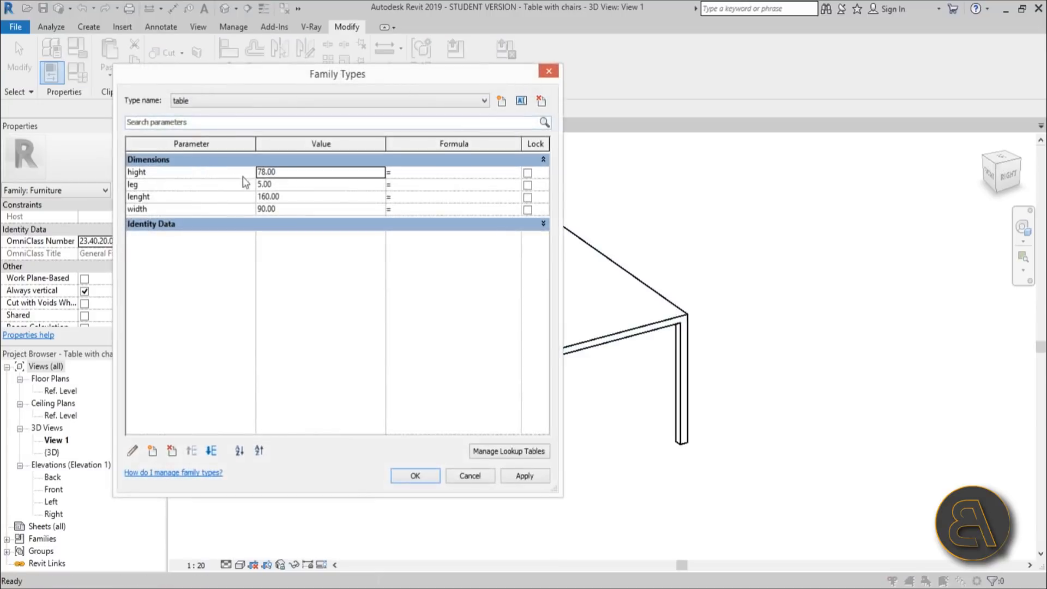
pyautogui.click(479, 100)
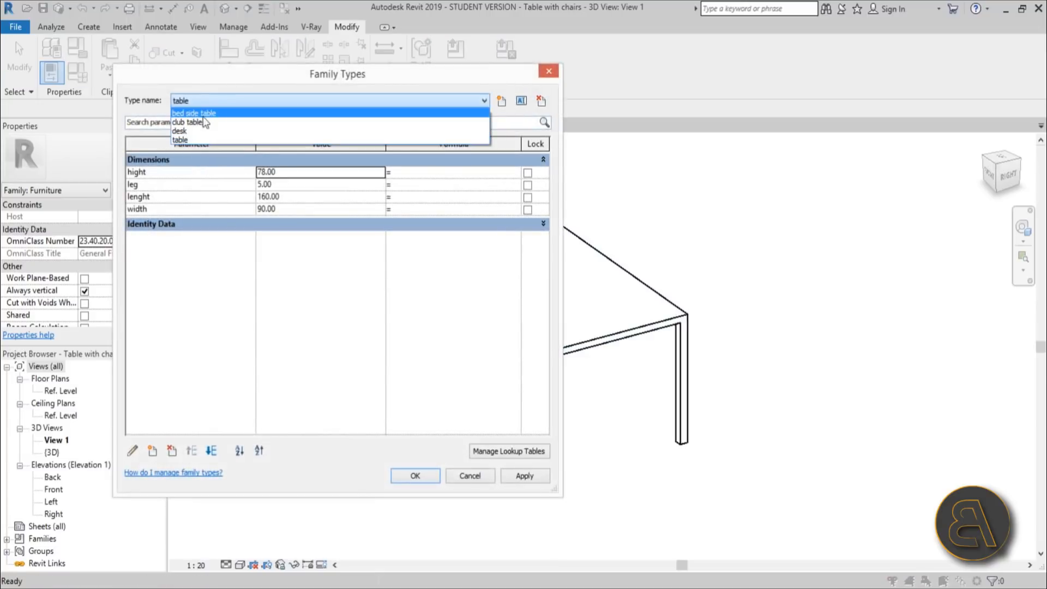
pyautogui.moveTo(200, 123)
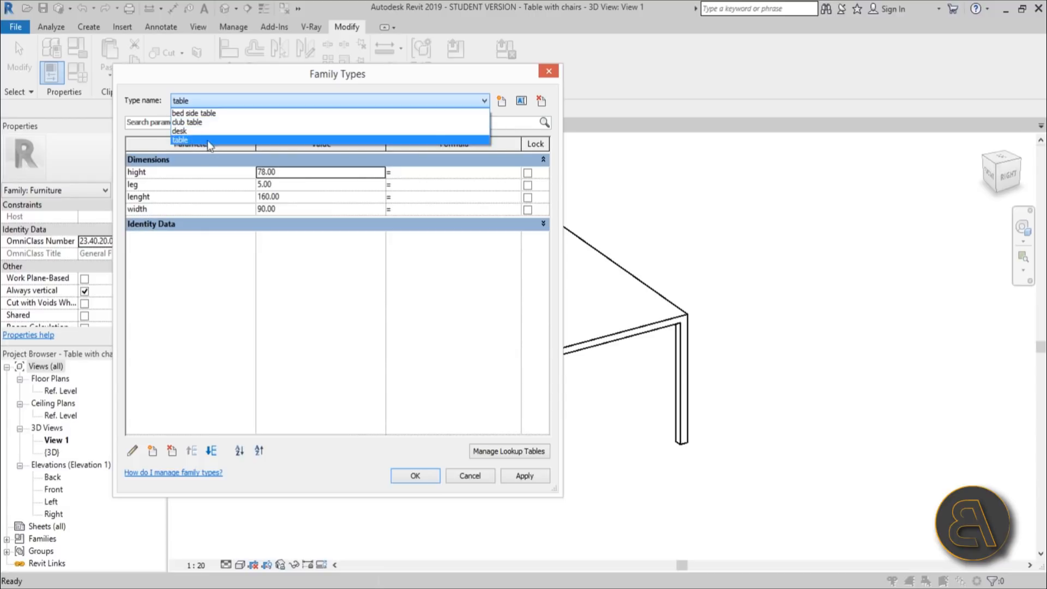
pyautogui.moveTo(204, 131)
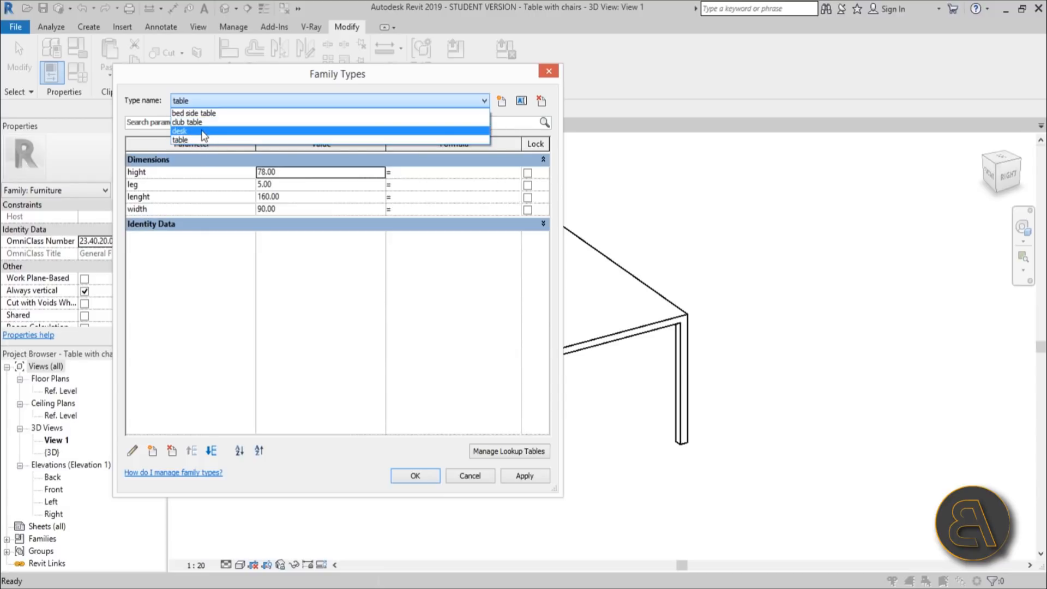
pyautogui.moveTo(209, 141)
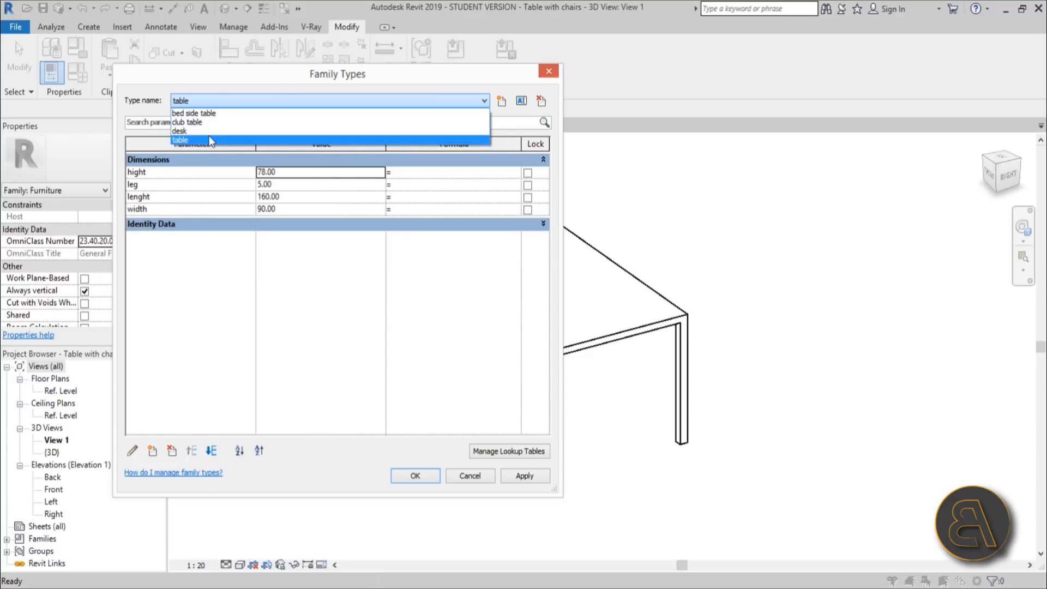
pyautogui.click(179, 130)
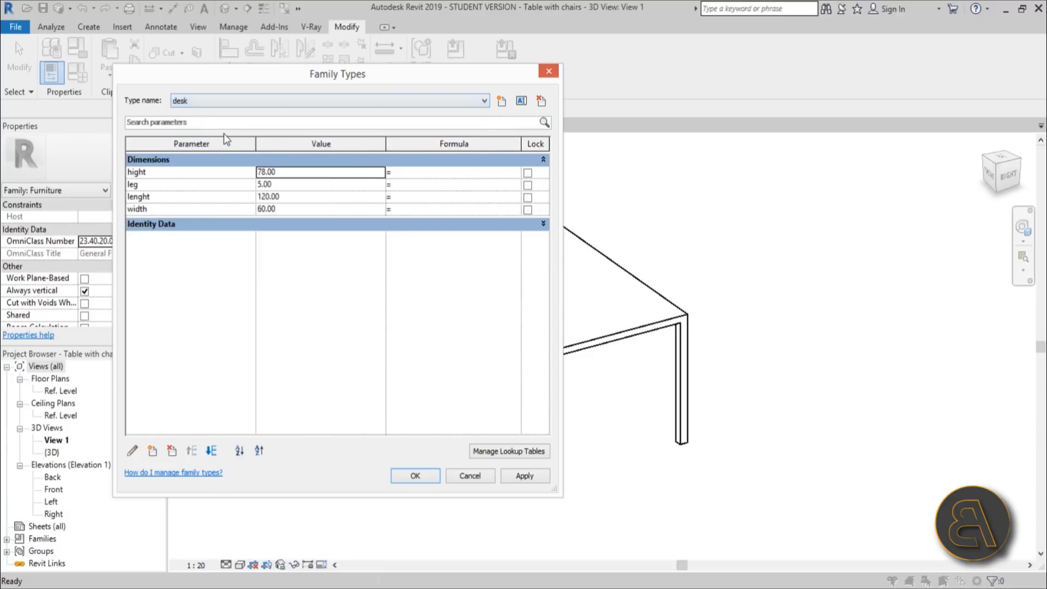
pyautogui.moveTo(470, 476)
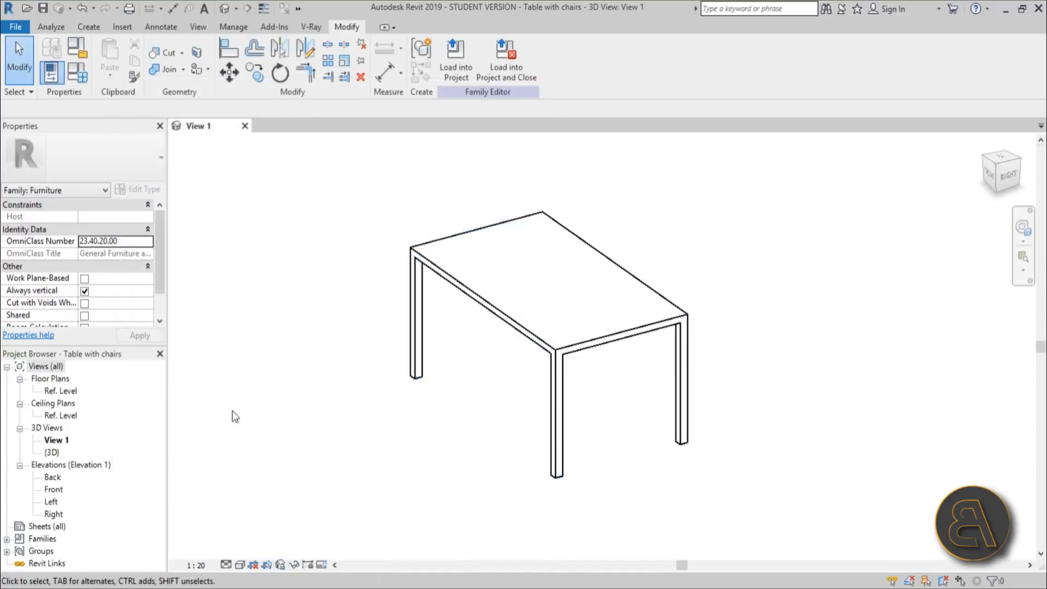
# Open the Ref. Level plan and load M_Chair-Breuer.rfa from Furniture > Seating.
pyautogui.doubleClick(59, 390)
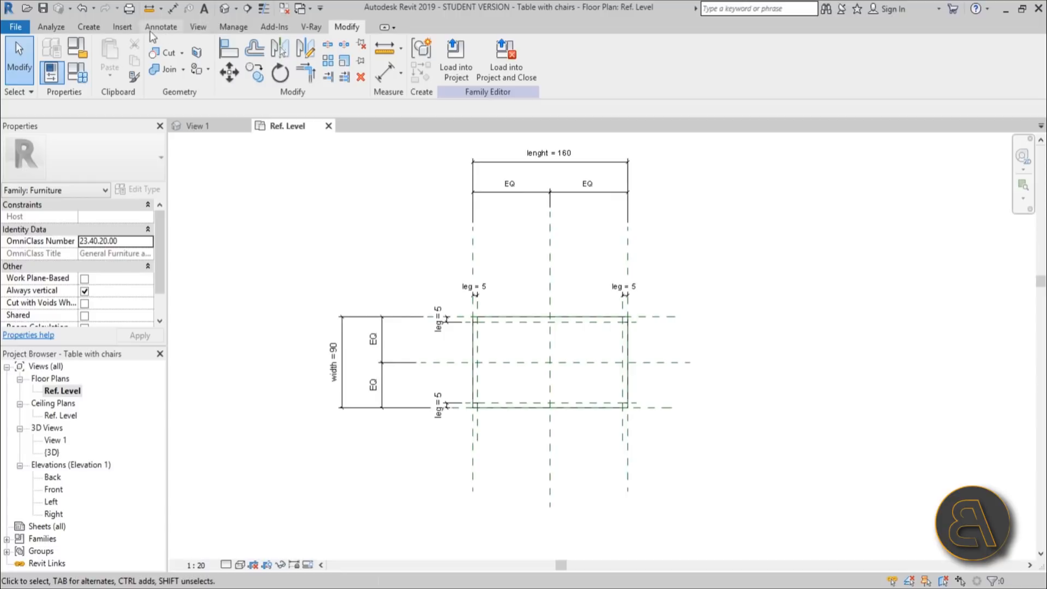
pyautogui.click(122, 27)
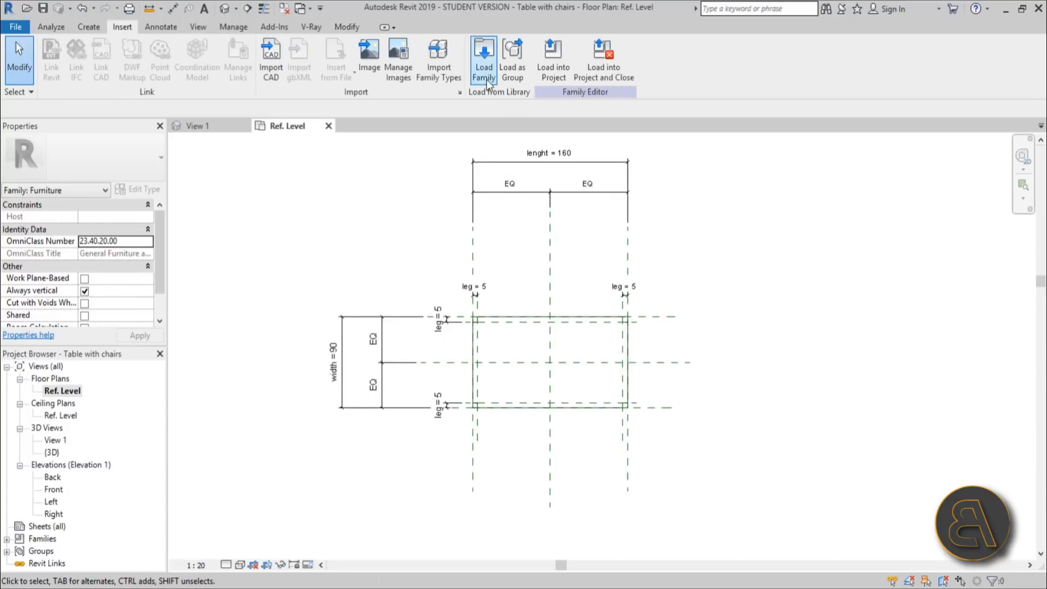
pyautogui.click(482, 57)
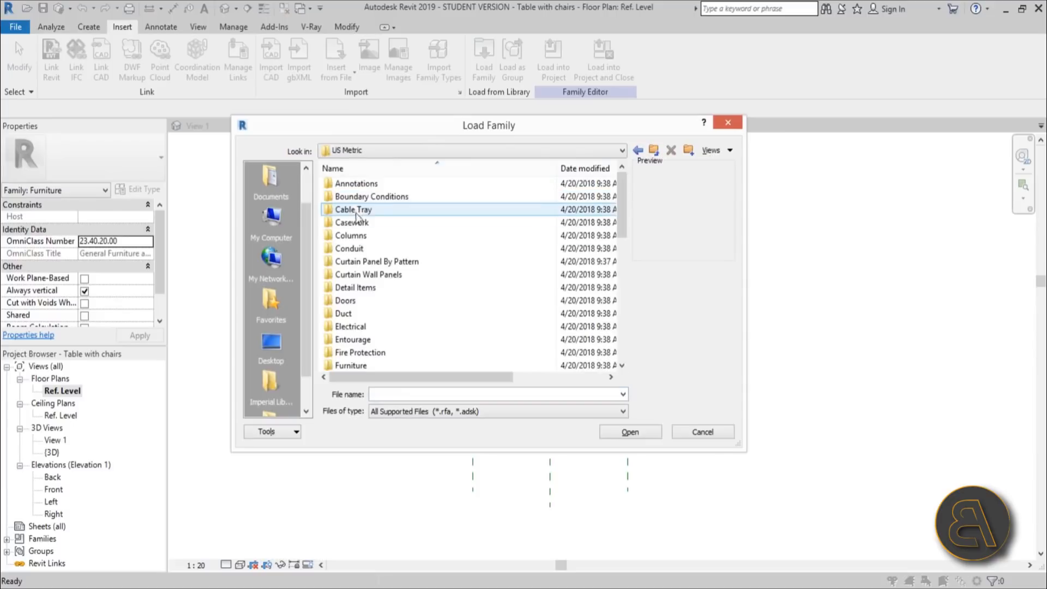
pyautogui.scroll(-3)
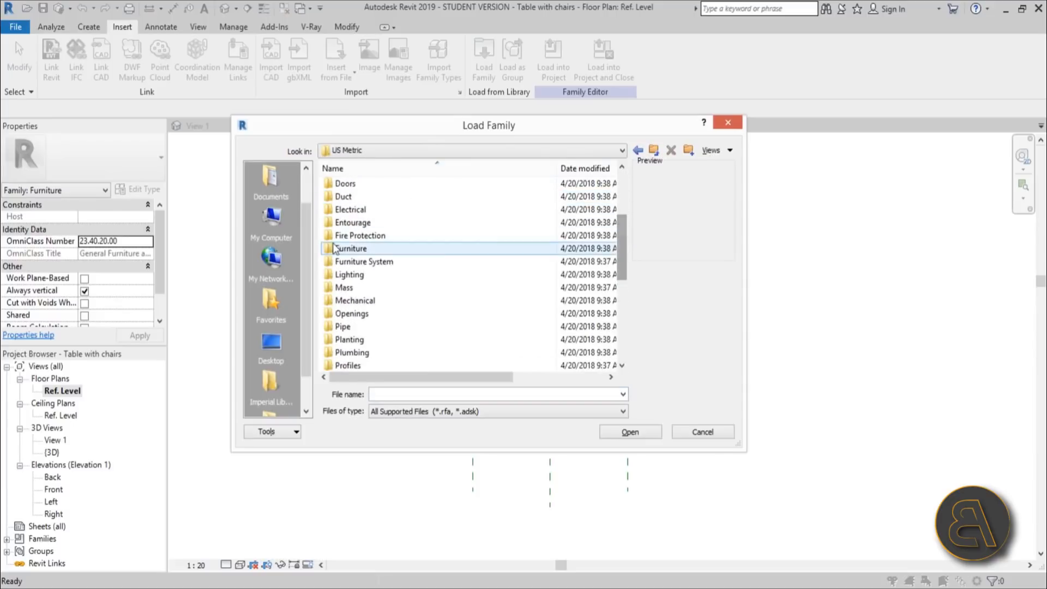
pyautogui.doubleClick(350, 247)
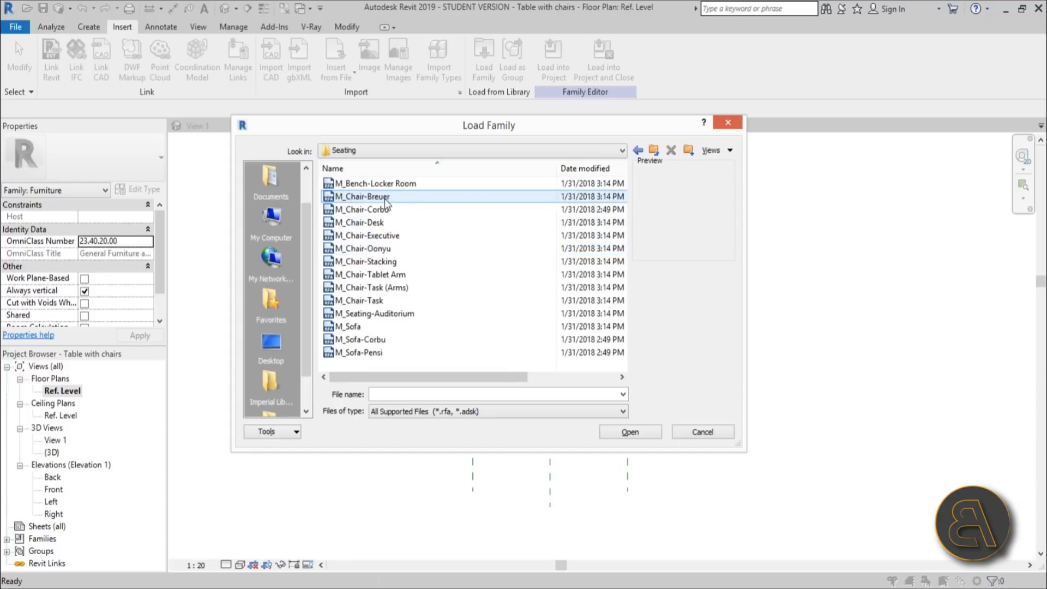
pyautogui.click(364, 196)
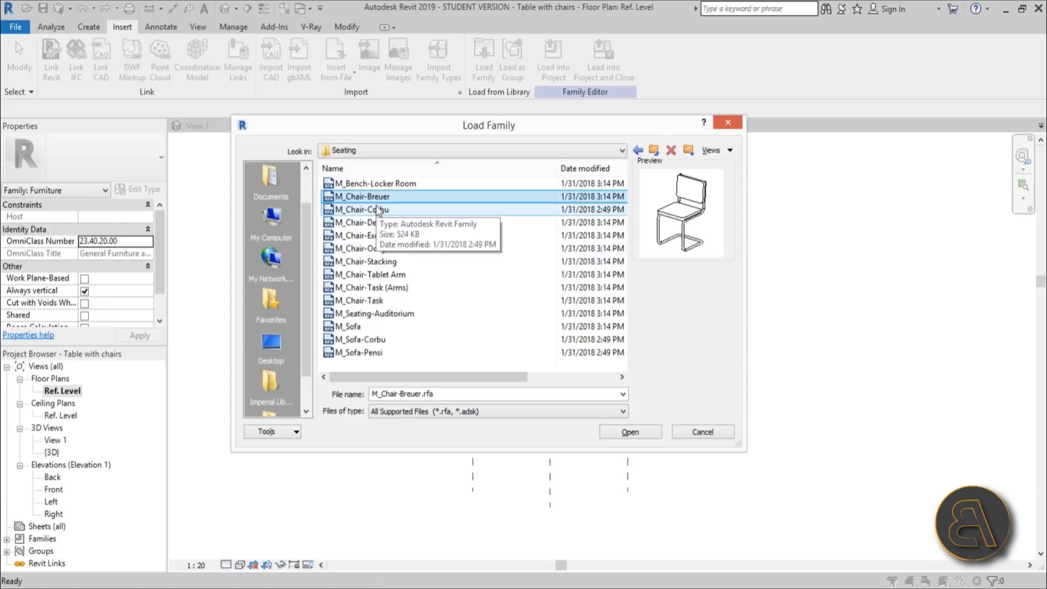
pyautogui.click(628, 431)
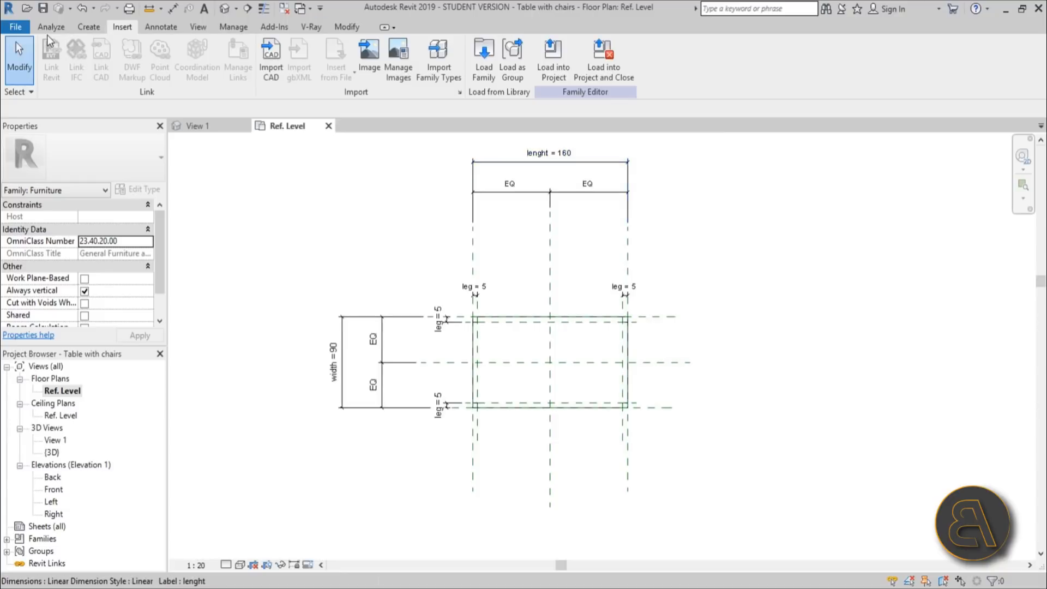
# Place M_Chair-Breuer components on the table's four sides, then select the right-side chair.
pyautogui.click(88, 26)
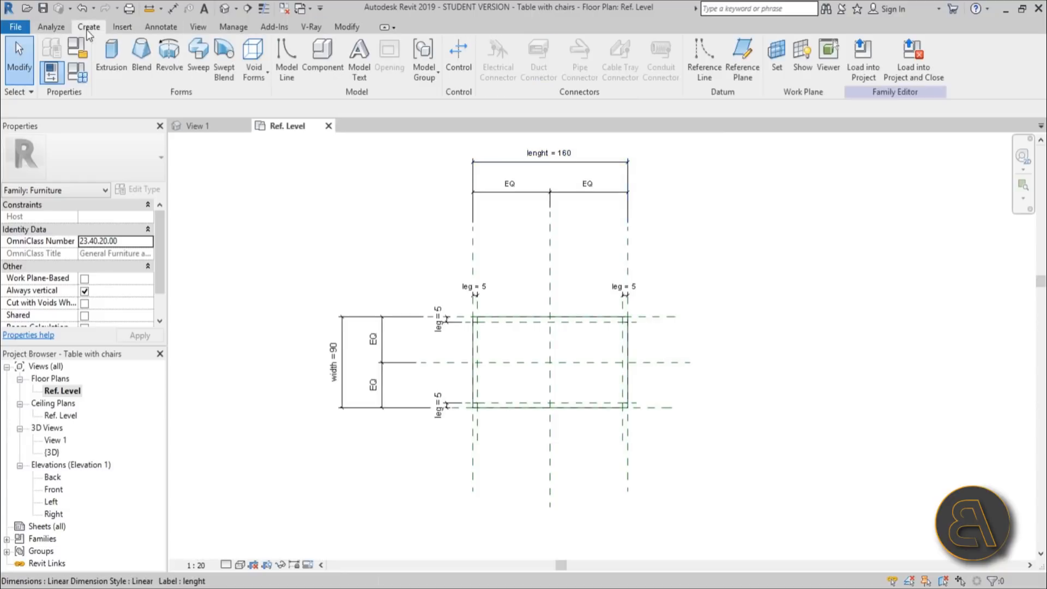
pyautogui.click(322, 59)
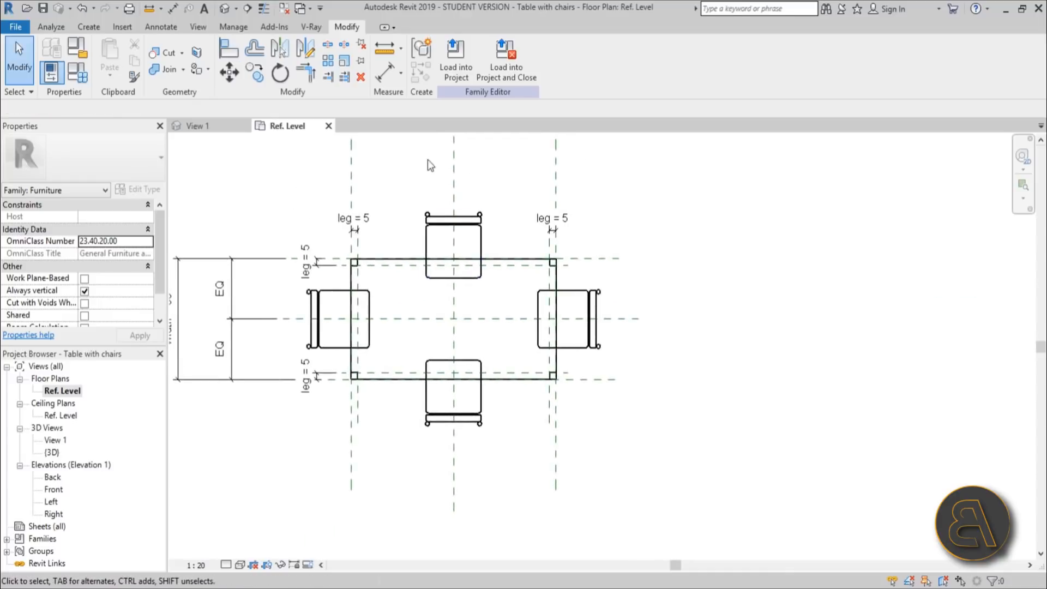
pyautogui.moveTo(429, 266)
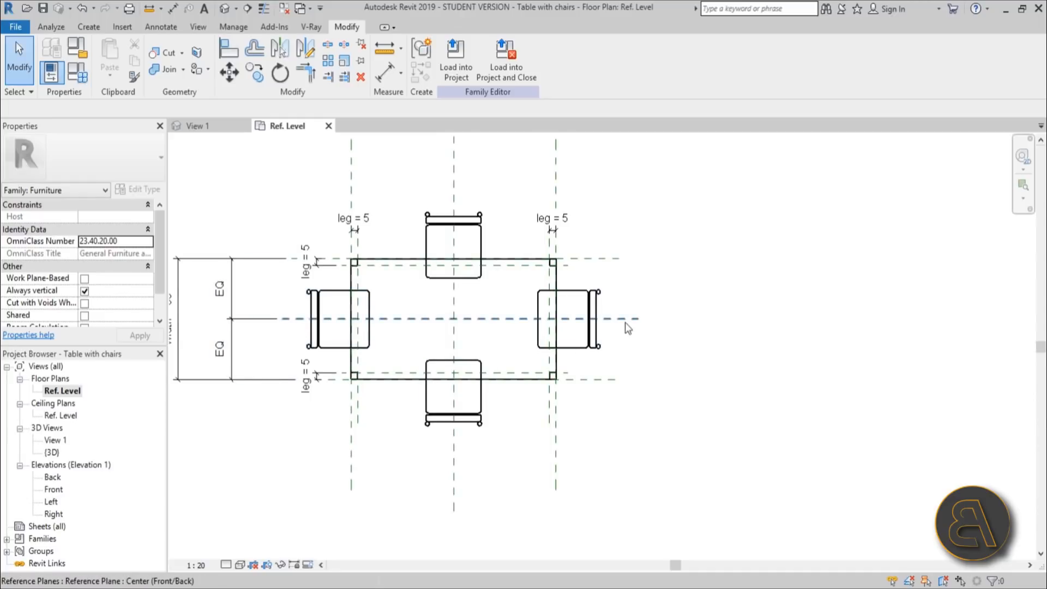
pyautogui.click(568, 317)
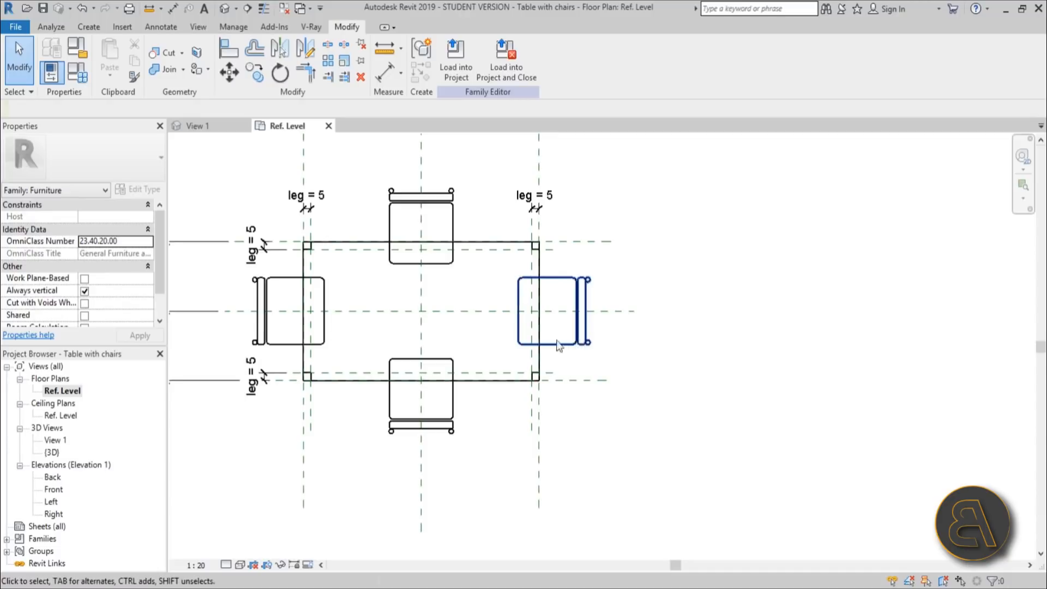
pyautogui.moveTo(572, 351)
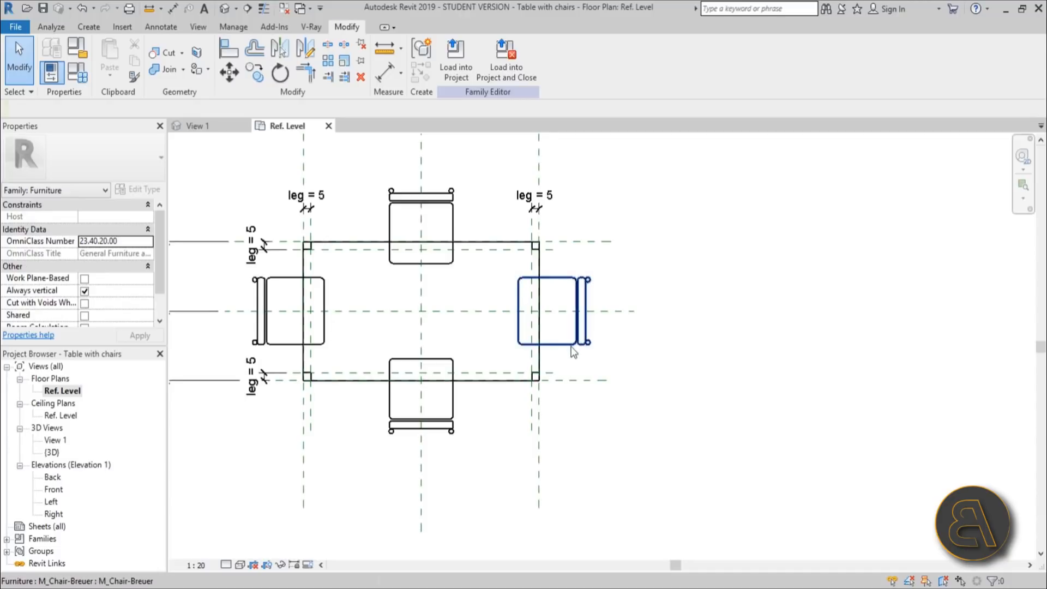
pyautogui.click(564, 357)
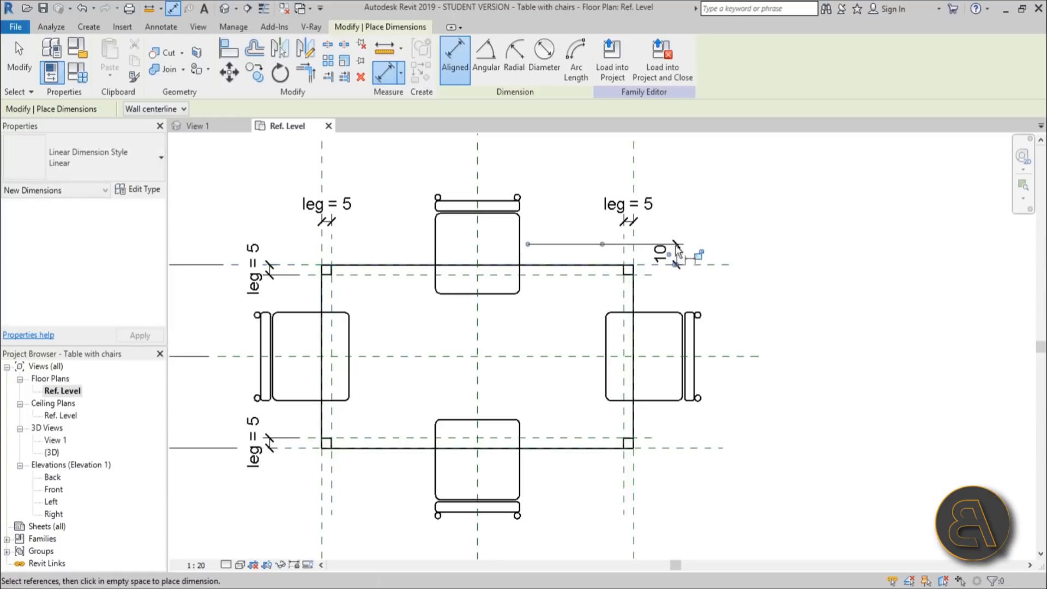
pyautogui.moveTo(673, 454)
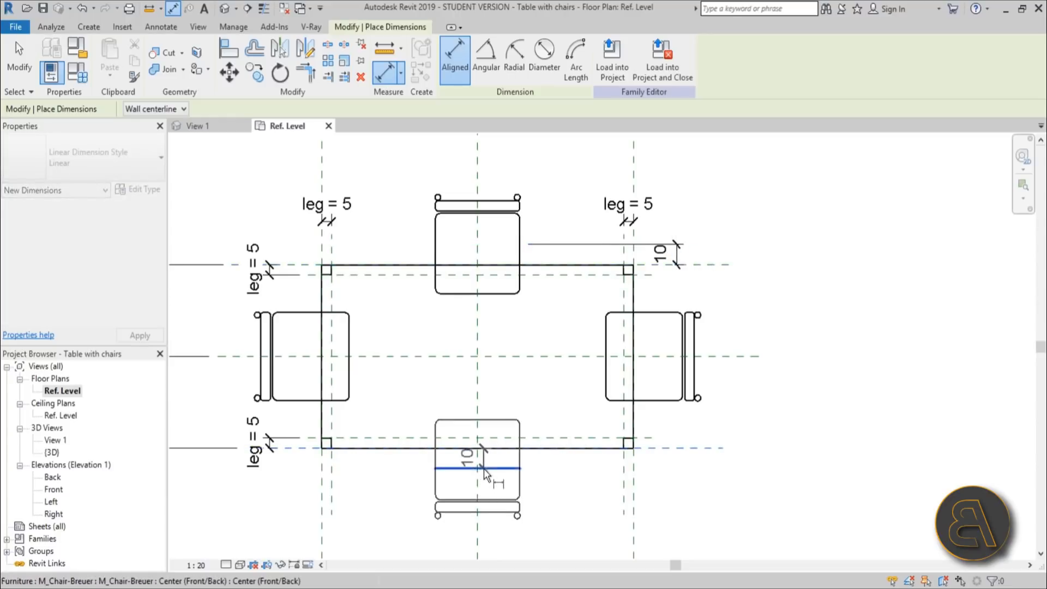
# Dimension the chairs from the table edges and leg planes, giving 10 and 15 offsets.
pyautogui.click(678, 467)
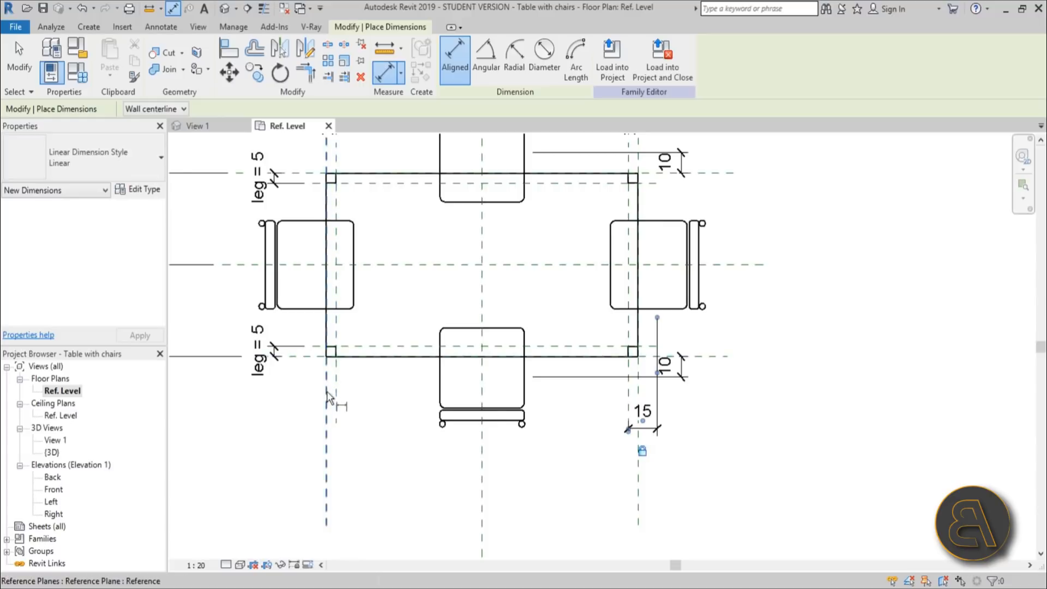
pyautogui.click(307, 264)
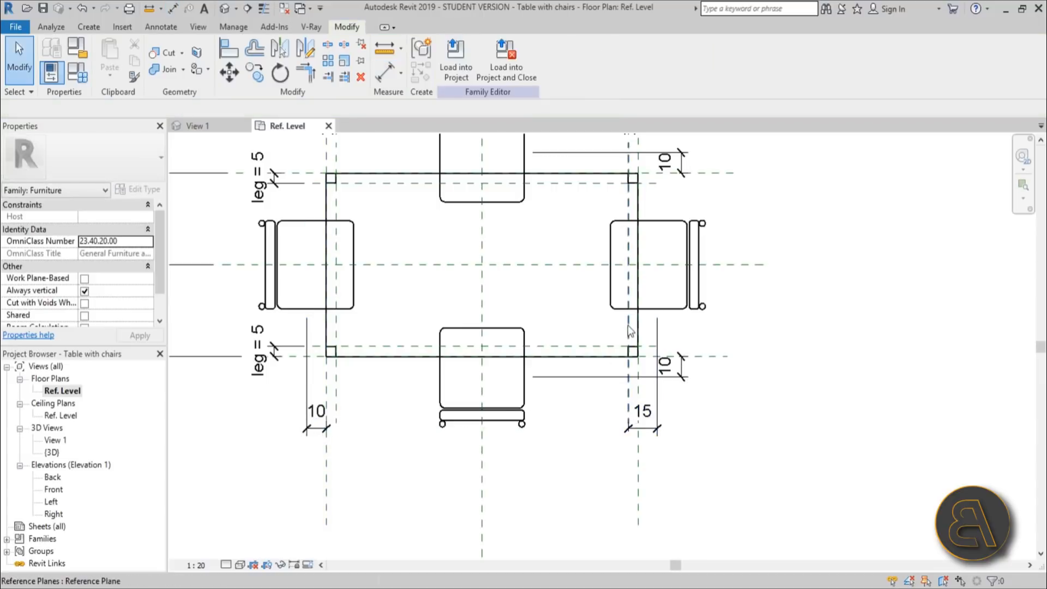
pyautogui.click(641, 411)
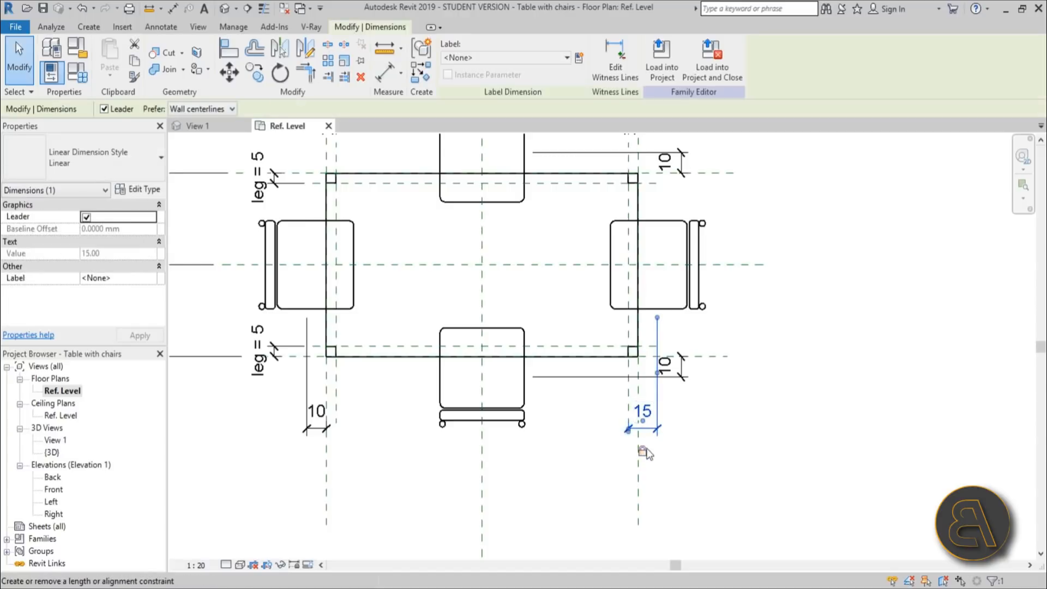
pyautogui.click(585, 429)
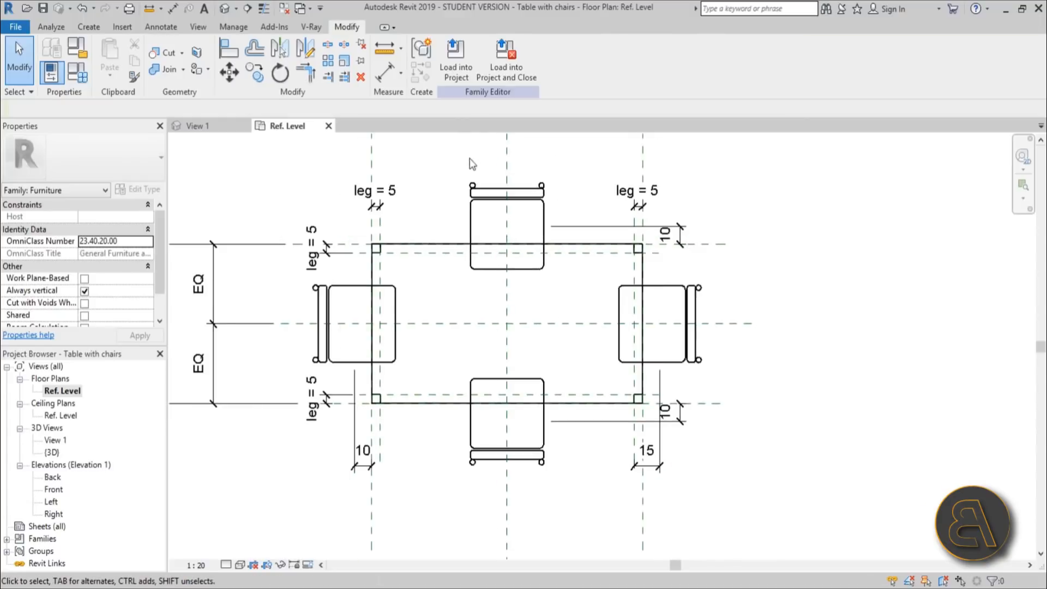
# In the {3D} view, Ctrl-select all four Breuer chairs so Properties shows Furniture (4).
pyautogui.click(506, 227)
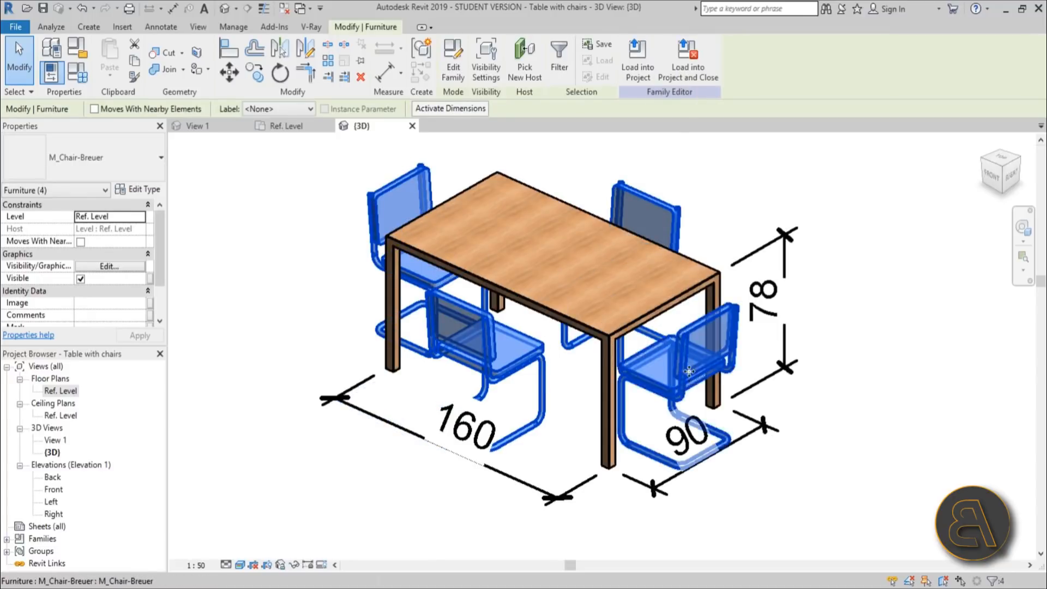
pyautogui.click(718, 246)
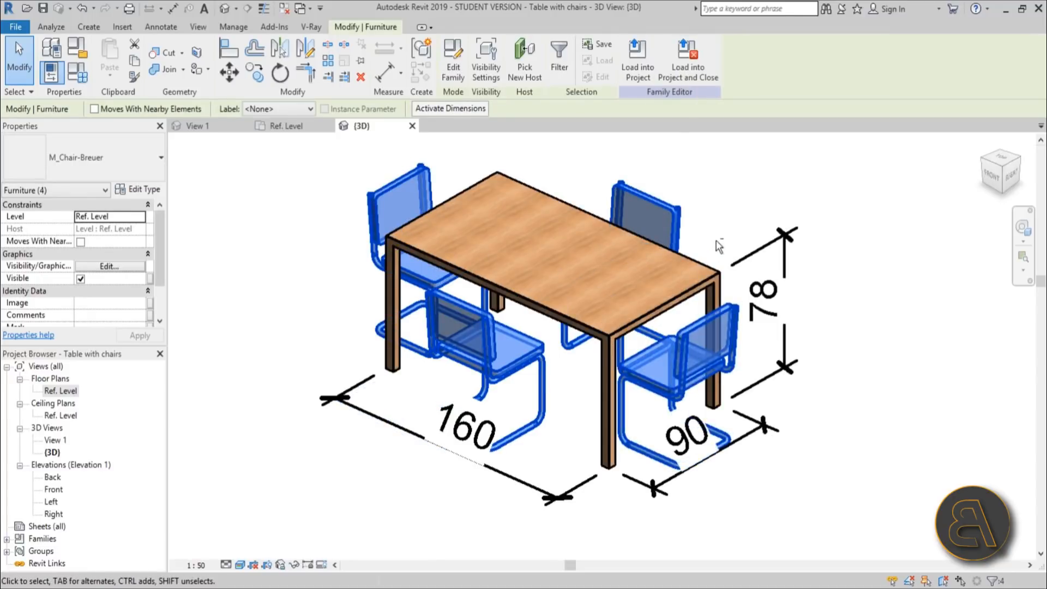
pyautogui.moveTo(672, 227)
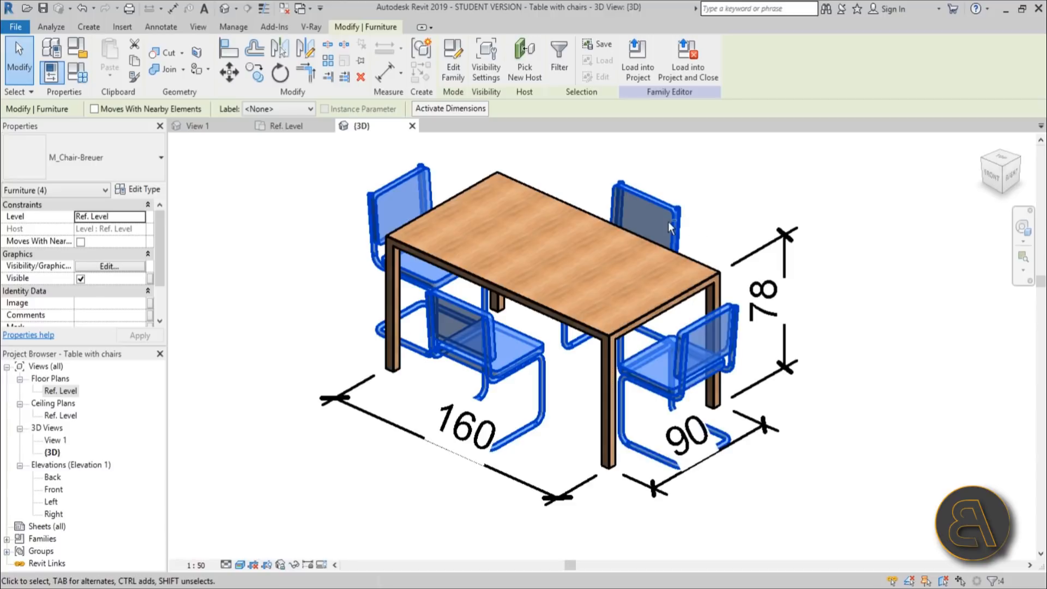
pyautogui.click(641, 220)
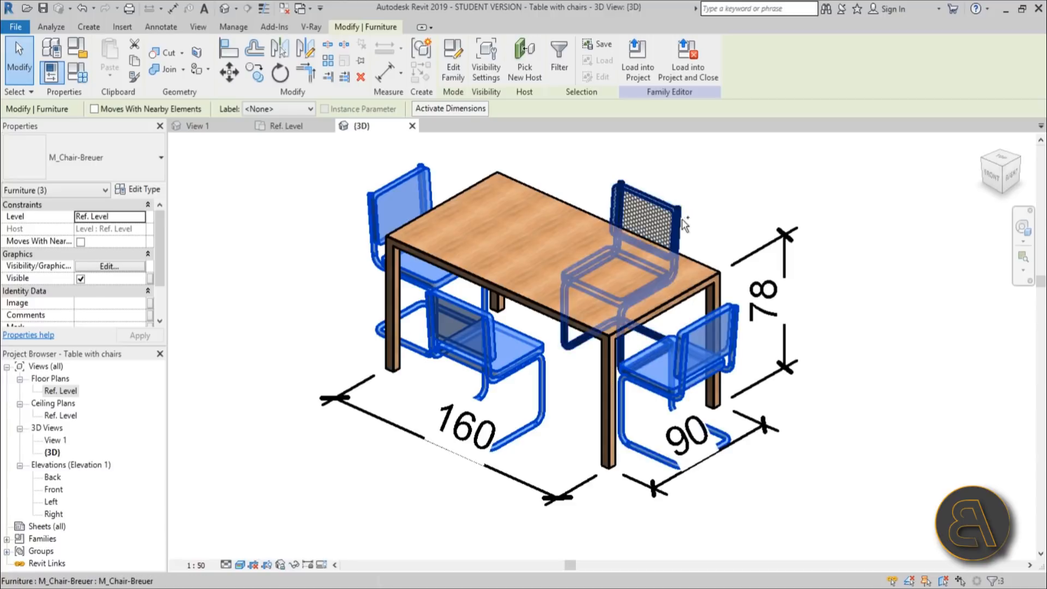
pyautogui.click(646, 217)
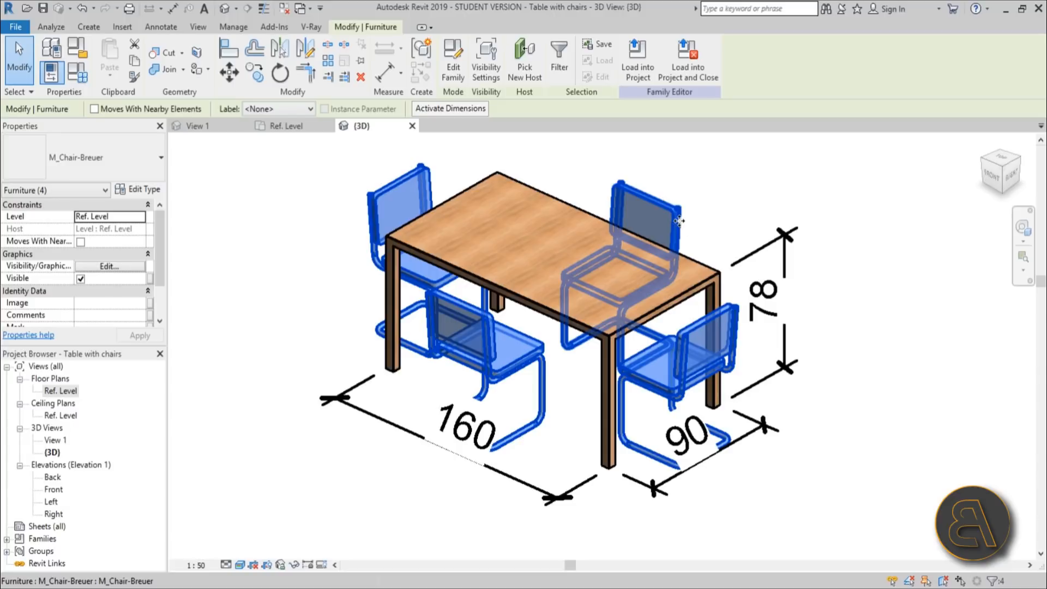
pyautogui.click(299, 363)
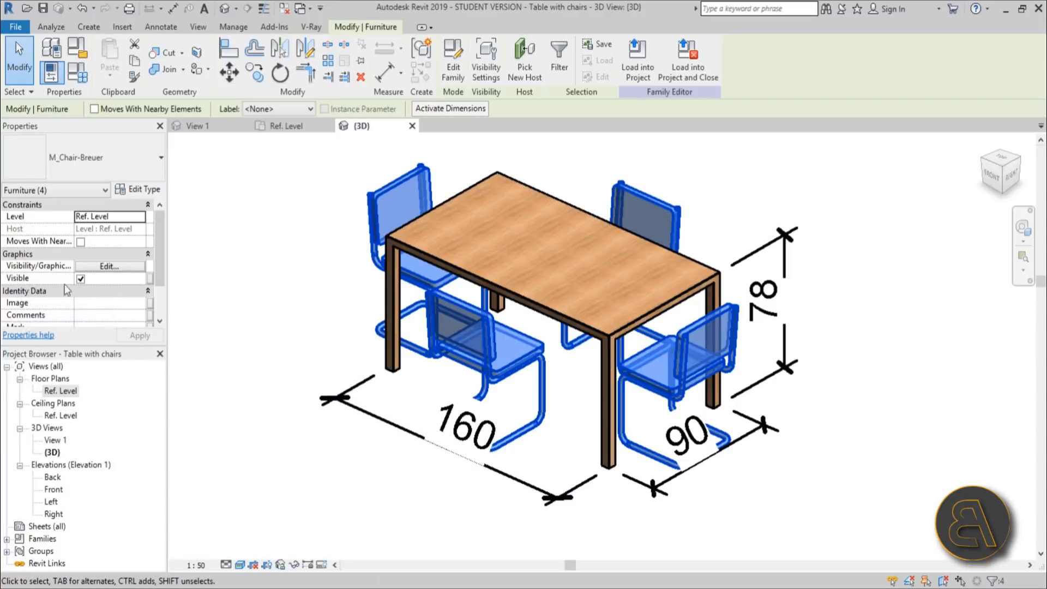
pyautogui.moveTo(154, 282)
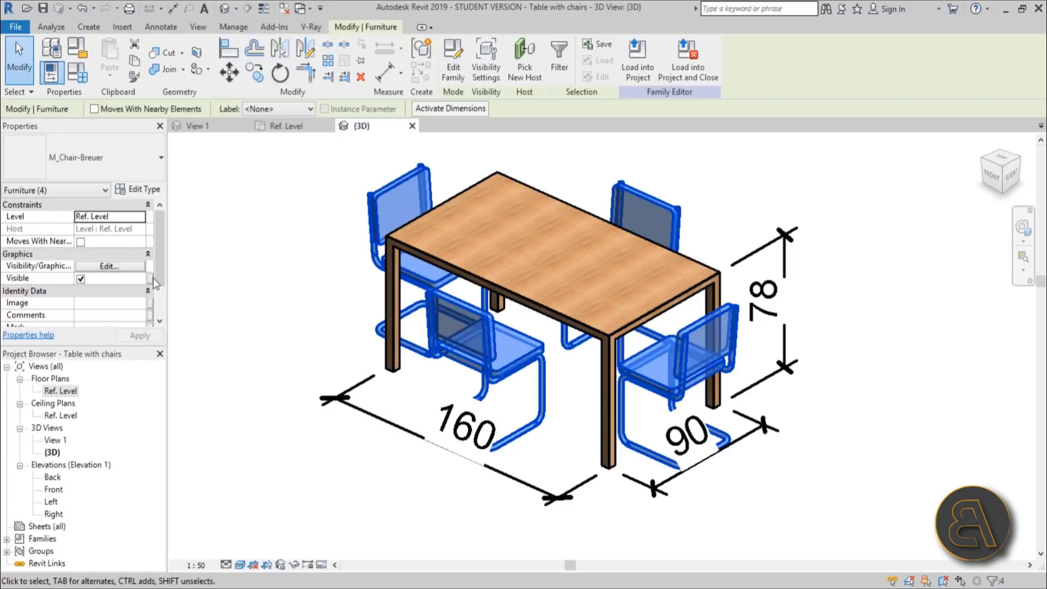
pyautogui.moveTo(151, 279)
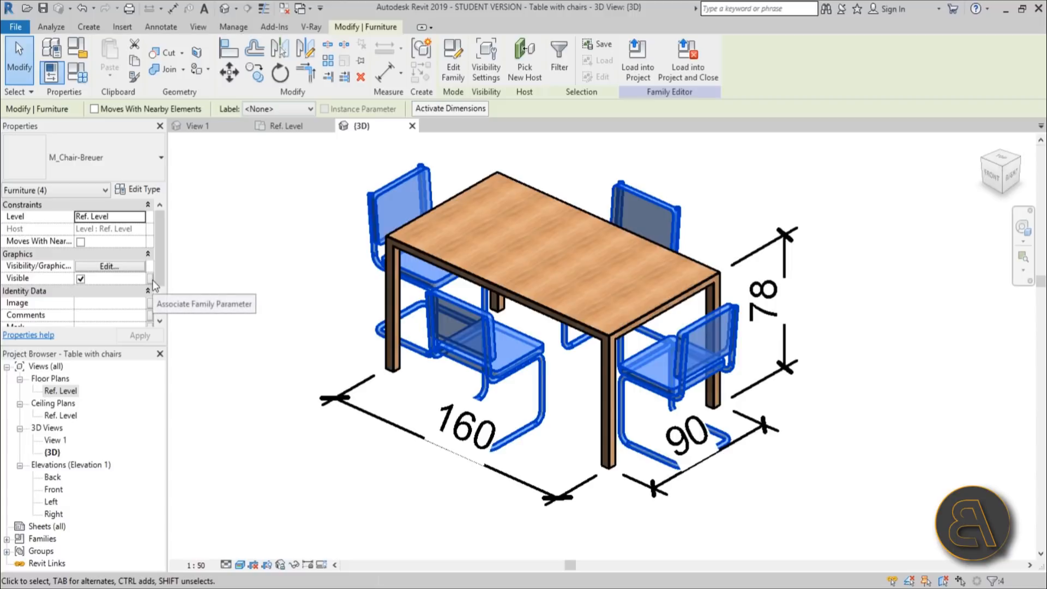
# Associate the chairs' Visible property with a new Yes/No parameter 'Chairs' and confirm.
pyautogui.click(148, 277)
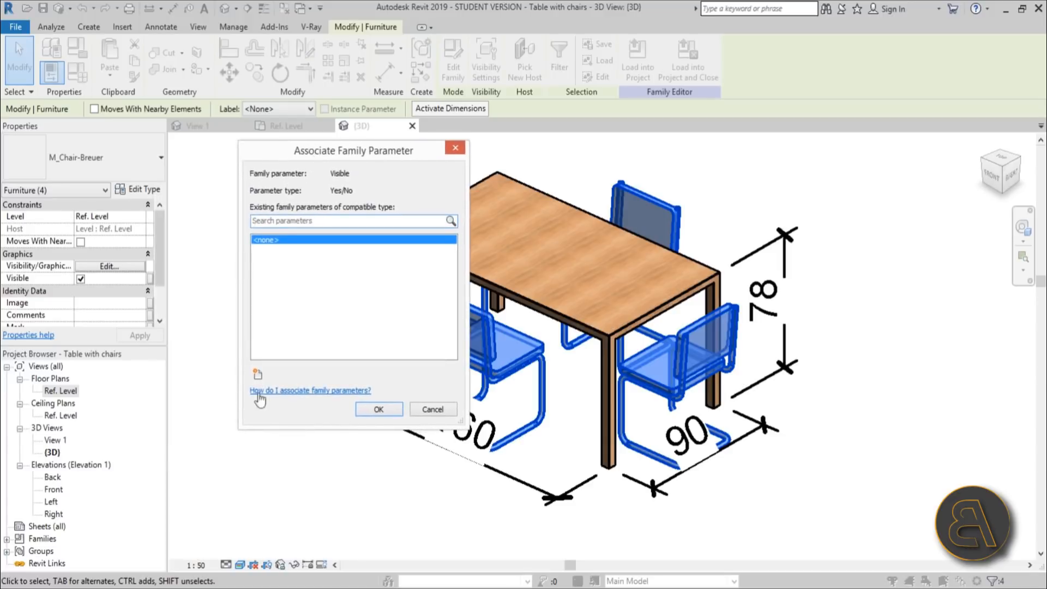
pyautogui.moveTo(266, 259)
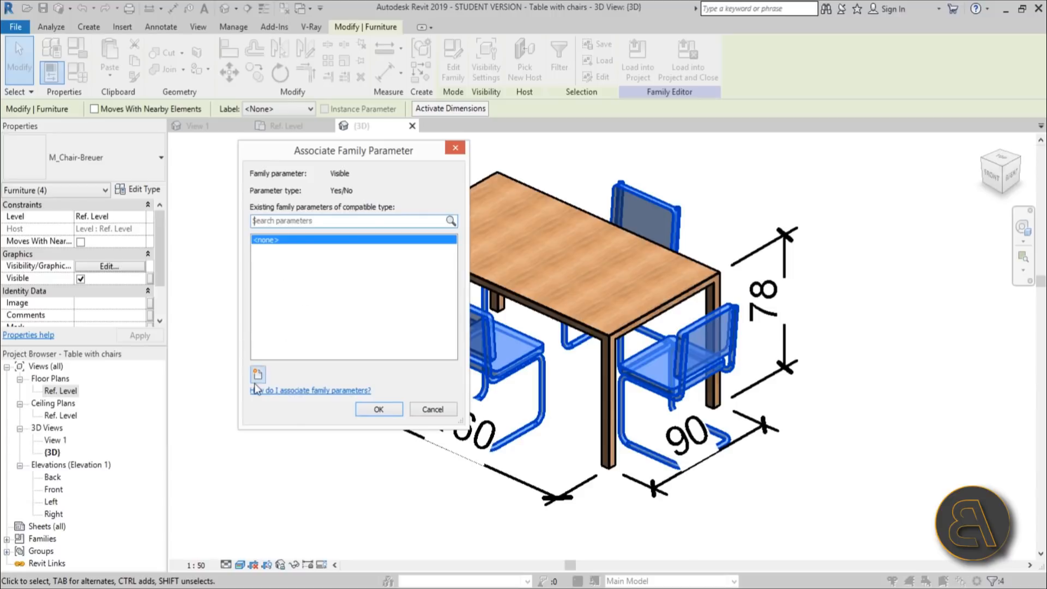
pyautogui.click(257, 372)
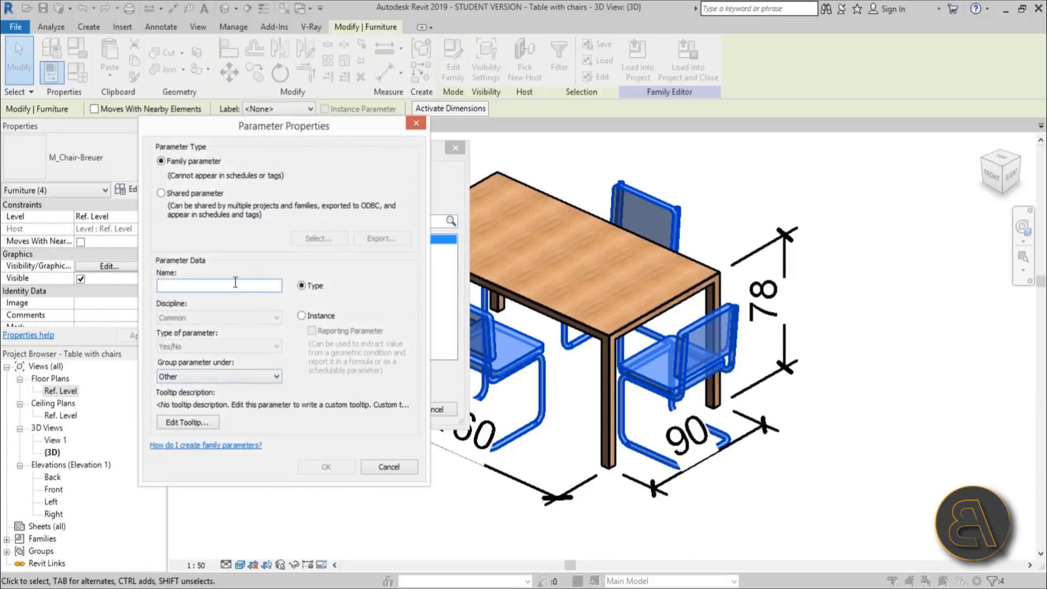
pyautogui.write('Cha')
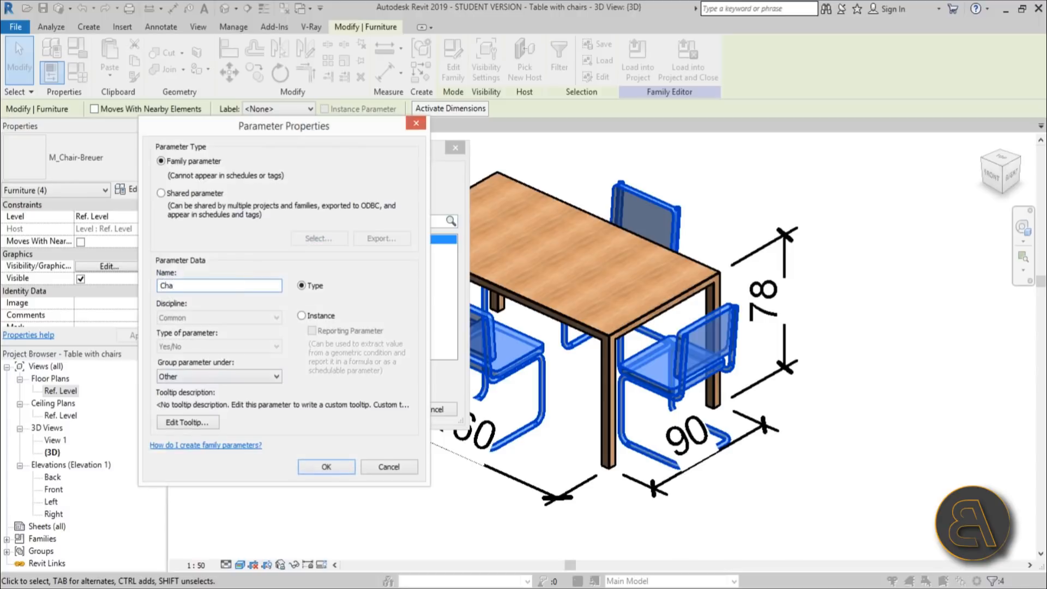
pyautogui.click(325, 466)
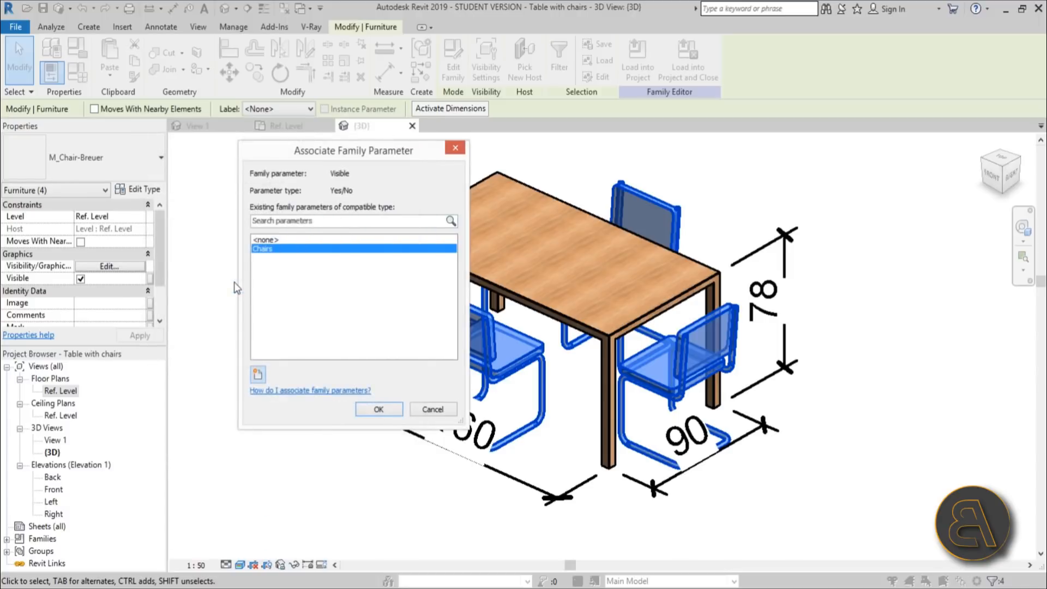
pyautogui.click(378, 408)
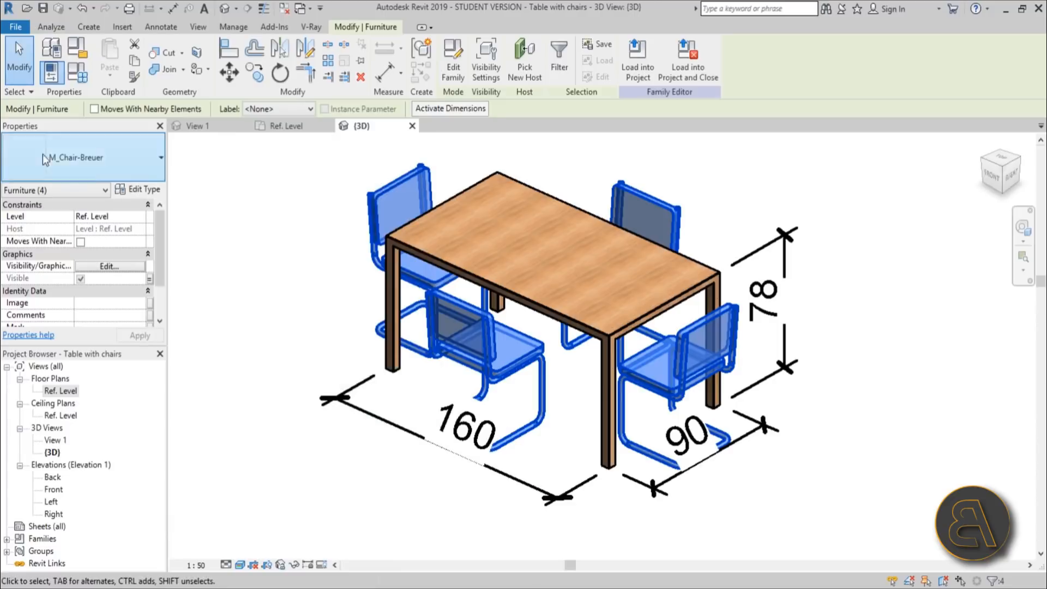
pyautogui.moveTo(77, 74)
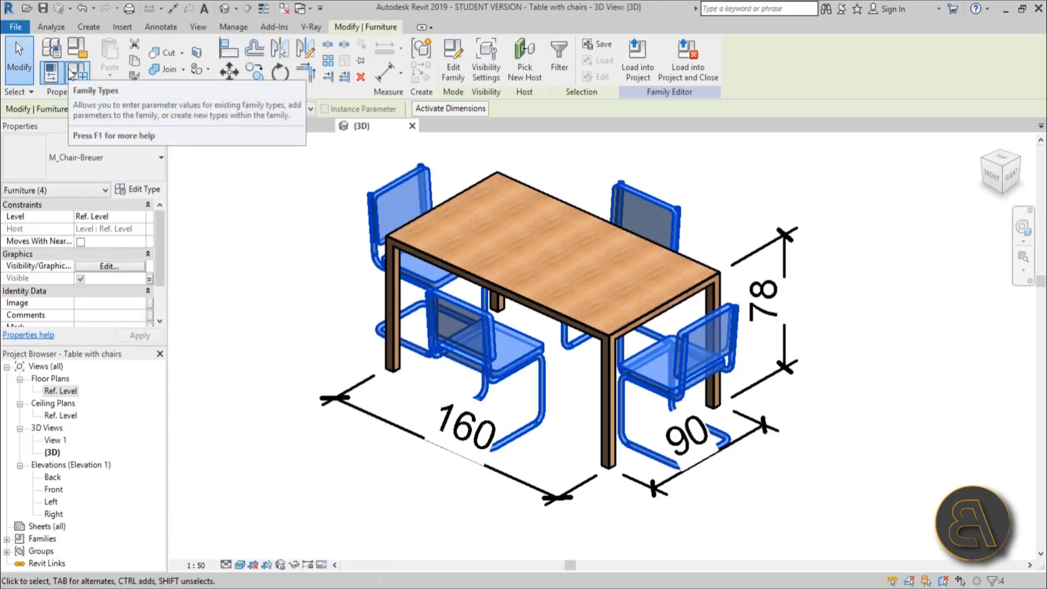
# In Family Types, cycle through the desk, bed side table and club table types.
pyautogui.click(77, 70)
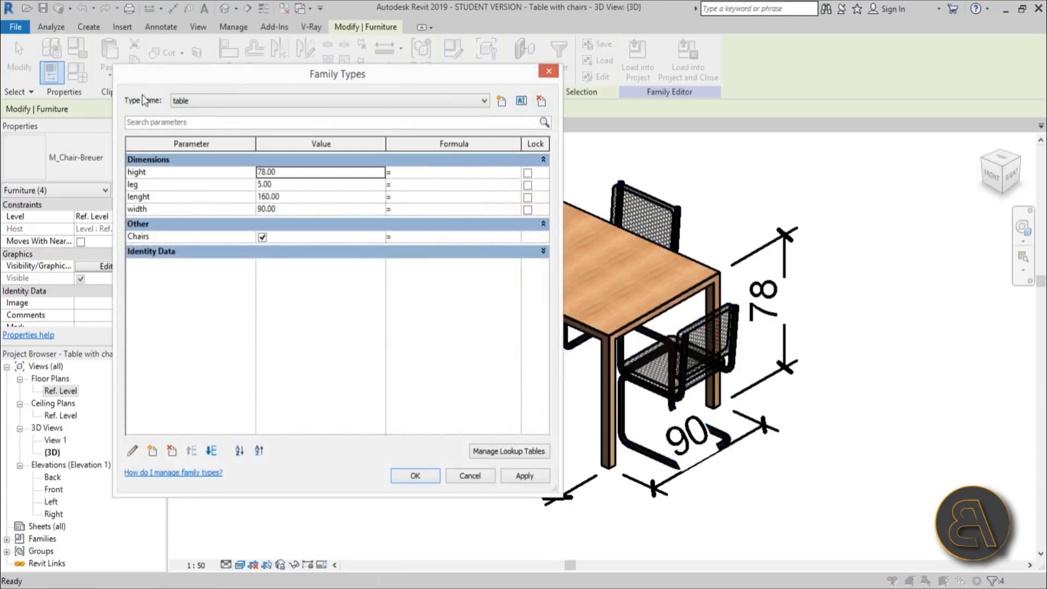
pyautogui.moveTo(170, 240)
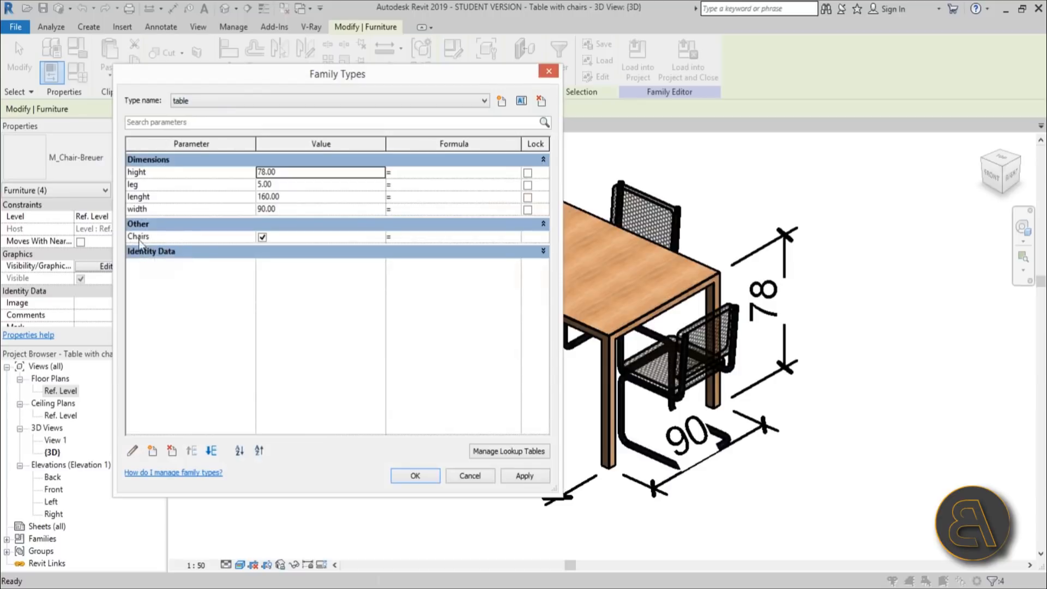
pyautogui.moveTo(337, 74); pyautogui.dragTo(304, 85)
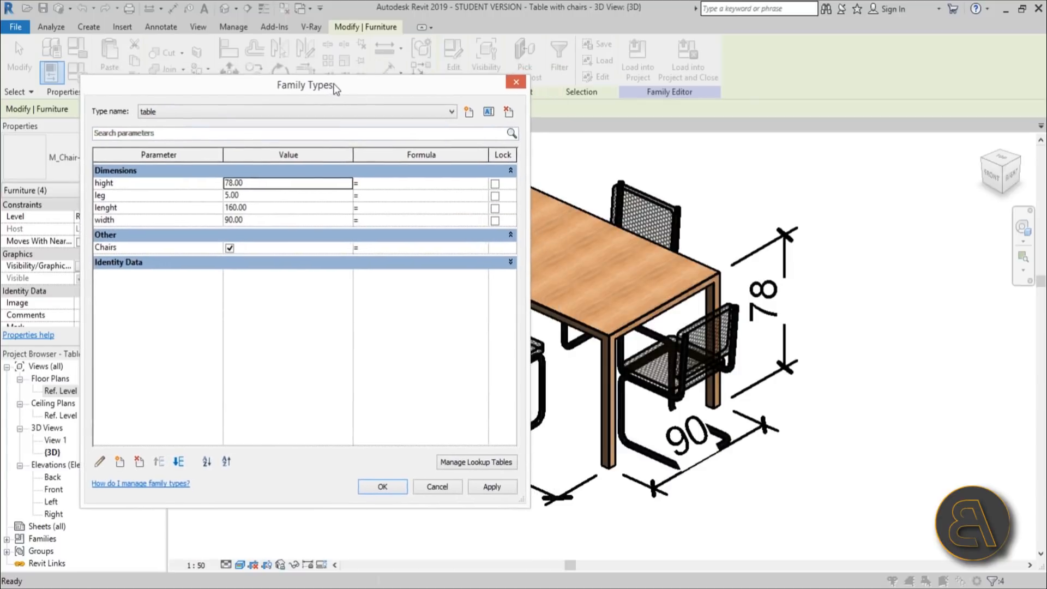
pyautogui.click(451, 111)
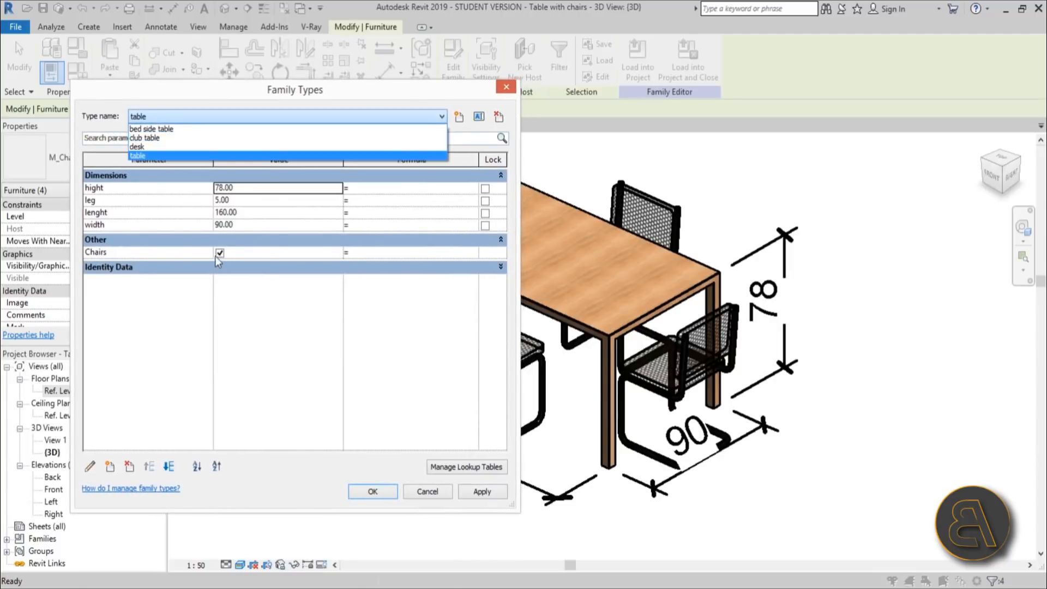
pyautogui.click(137, 146)
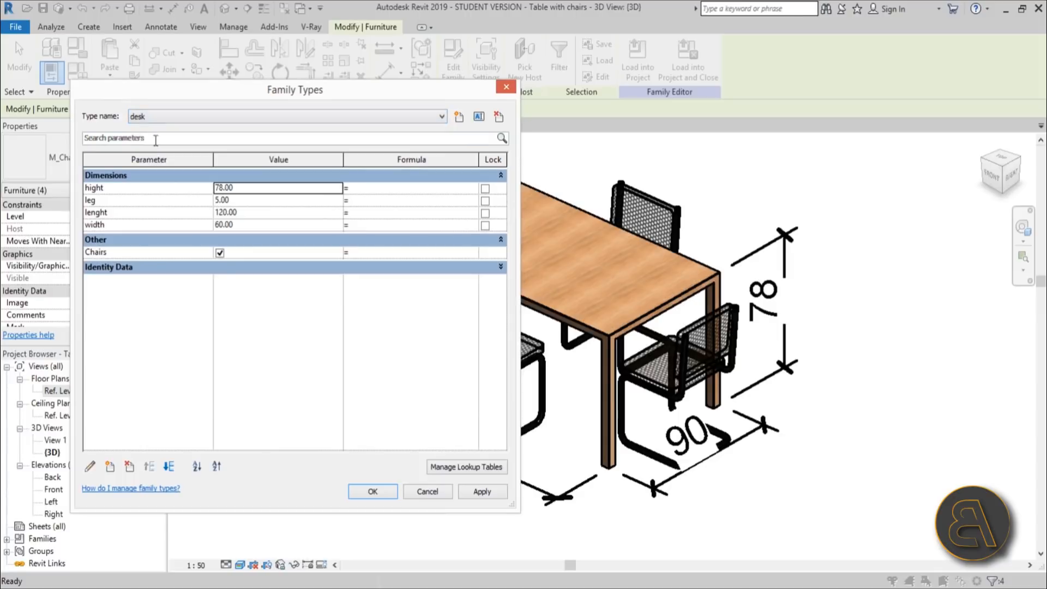
pyautogui.click(440, 116)
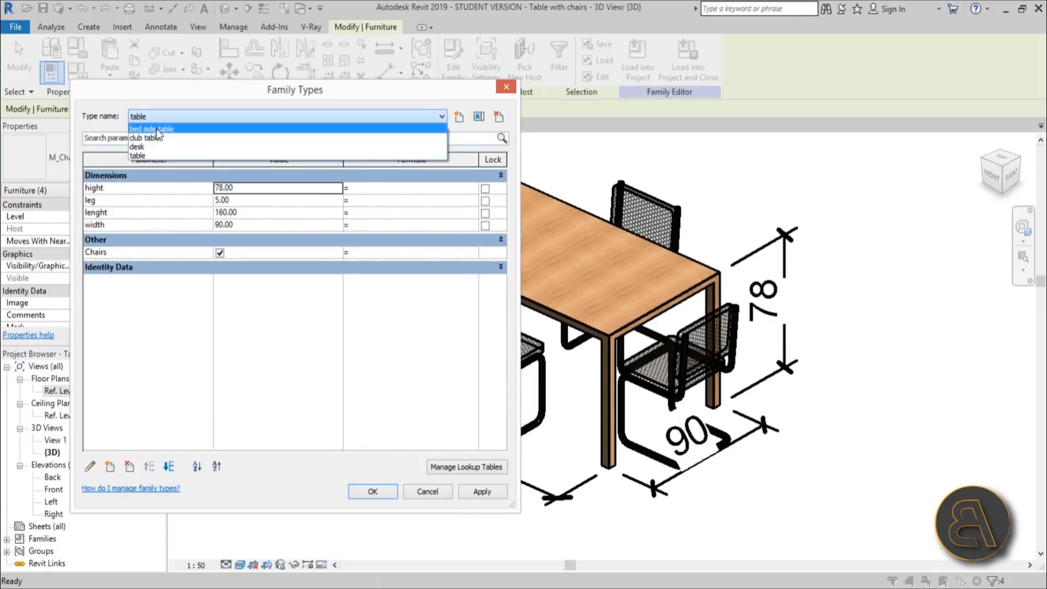
pyautogui.click(151, 128)
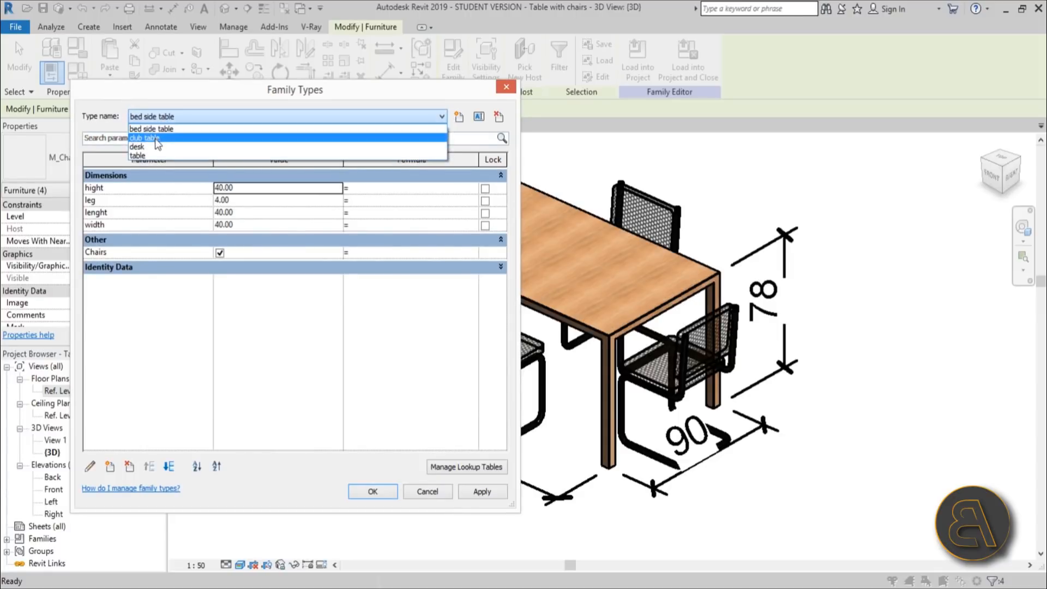
pyautogui.click(142, 138)
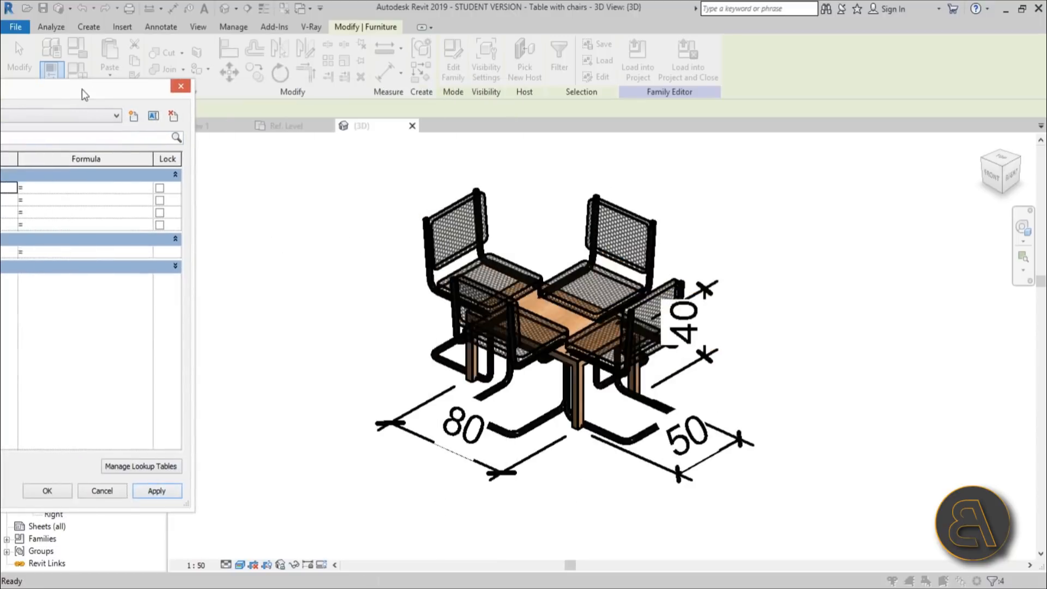
# Return to the table type, toggle its Chairs checkbox, and review the type list again.
pyautogui.moveTo(86, 86); pyautogui.dragTo(240, 76)
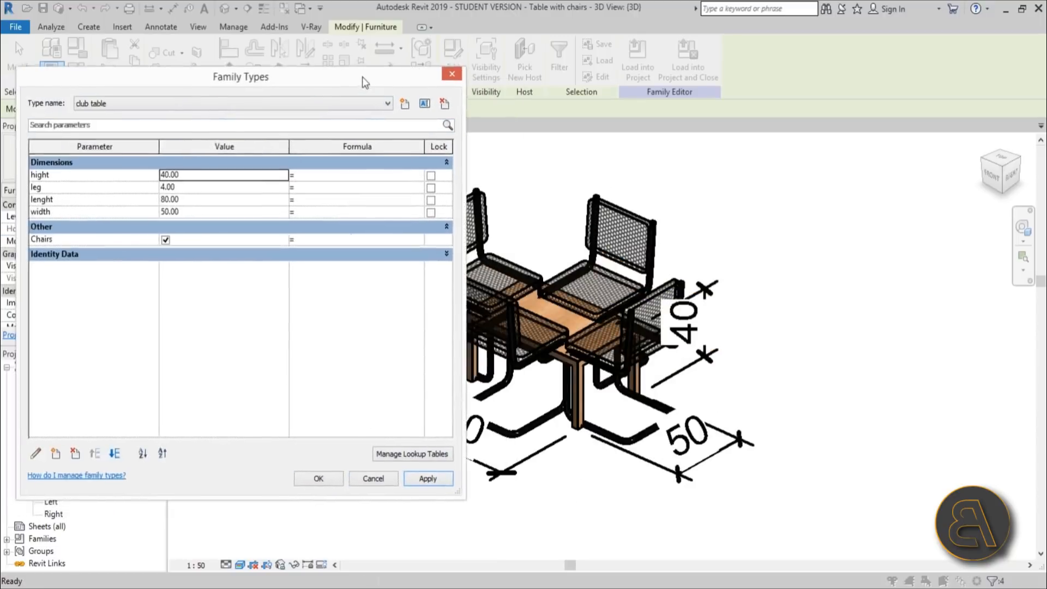
pyautogui.click(414, 103)
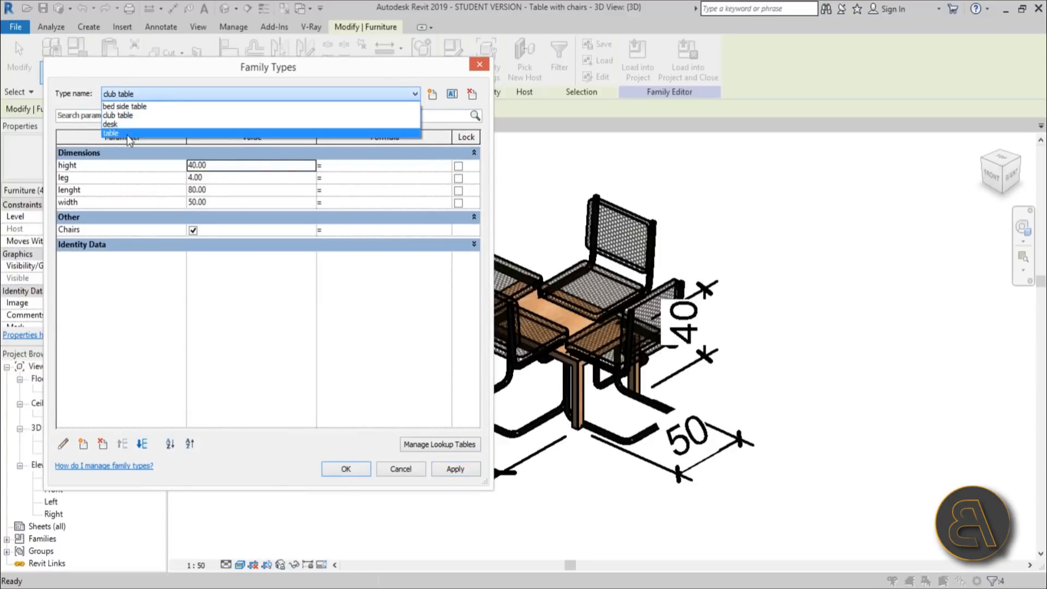
pyautogui.click(111, 133)
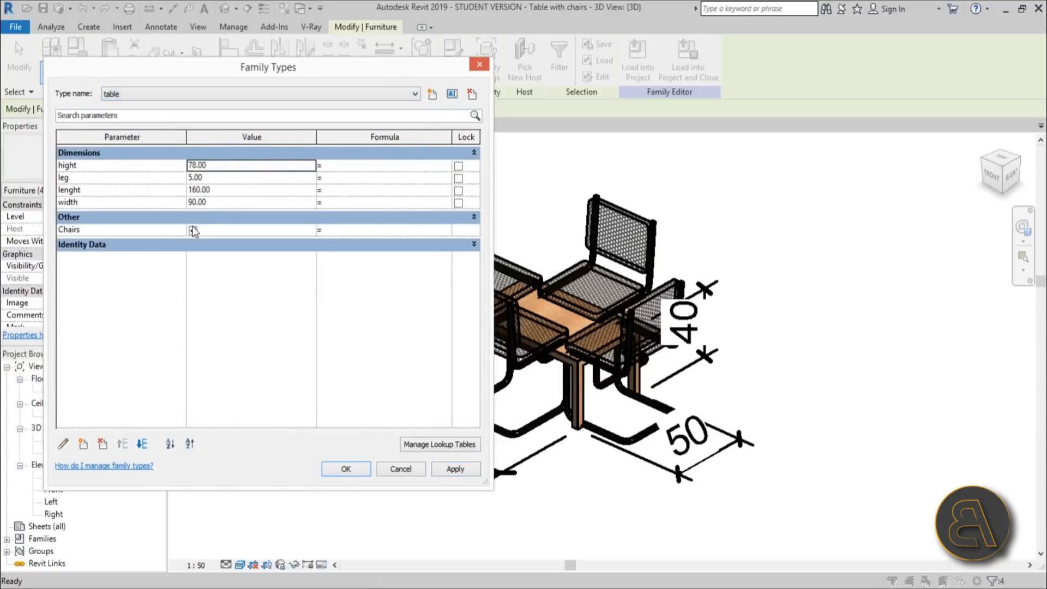
pyautogui.click(193, 229)
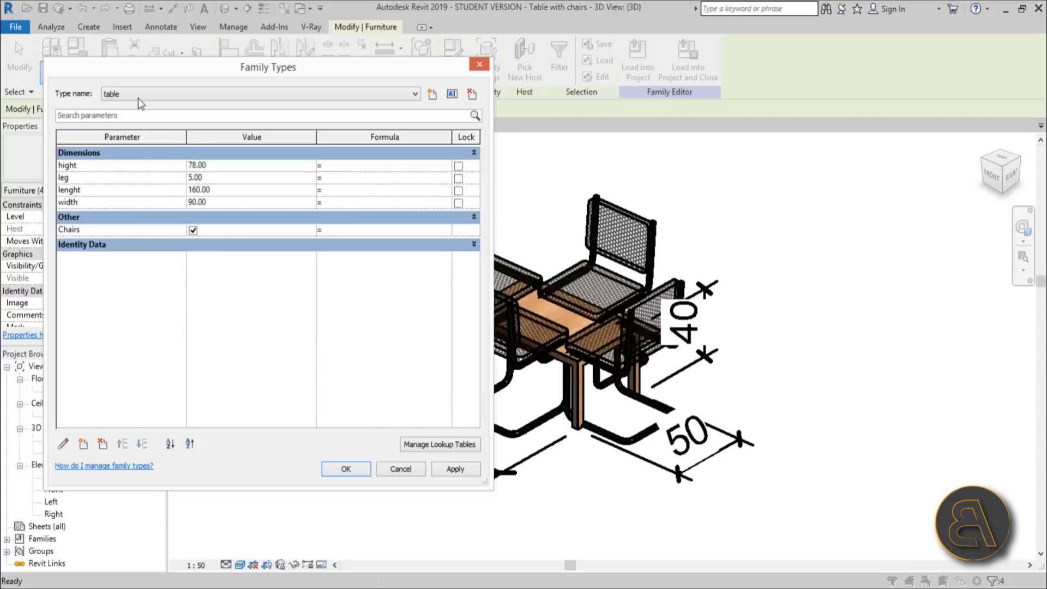
pyautogui.click(413, 93)
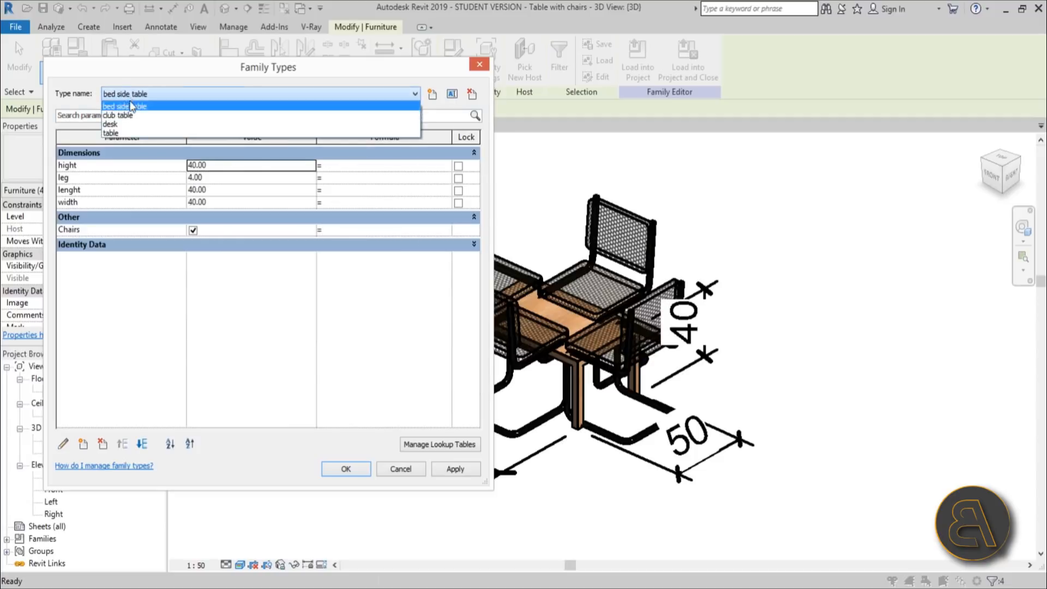
pyautogui.moveTo(110, 124)
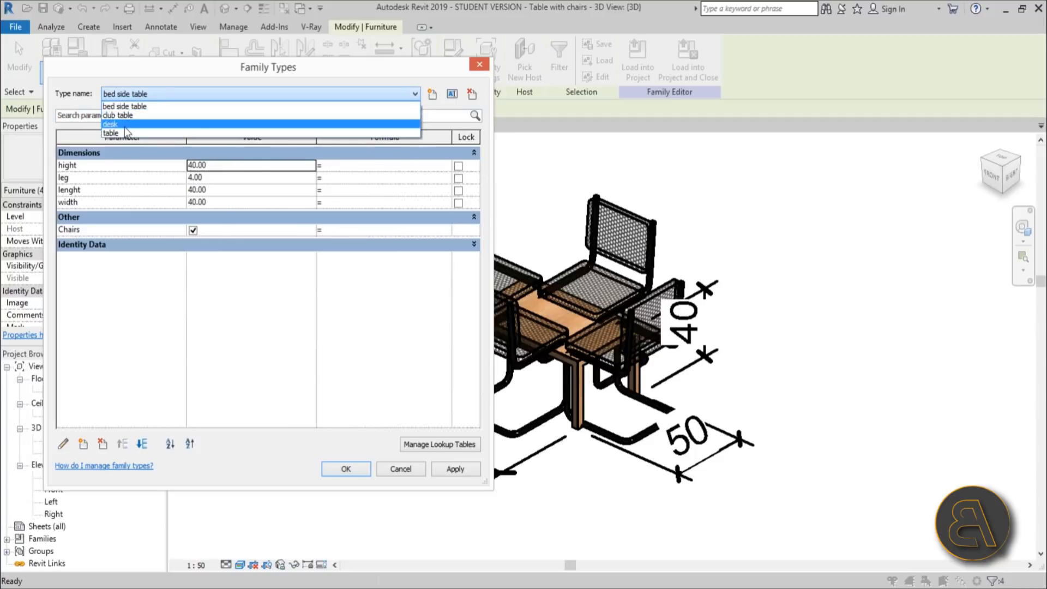
pyautogui.moveTo(124, 107)
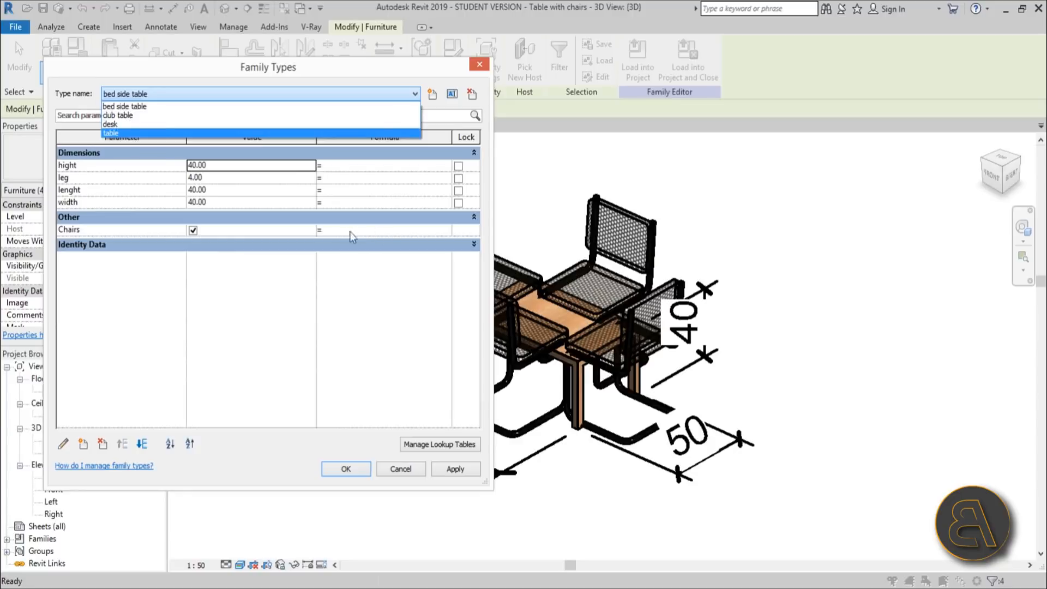
# Enter the Chairs formula IF(hight > 70, yes, no), which Revit rejects as invalid.
pyautogui.click(124, 106)
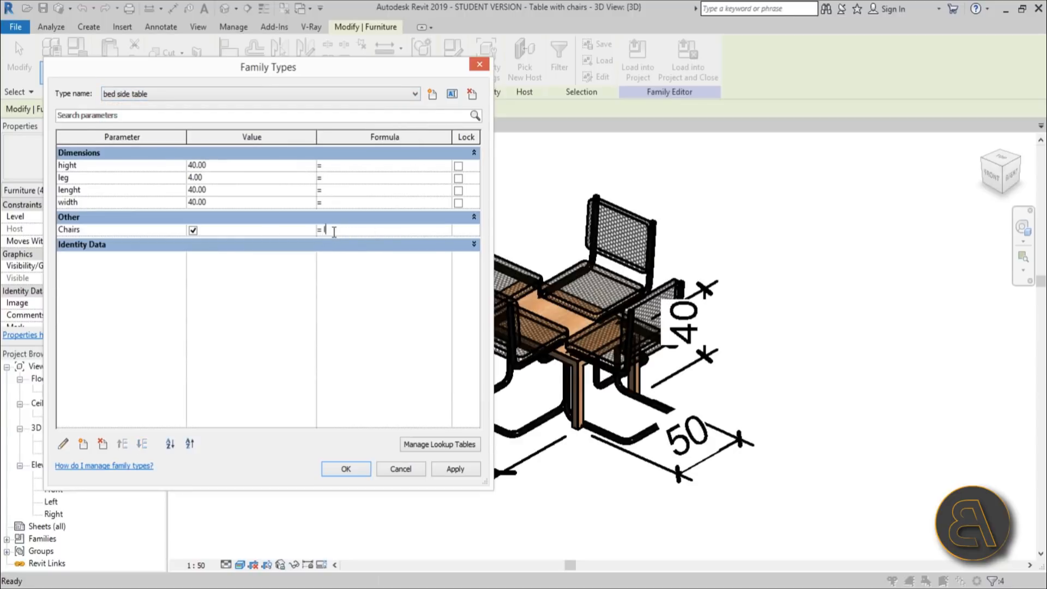
pyautogui.write('IF(')
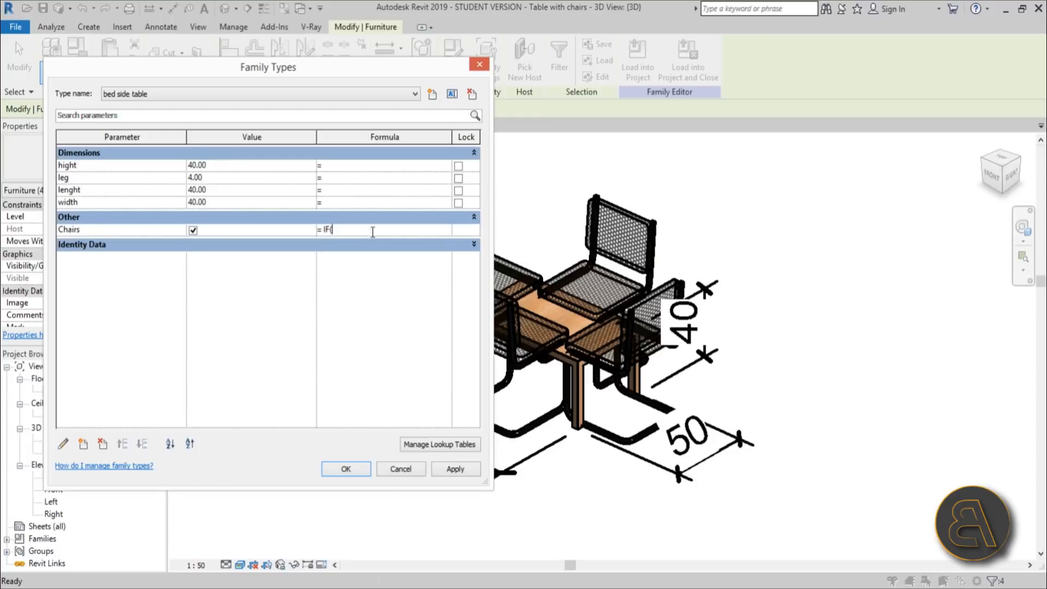
pyautogui.write('hi')
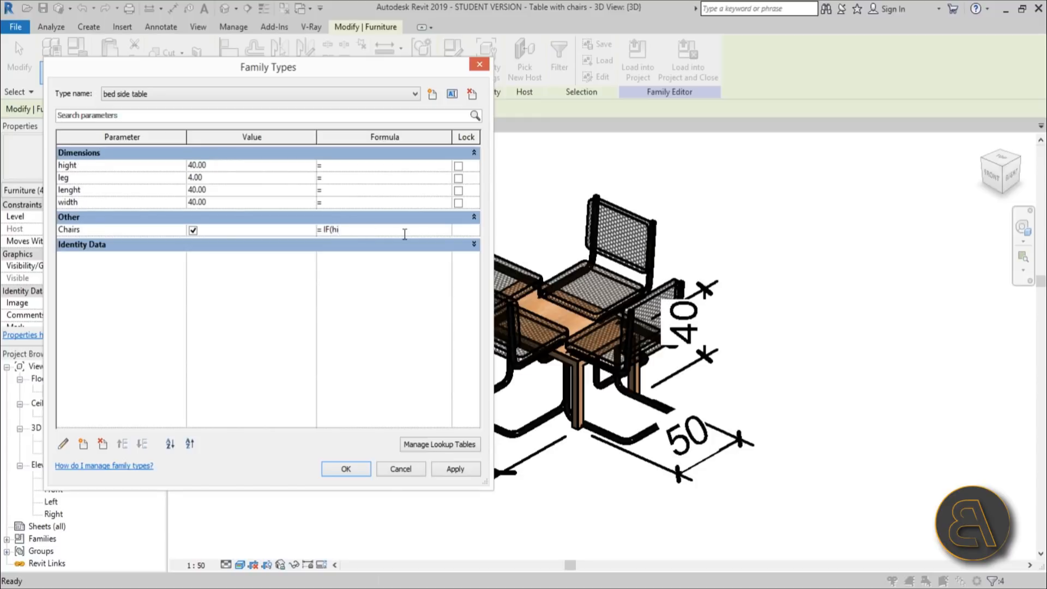
pyautogui.write('g')
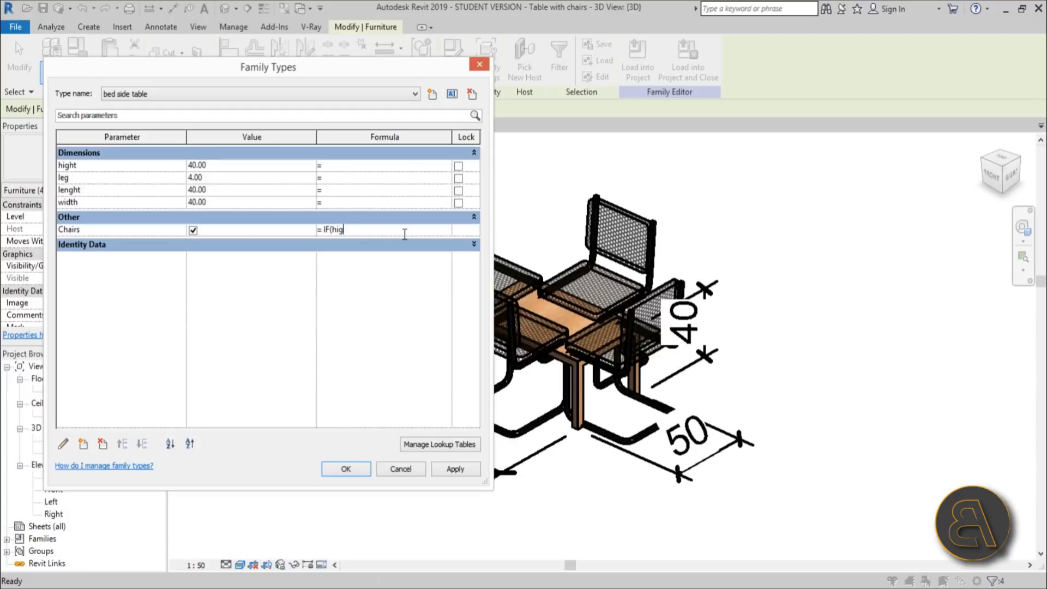
pyautogui.write('th')
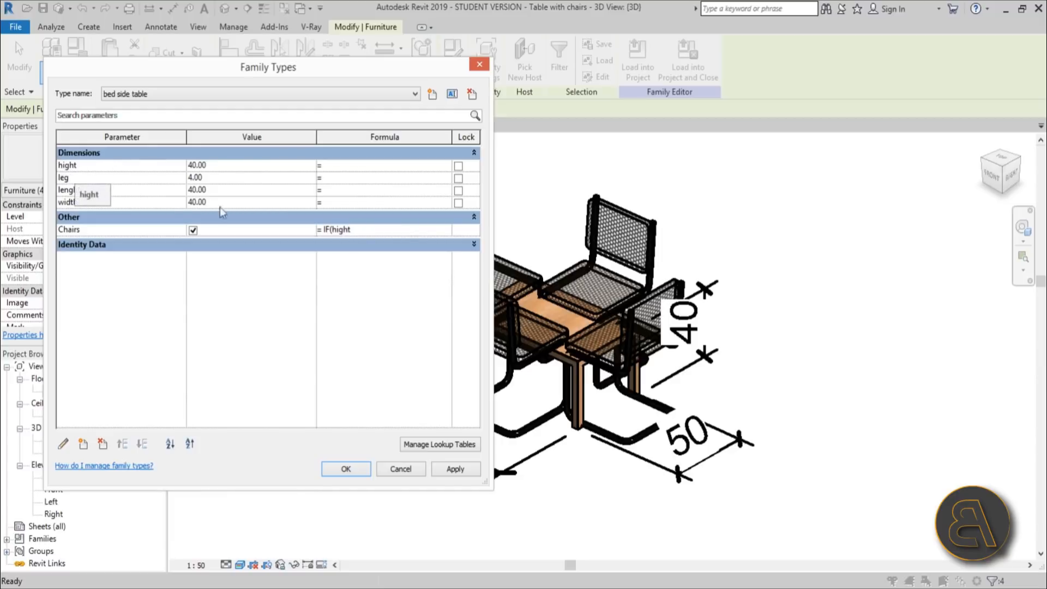
pyautogui.click(364, 229)
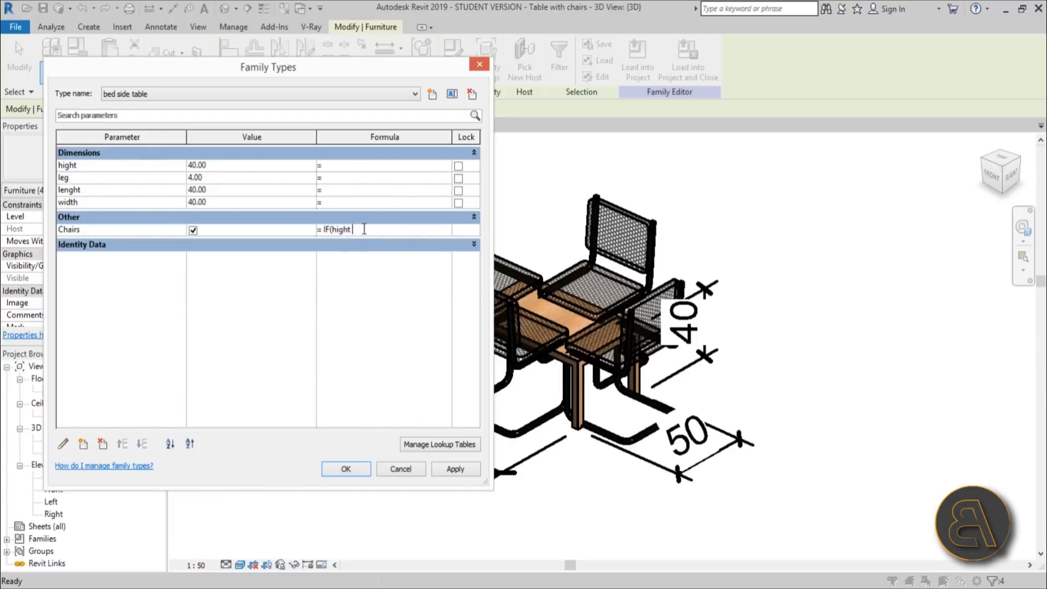
pyautogui.write('>')
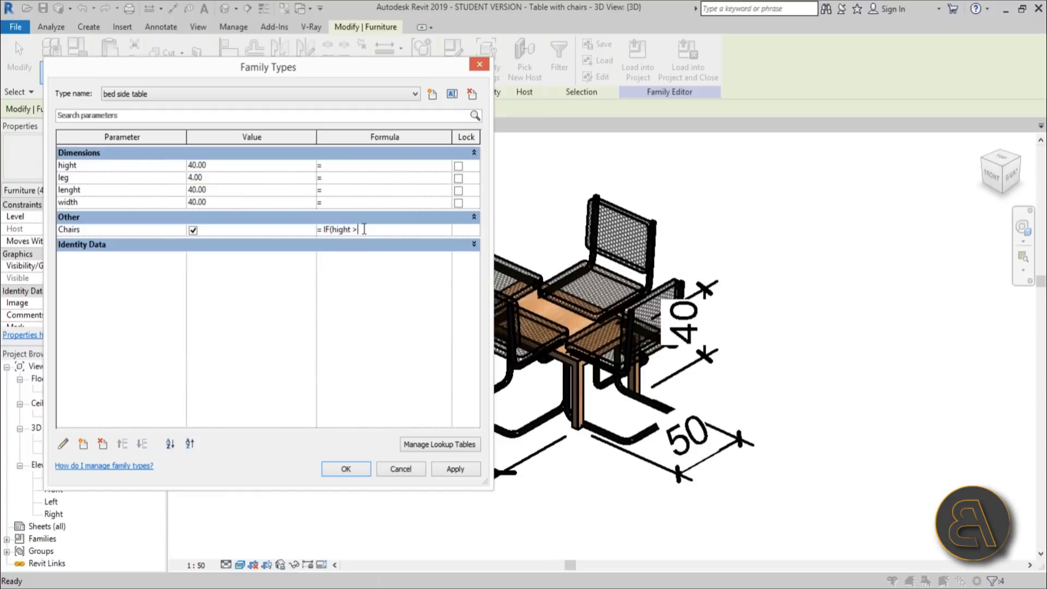
pyautogui.write('70,')
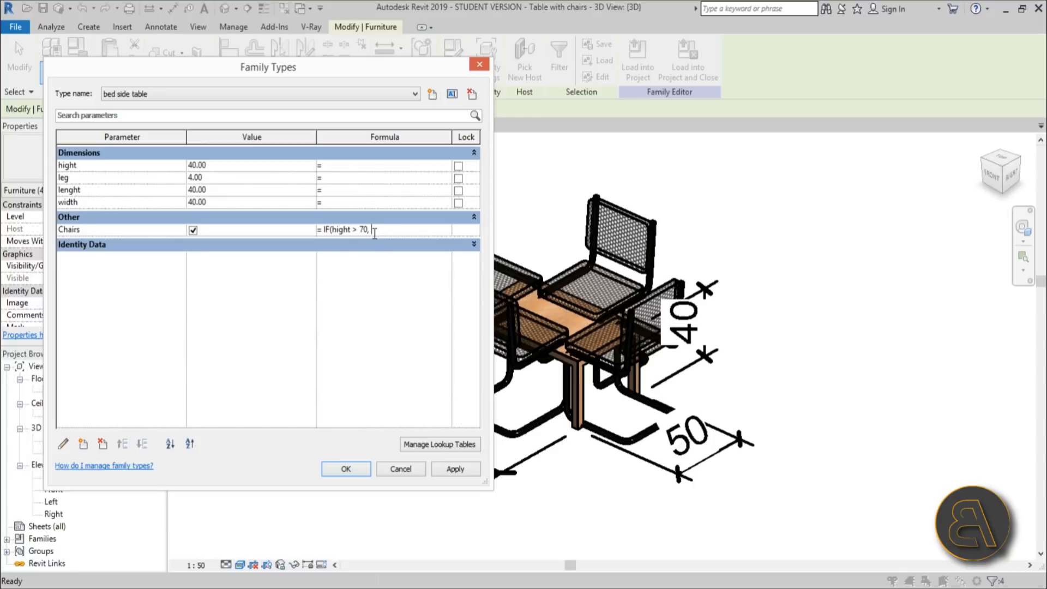
pyautogui.write('yes, no)')
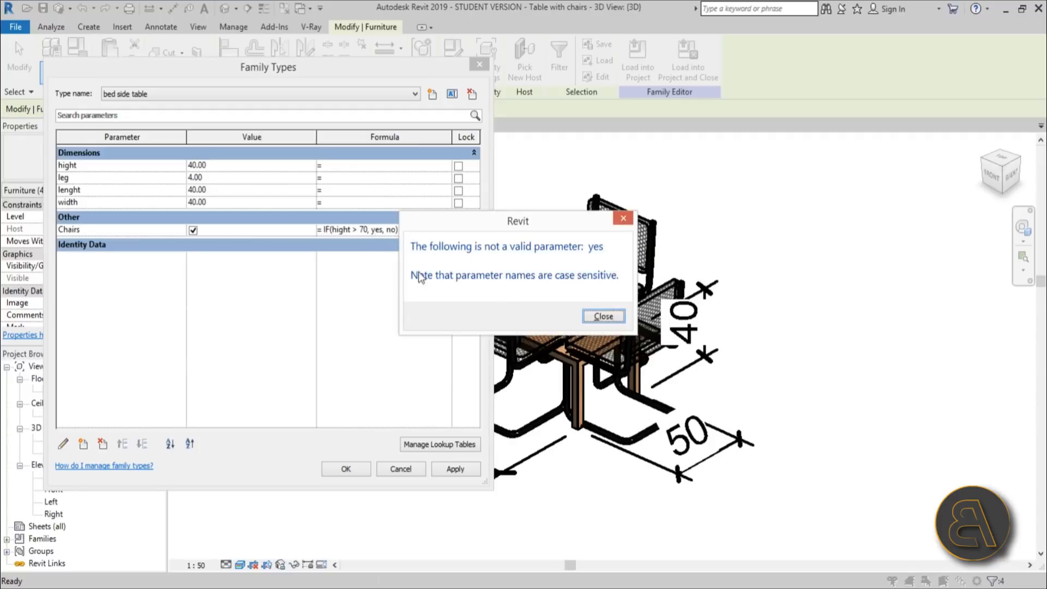
# Dismiss the error and rewrite the Chairs formula as IF(hight > 70, 2 > 1, 1 > 2).
pyautogui.click(602, 315)
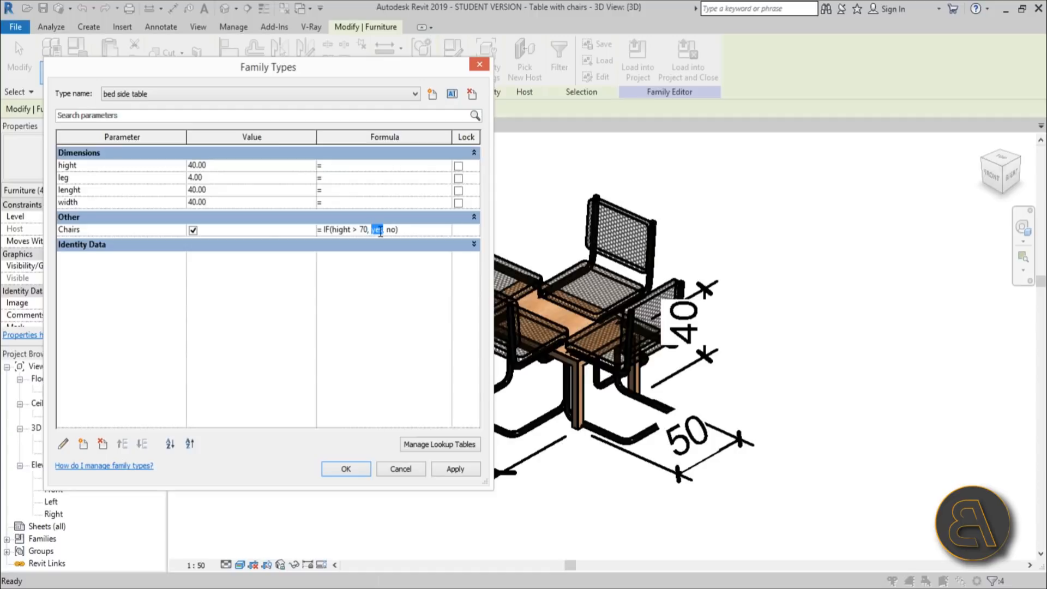
pyautogui.write('2 >')
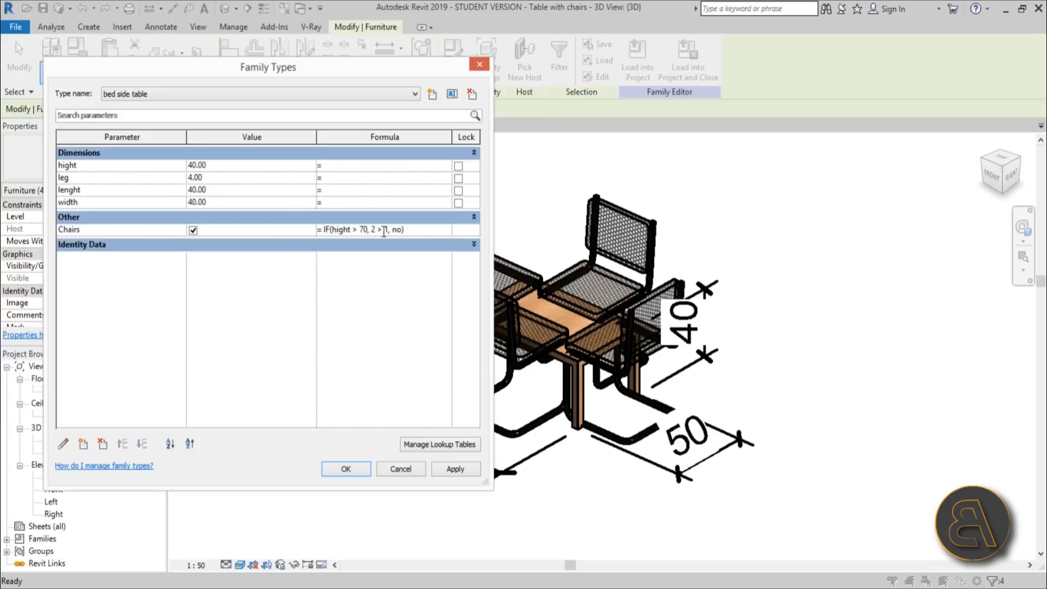
pyautogui.write('1,')
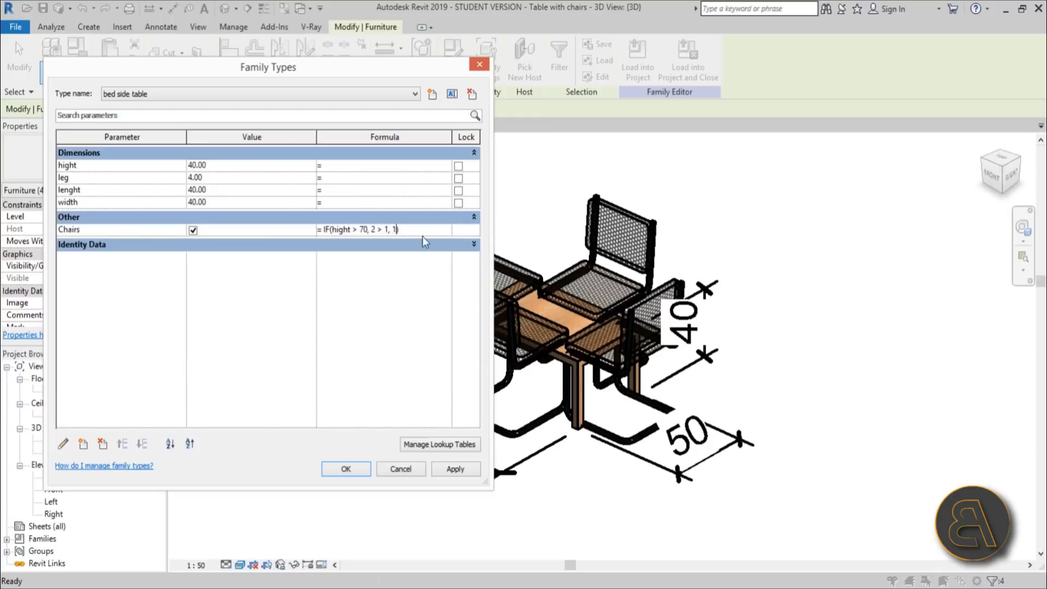
pyautogui.write('>2')
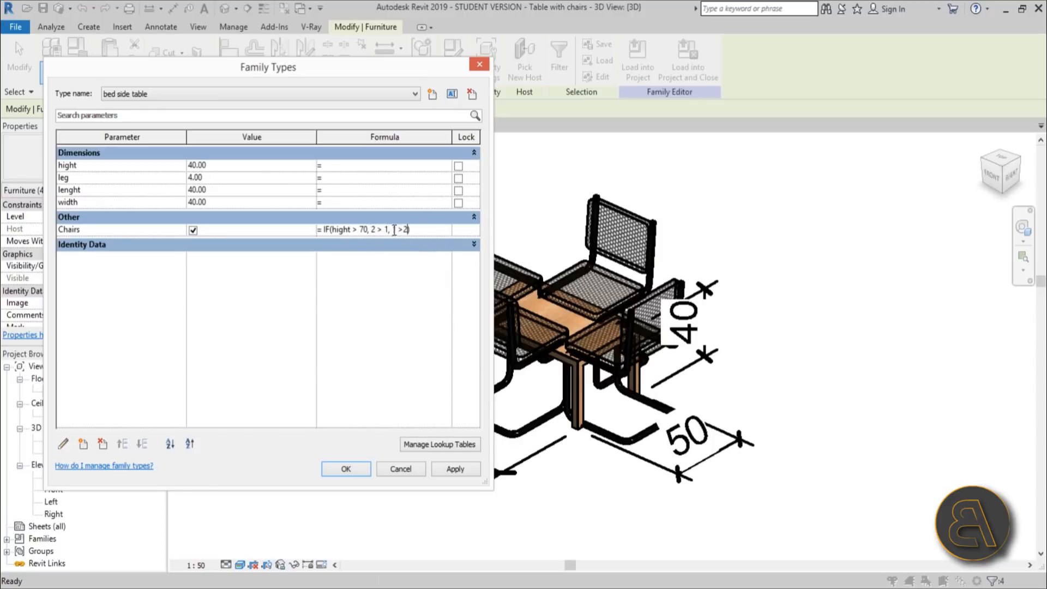
pyautogui.click(455, 468)
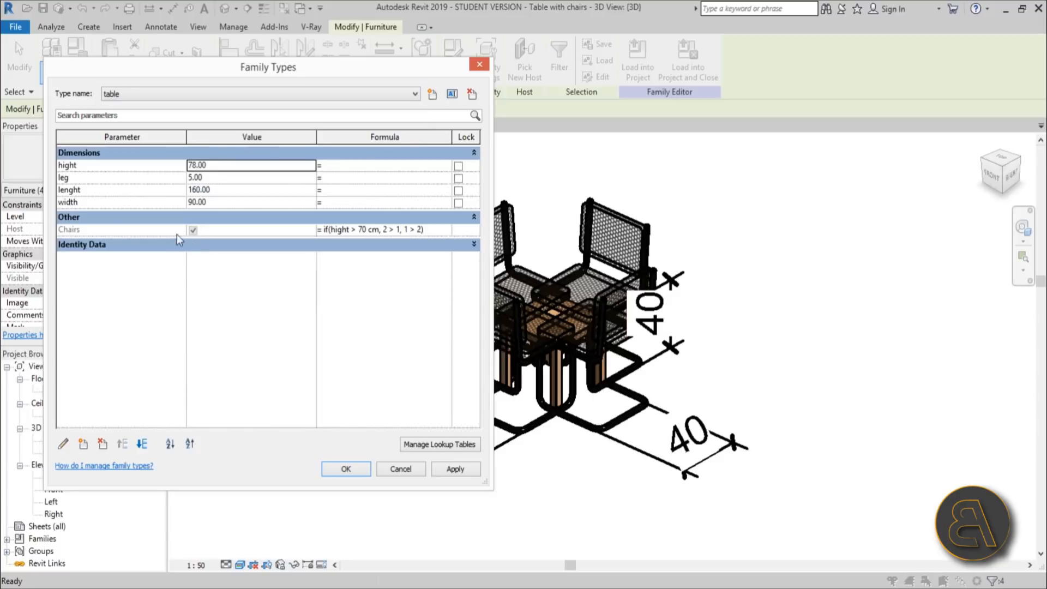
pyautogui.moveTo(366, 239)
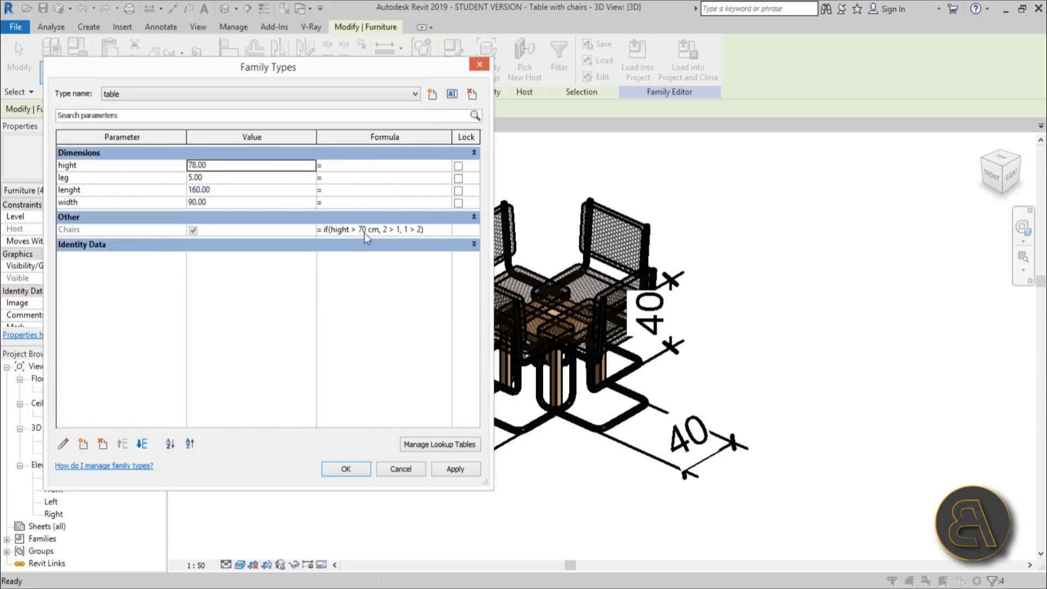
pyautogui.moveTo(211, 175)
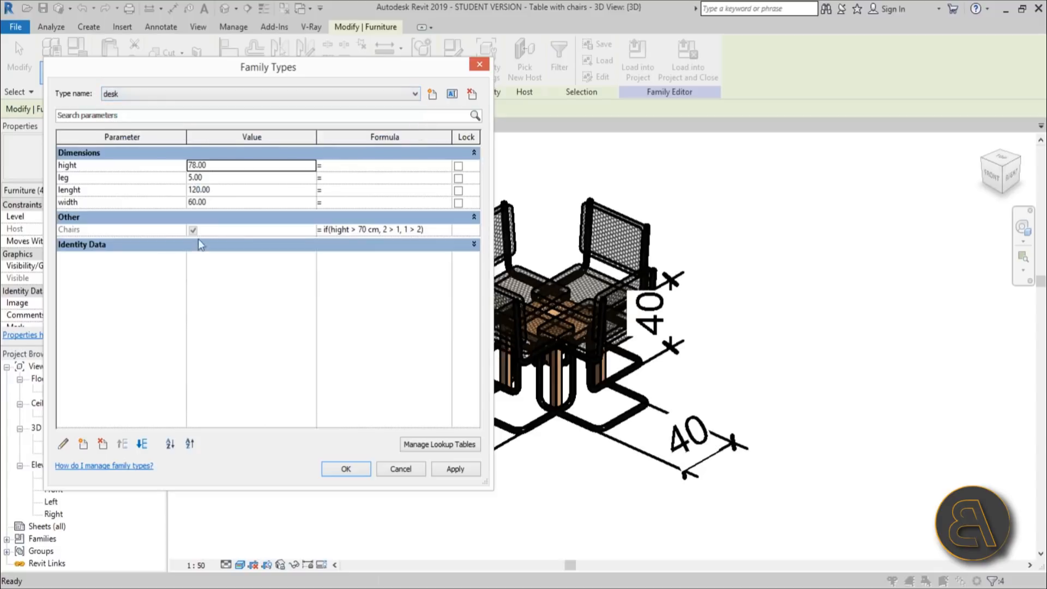
pyautogui.moveTo(102, 238)
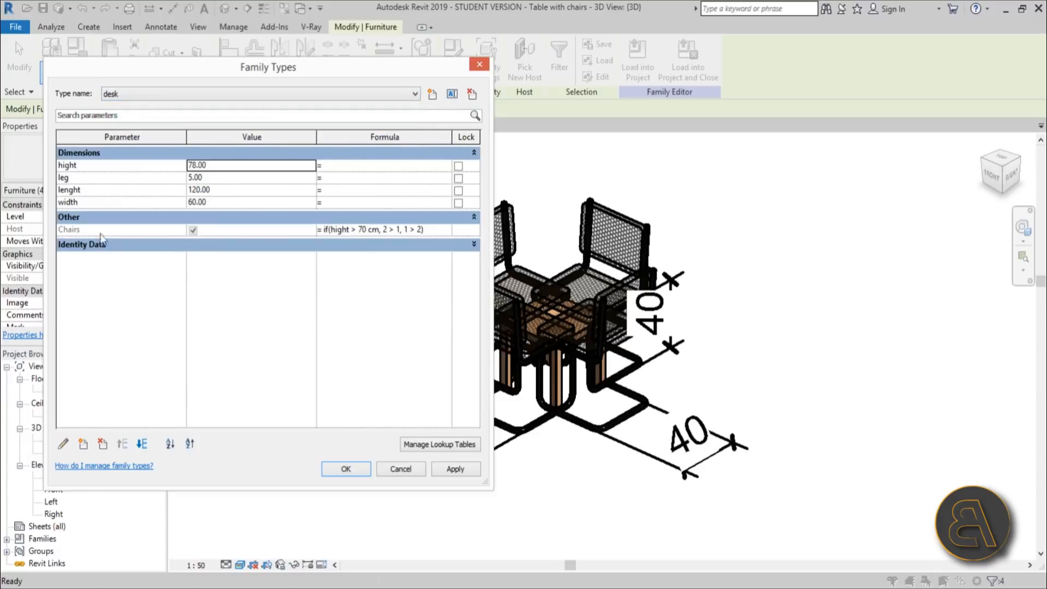
pyautogui.moveTo(335, 238)
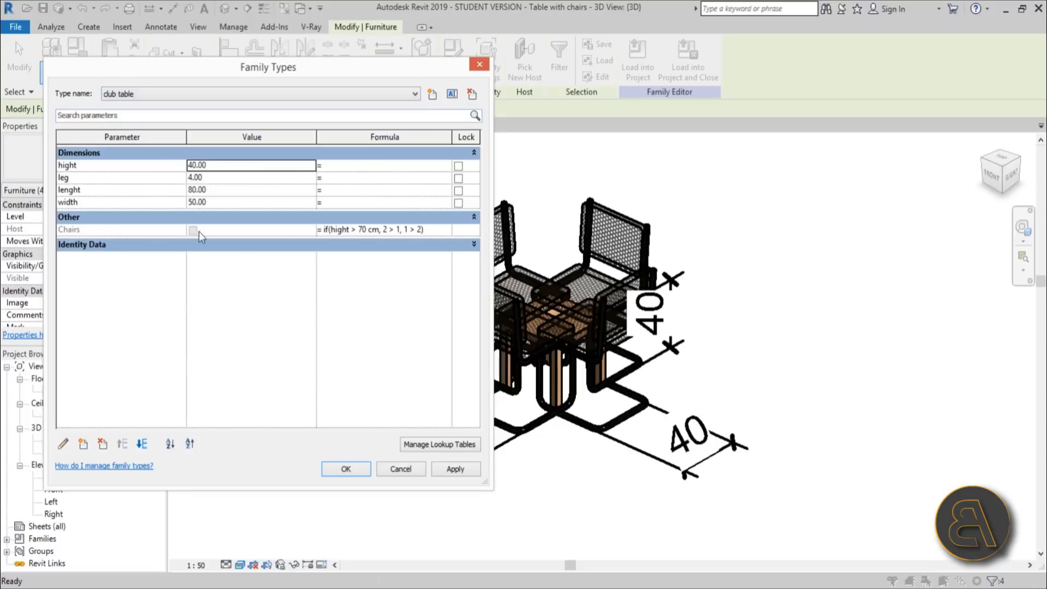
# Switch between the bed side table and desk types to verify Chairs follows height.
pyautogui.click(414, 93)
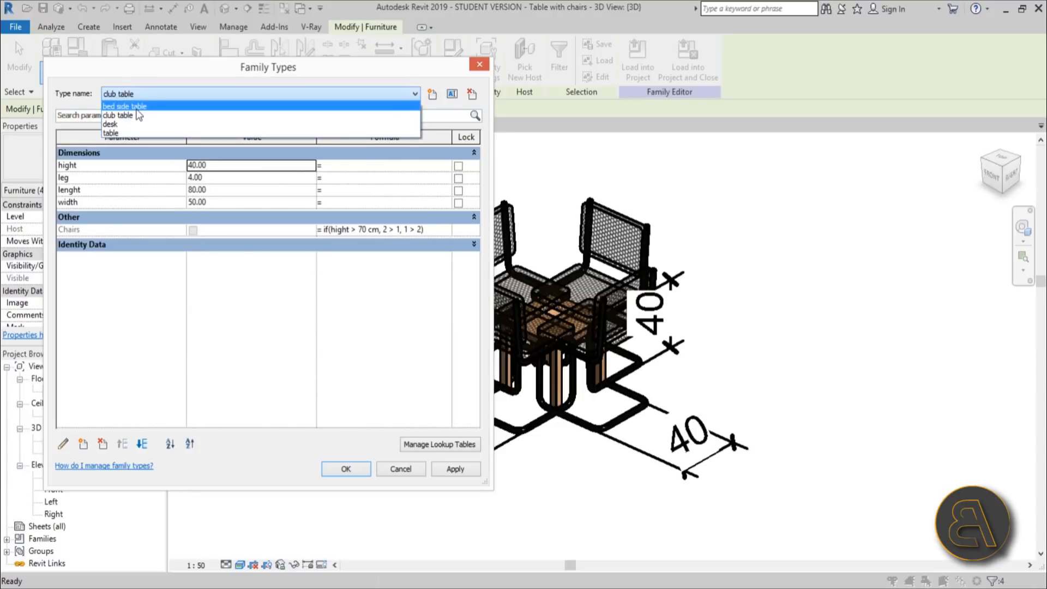
pyautogui.click(124, 107)
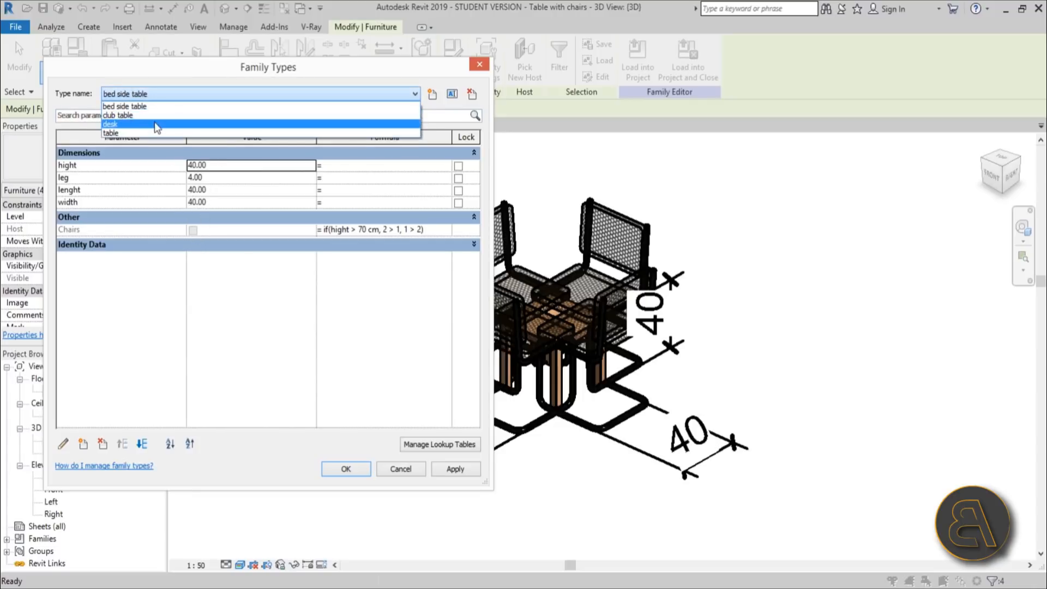
pyautogui.click(111, 125)
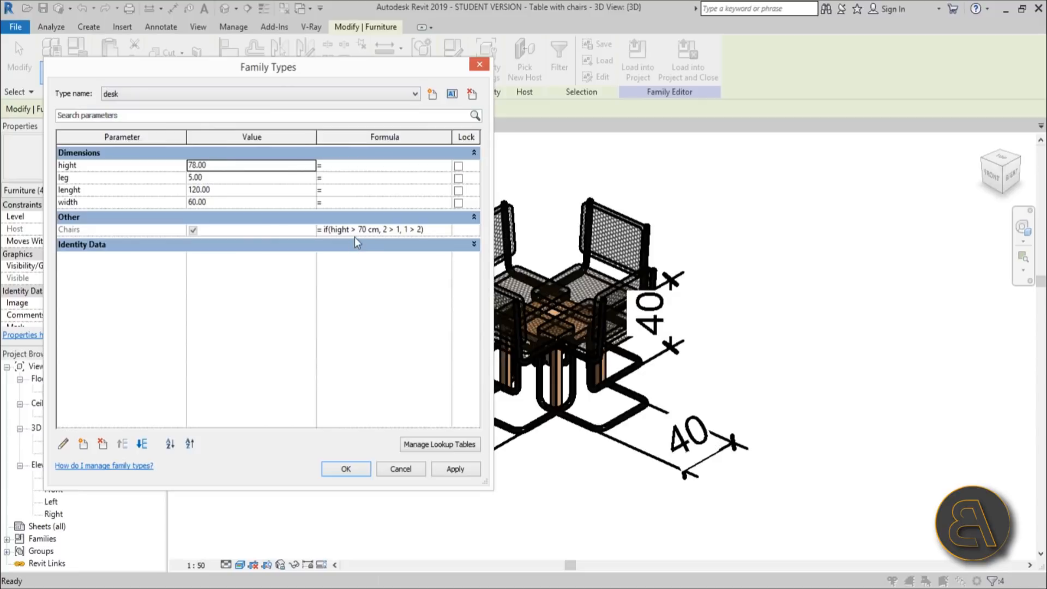